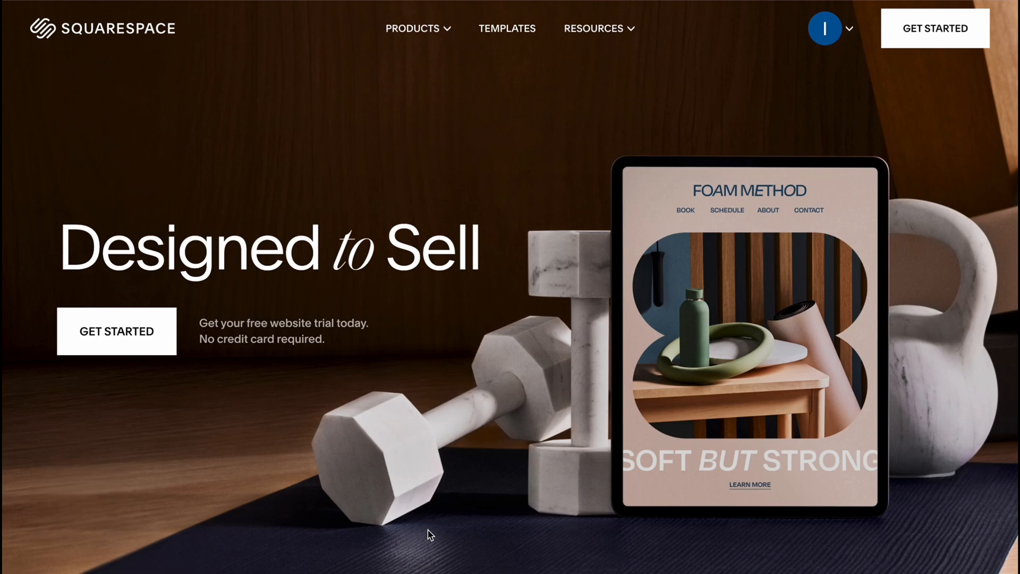
pyautogui.moveTo(839, 48)
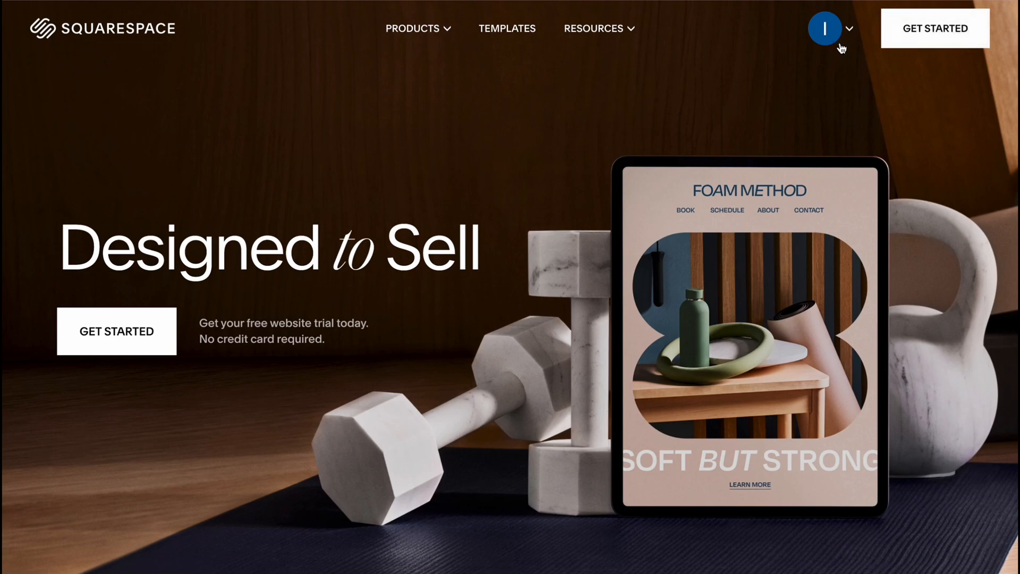
pyautogui.moveTo(707, 71)
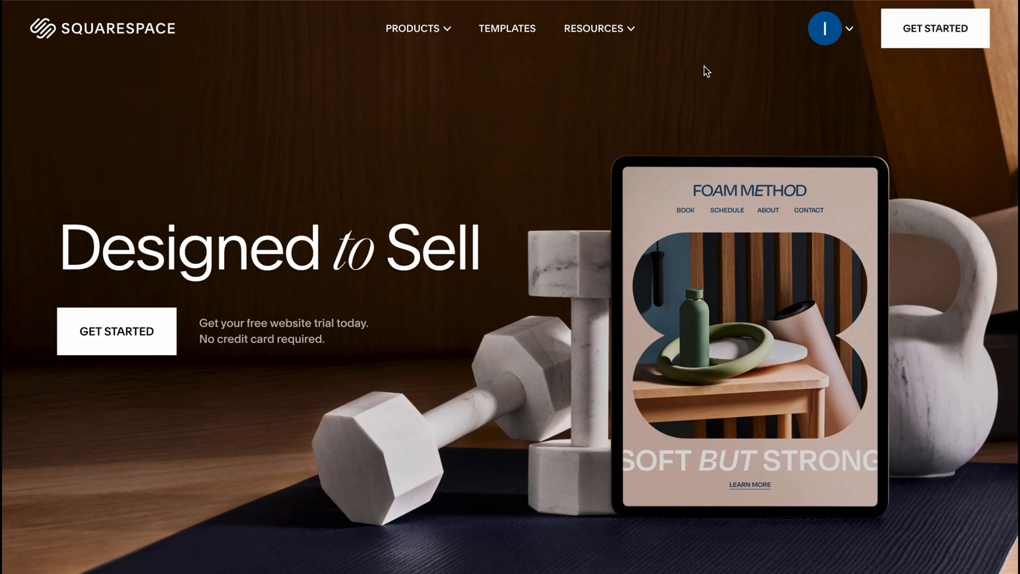
pyautogui.moveTo(921, 68)
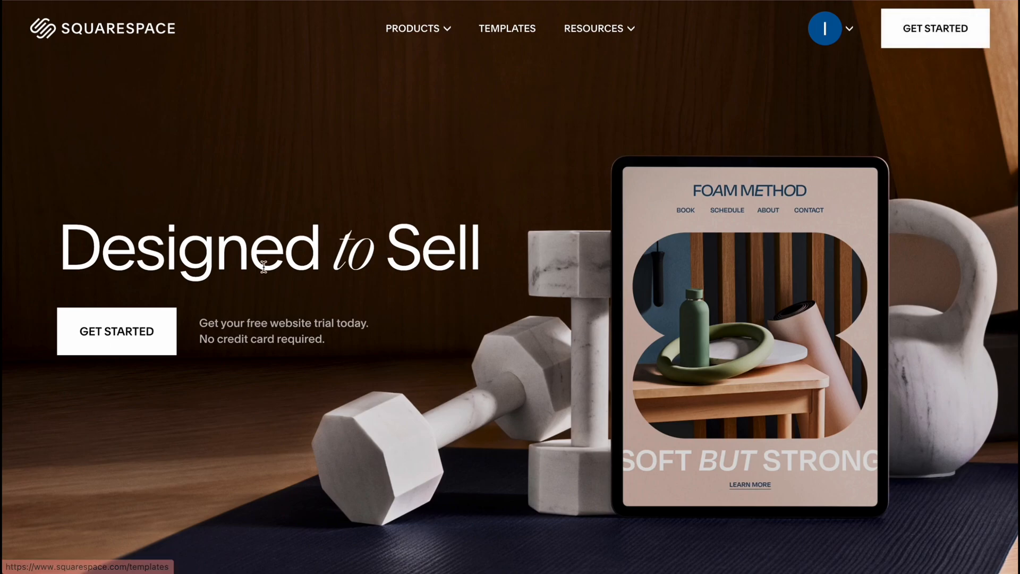
# Begin a new website from the homepage and browse the Popular Designs template gallery
pyautogui.click(117, 331)
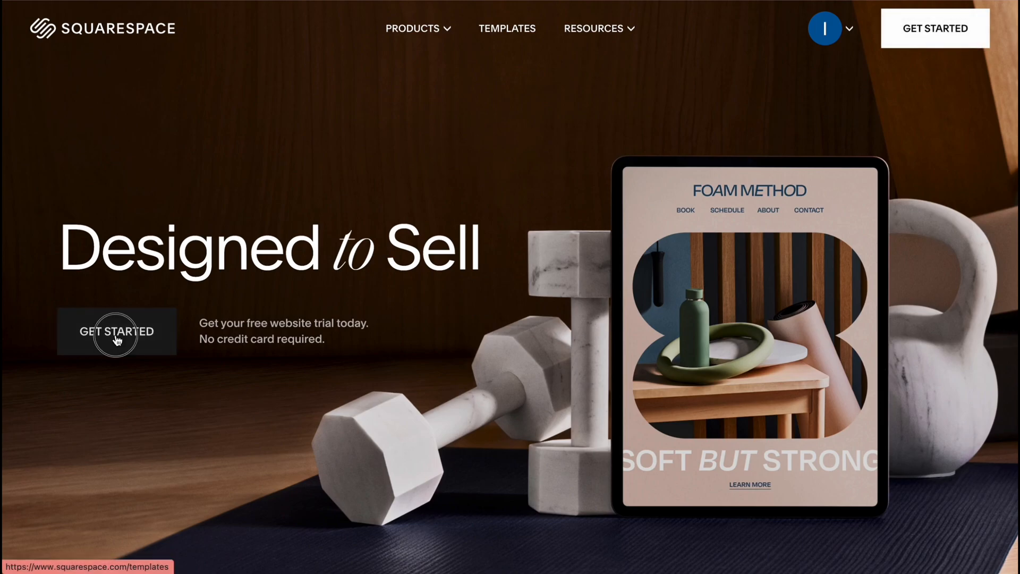
pyautogui.click(507, 28)
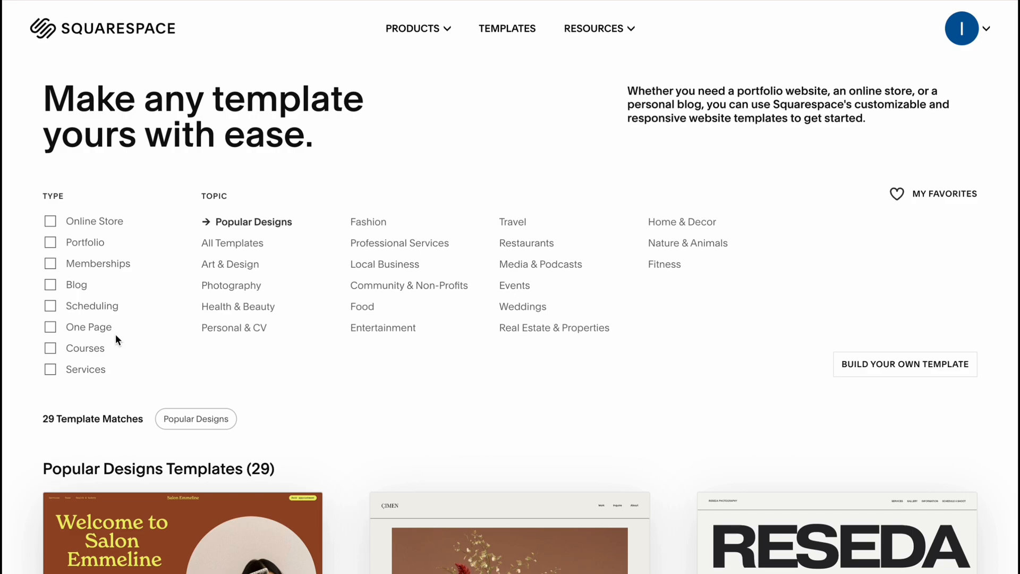
pyautogui.moveTo(246, 278)
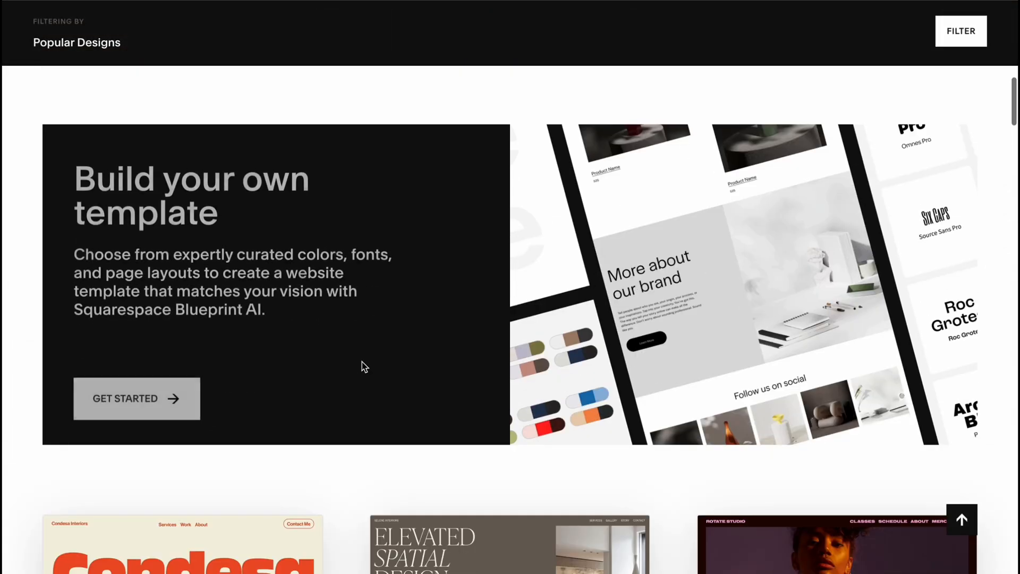
pyautogui.scroll(-3)
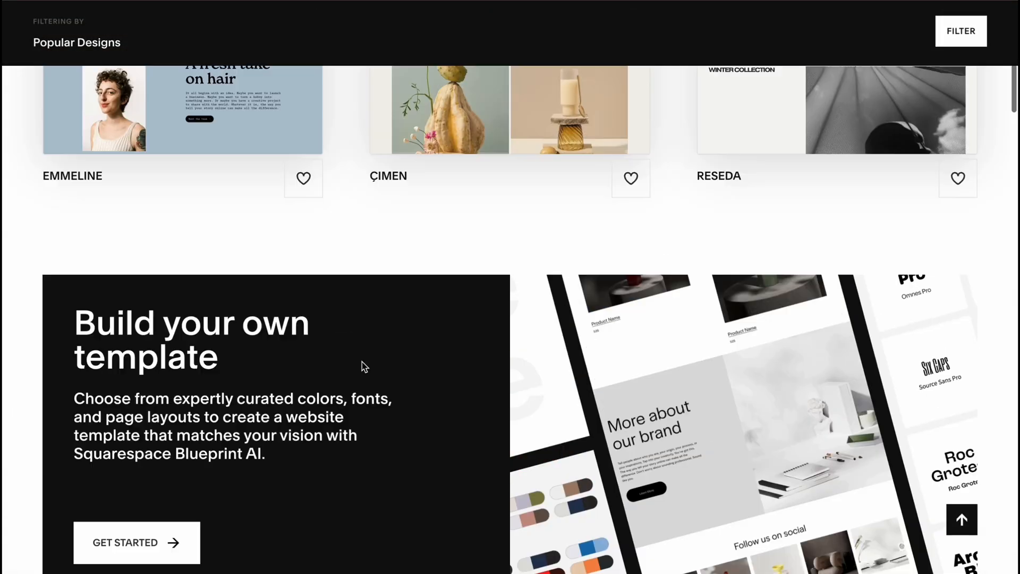
pyautogui.scroll(3)
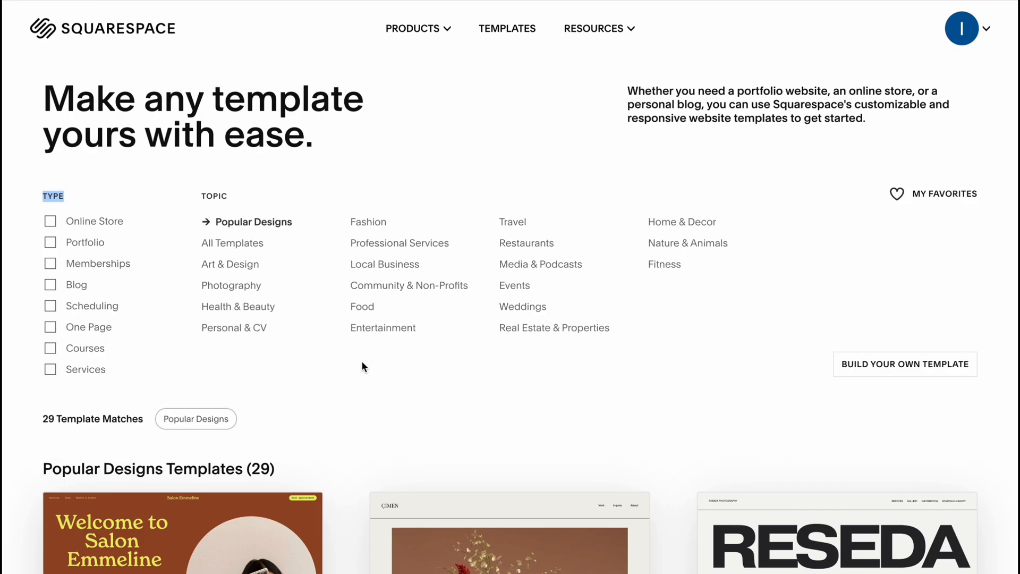
pyautogui.moveTo(575, 310)
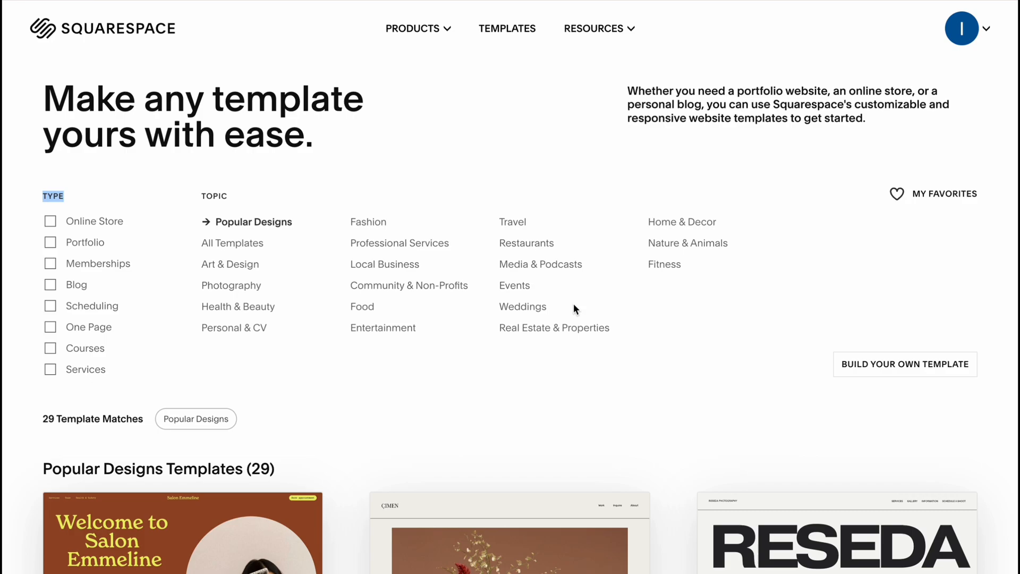
pyautogui.moveTo(545, 355)
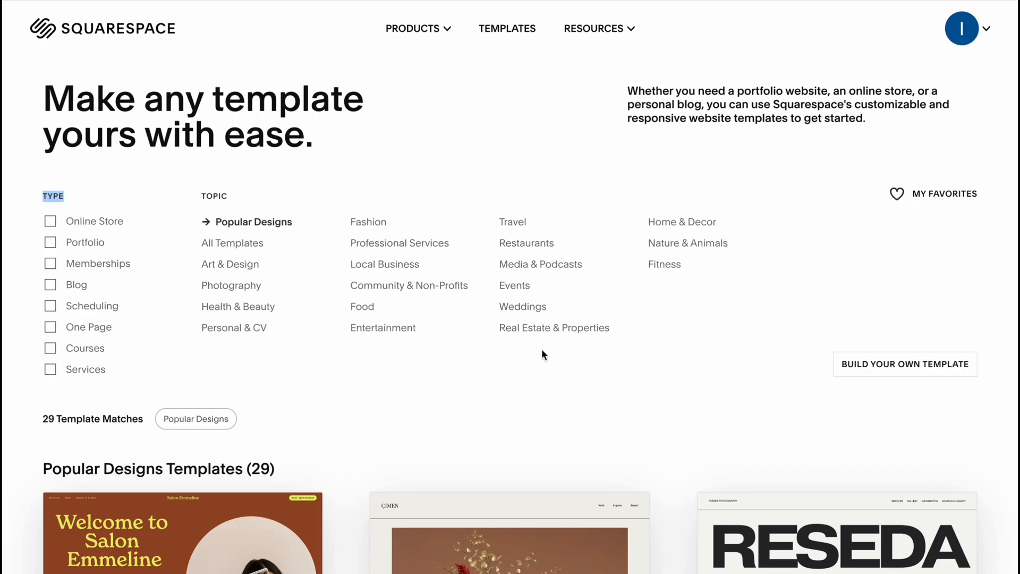
pyautogui.moveTo(554, 327)
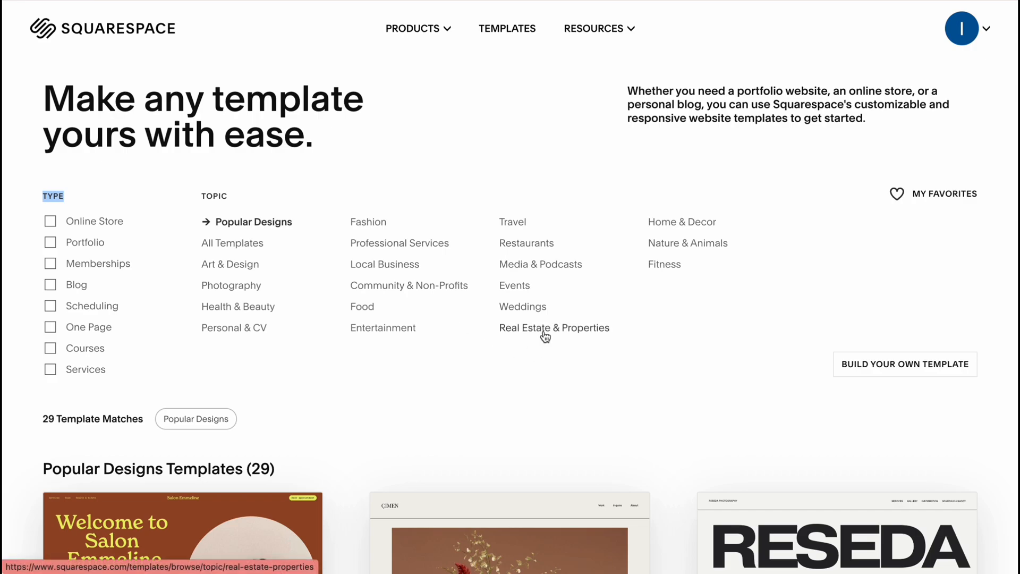
# Filter the template gallery to the Real Estate & Properties topic and browse its six templates
pyautogui.click(554, 328)
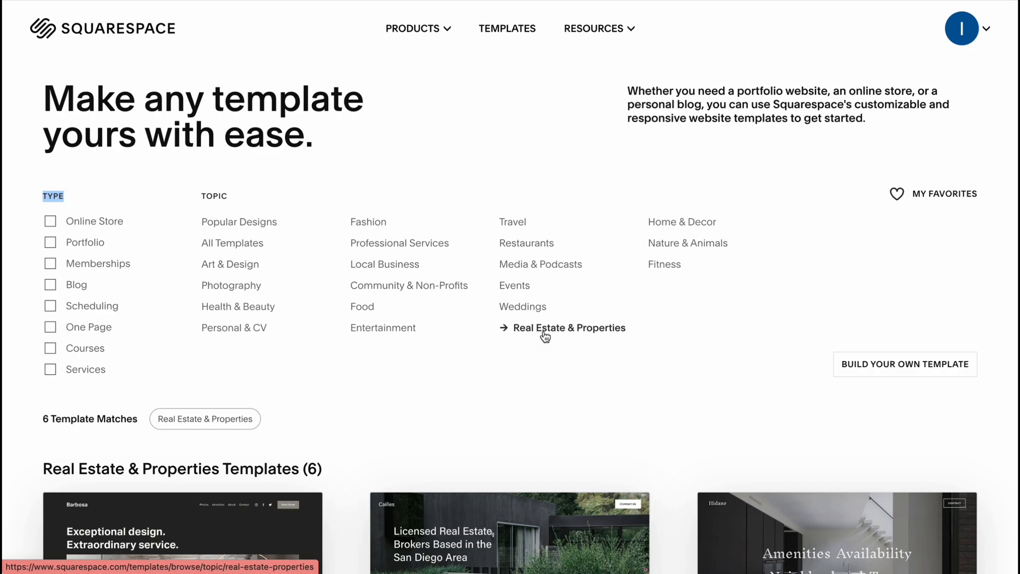
pyautogui.scroll(-3)
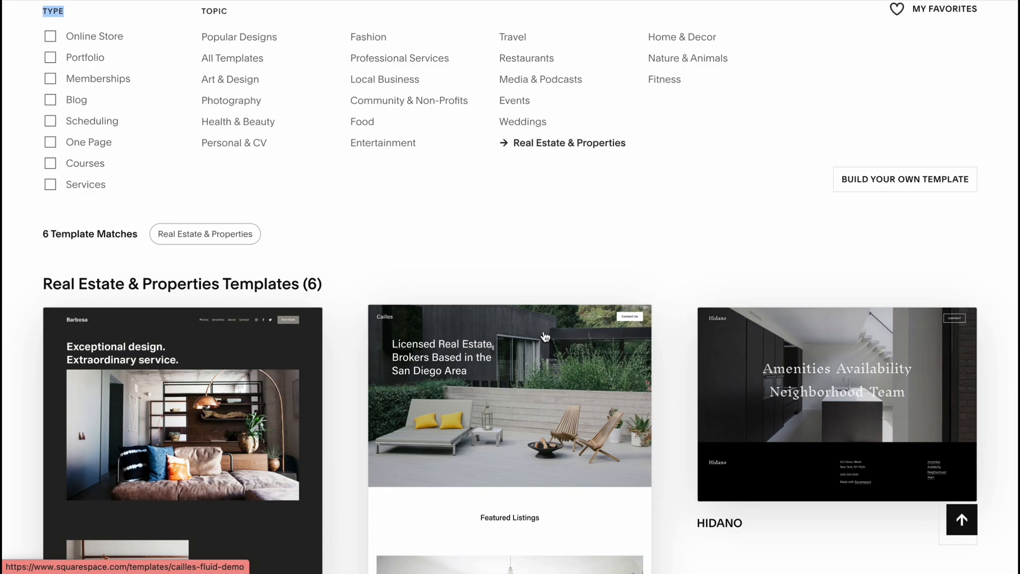
pyautogui.moveTo(564, 288)
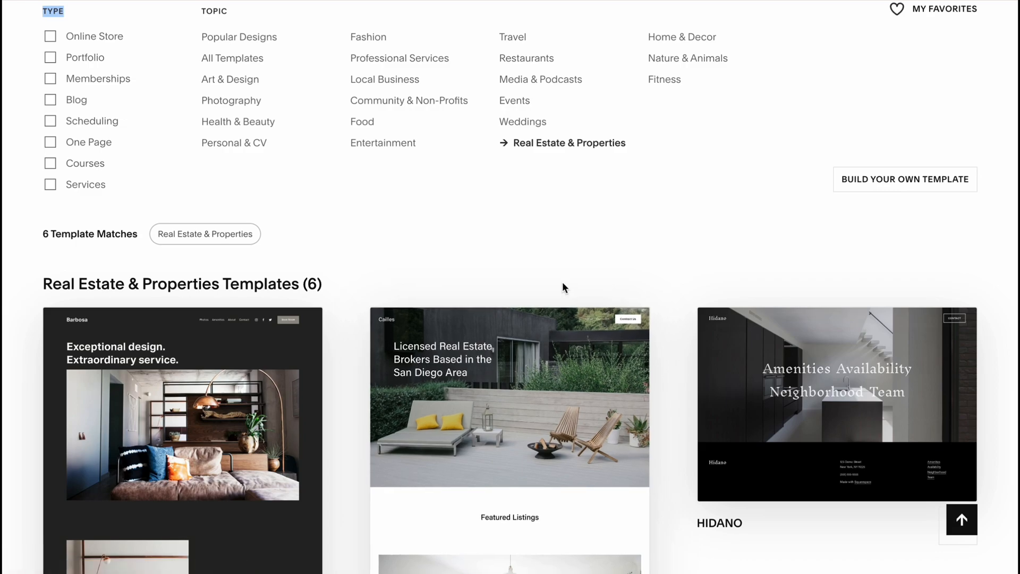
pyautogui.scroll(3)
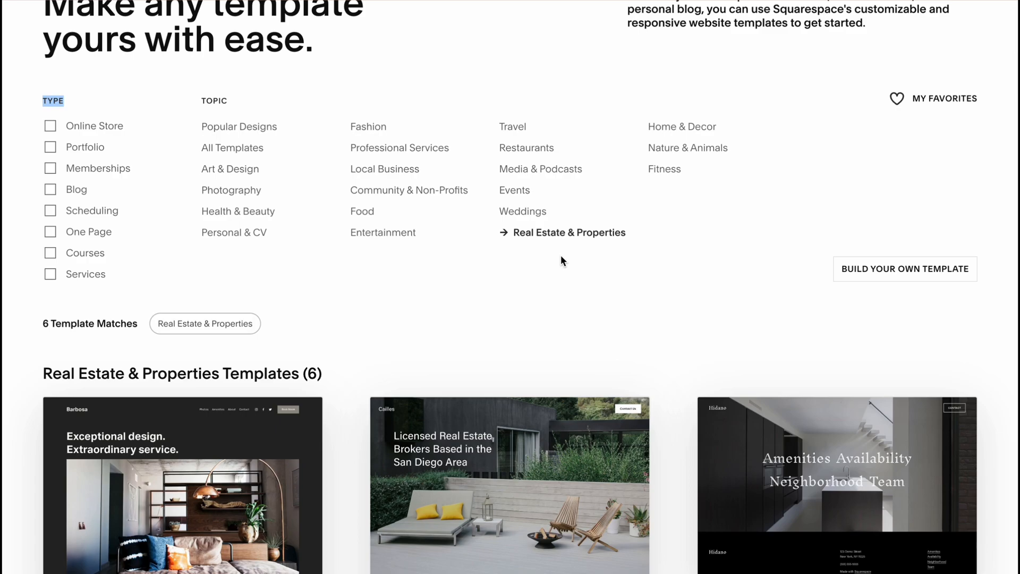
pyautogui.moveTo(61, 267)
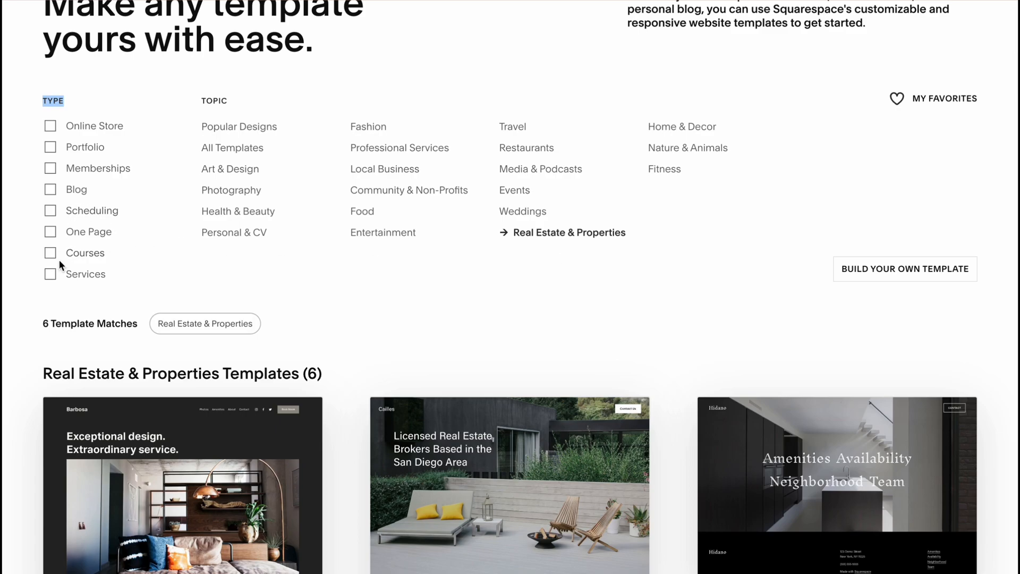
pyautogui.moveTo(56, 306)
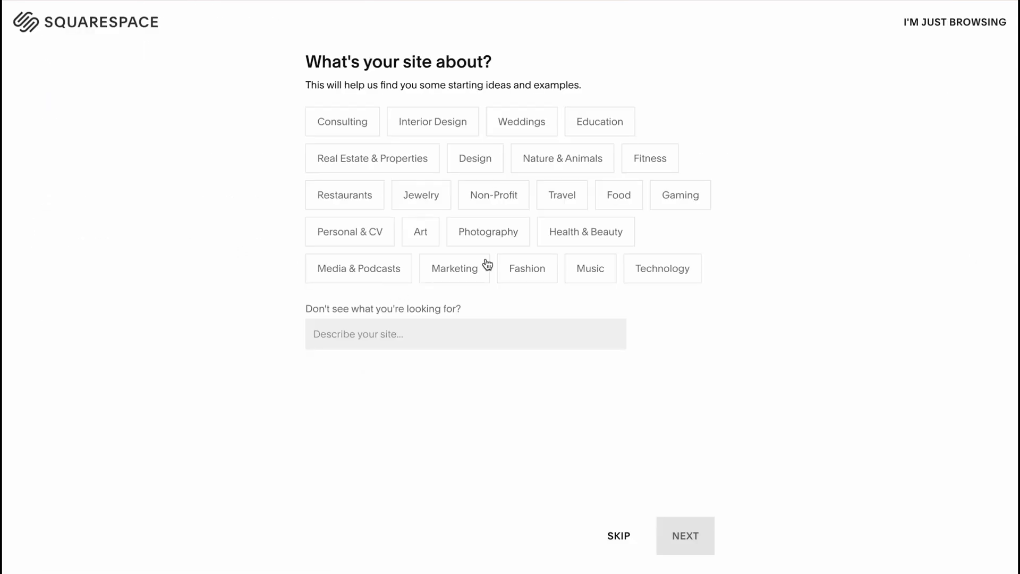
pyautogui.moveTo(618, 536)
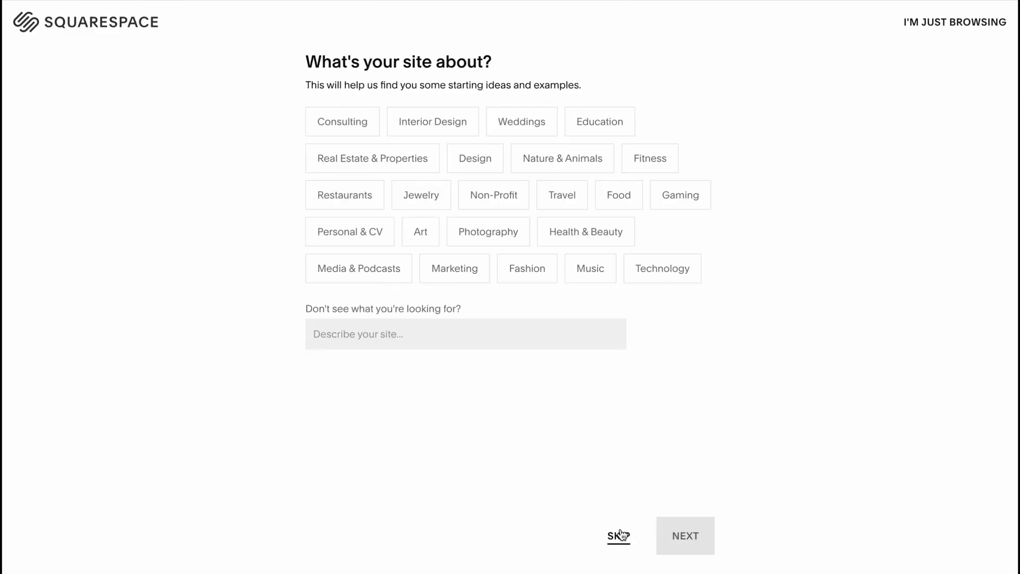
# Skip the 'What's your site about?' questions and go back to browsing templates
pyautogui.click(619, 536)
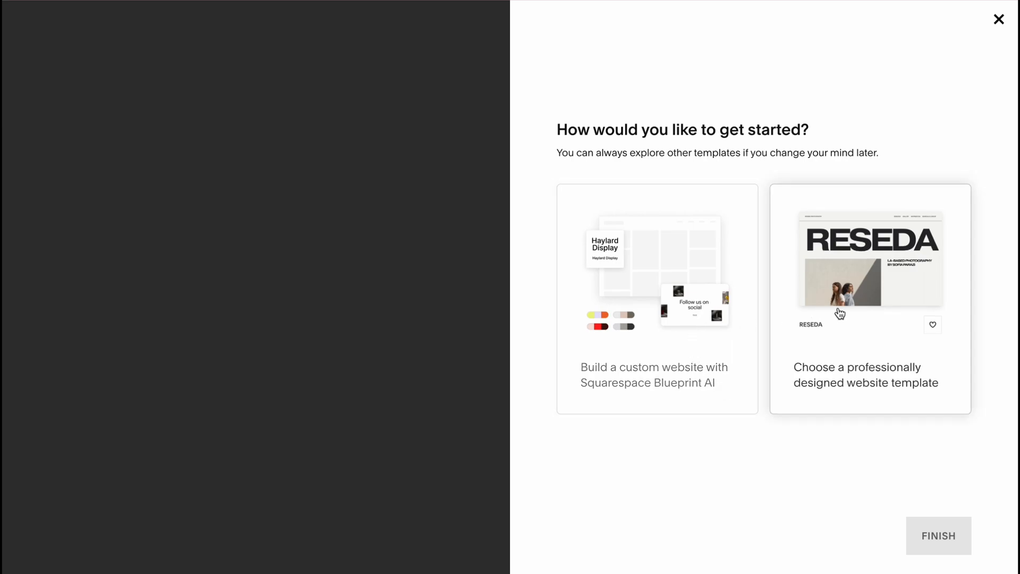
pyautogui.click(871, 298)
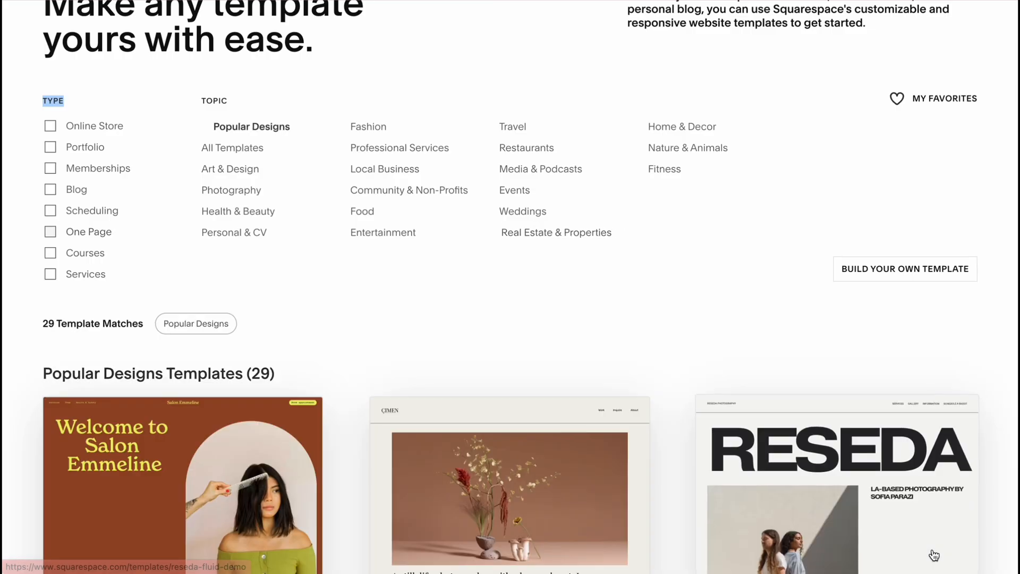
# Scroll through the Real Estate & Properties templates to find the Cailles card
pyautogui.scroll(-3)
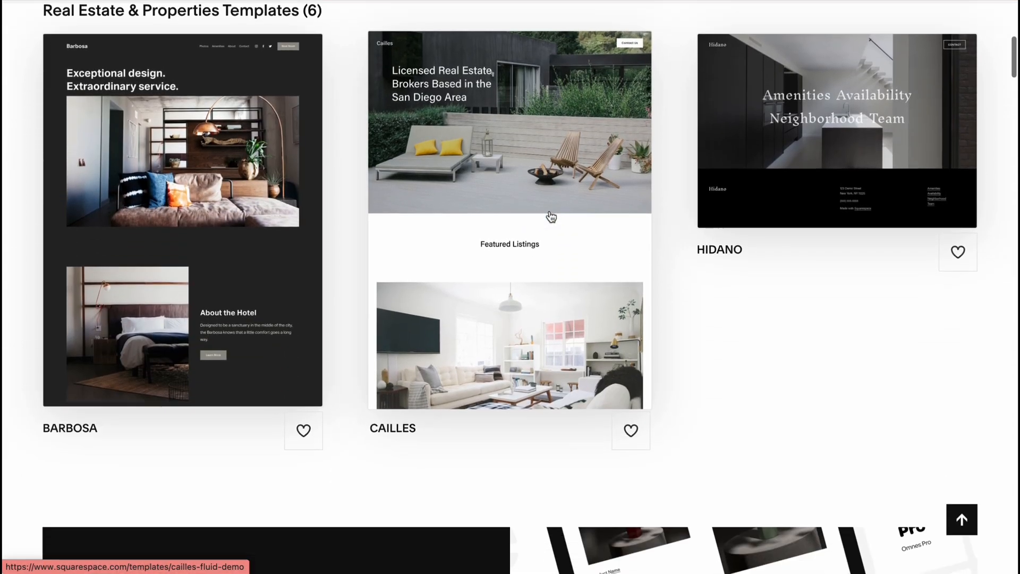
pyautogui.scroll(-3)
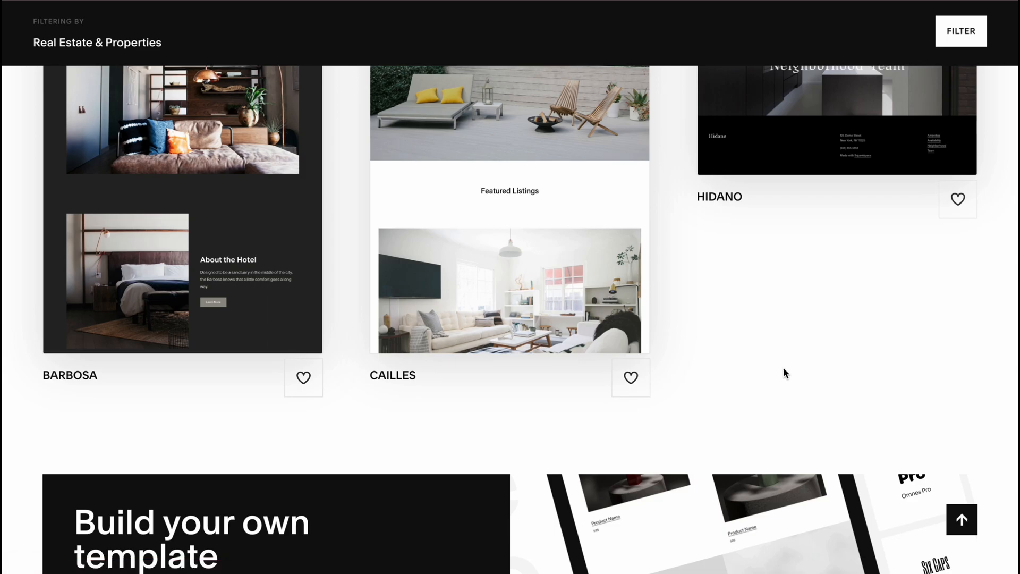
pyautogui.scroll(3)
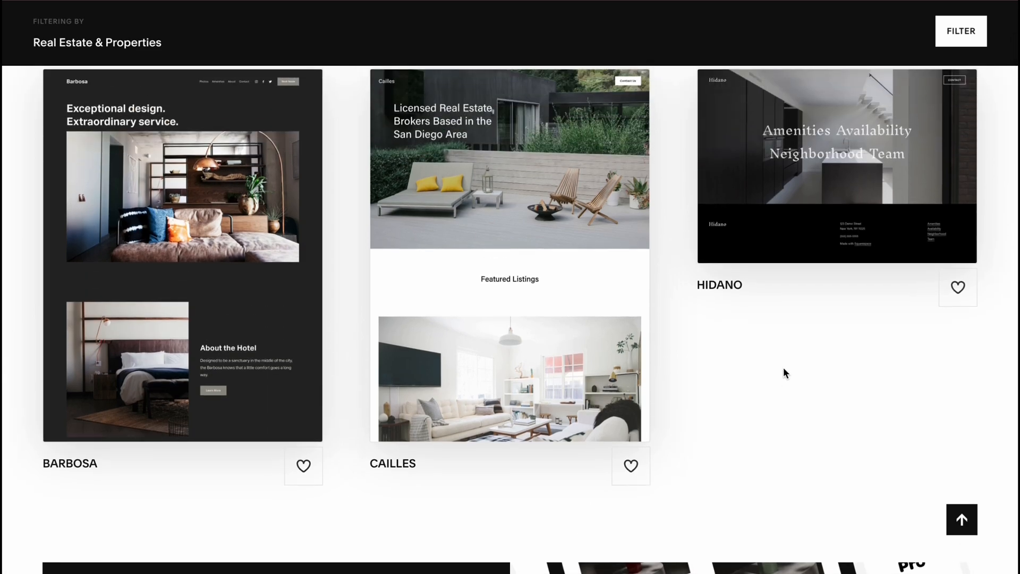
pyautogui.scroll(3)
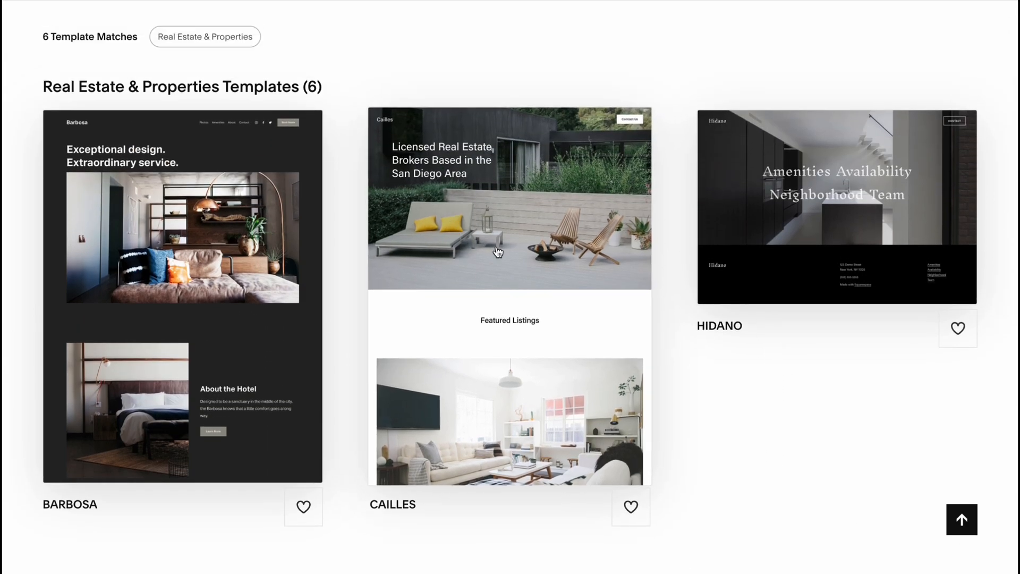
pyautogui.scroll(-3)
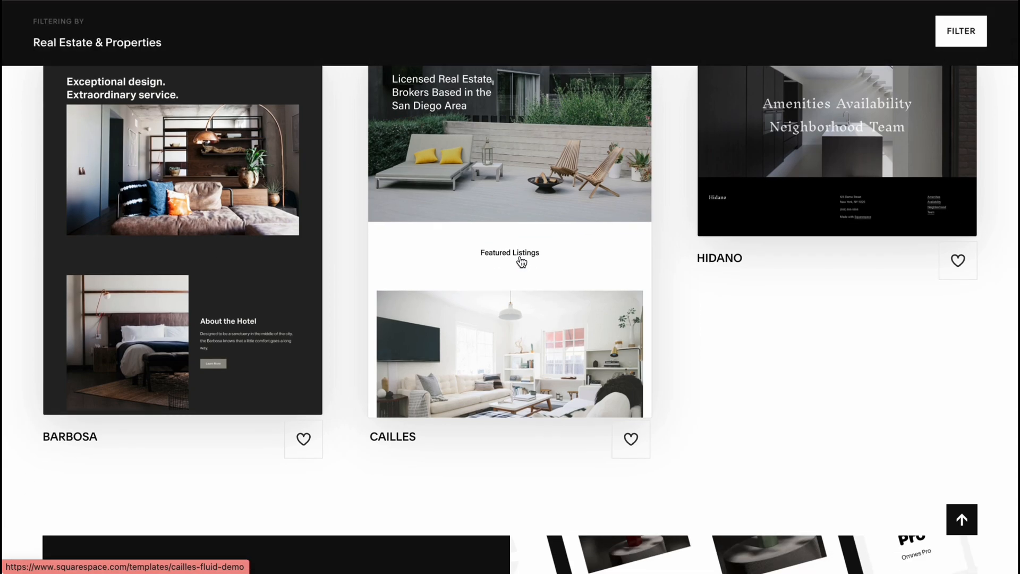
pyautogui.scroll(-3)
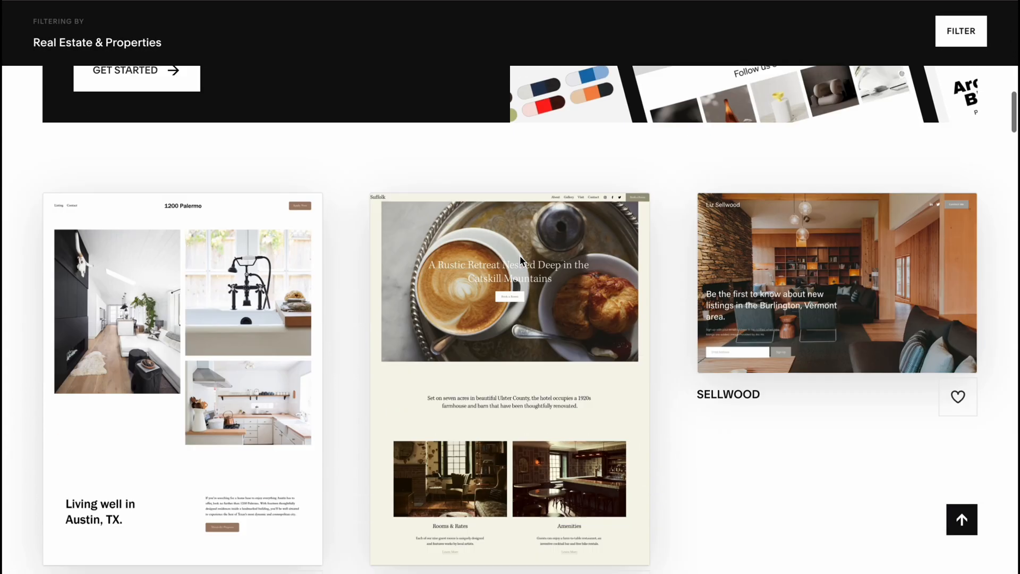
pyautogui.scroll(-3)
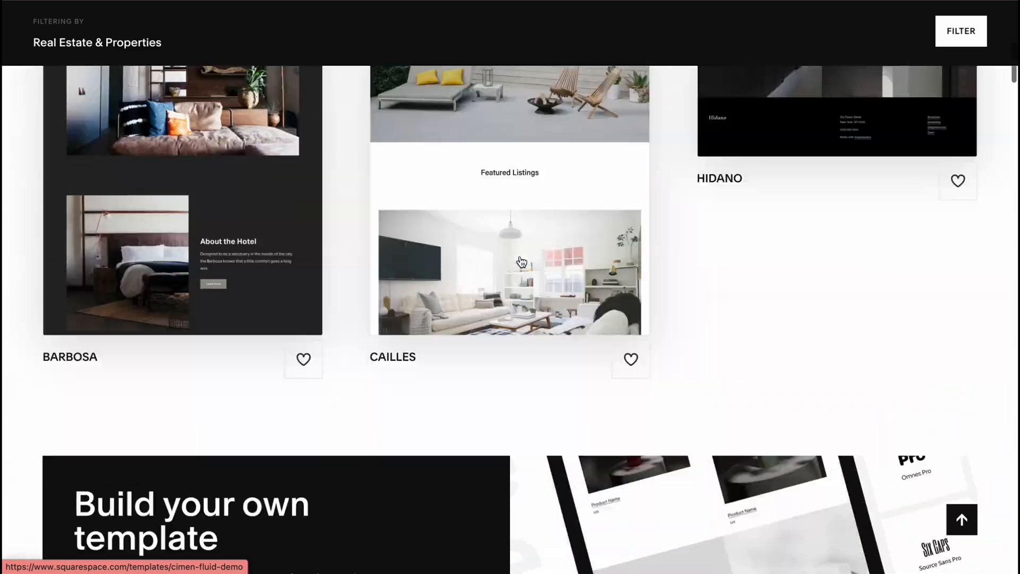
pyautogui.scroll(3)
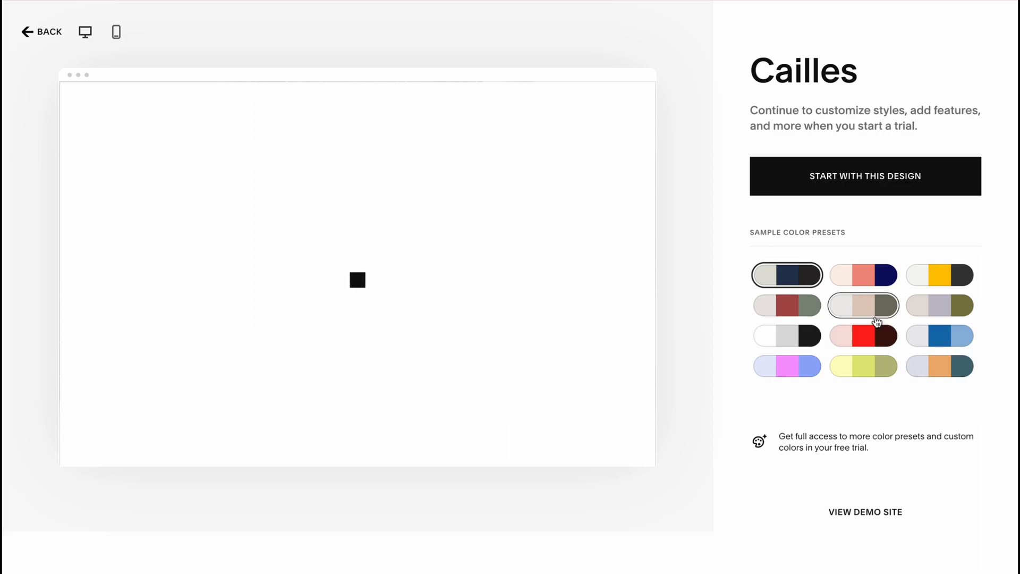
# Try a sample colour preset on Cailles, then start a new site with this design
pyautogui.click(863, 275)
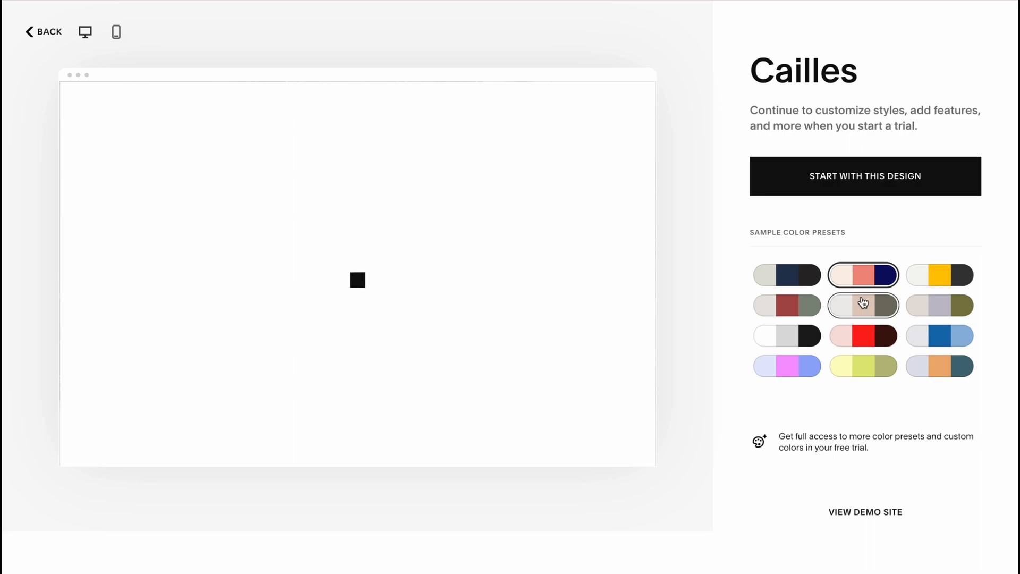
pyautogui.moveTo(349, 195)
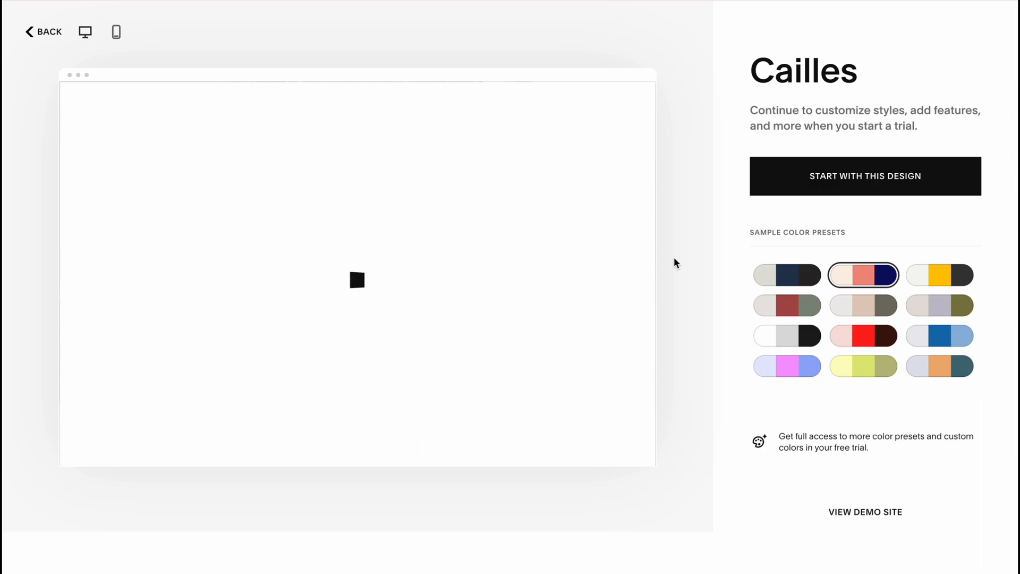
pyautogui.moveTo(890, 297)
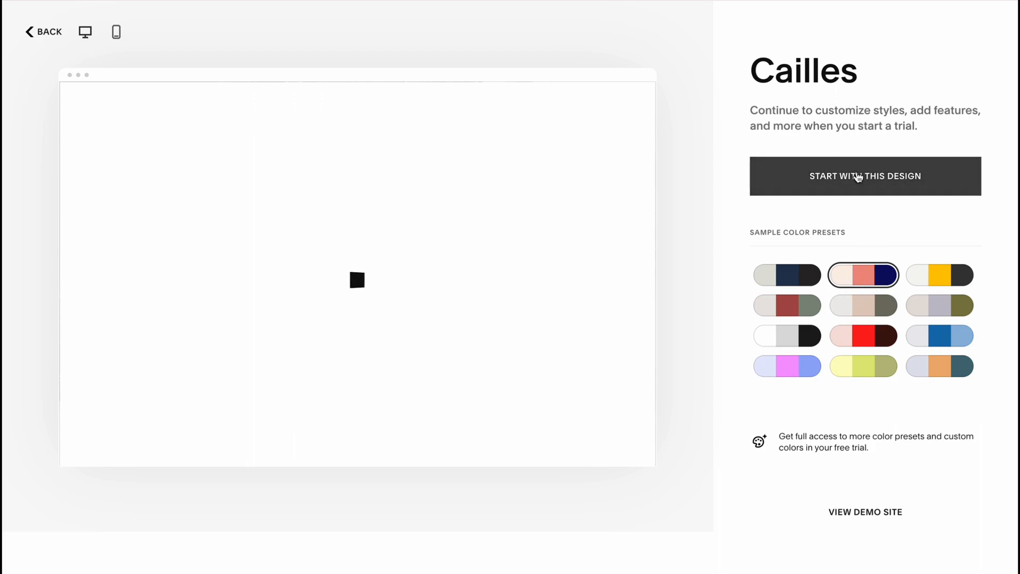
pyautogui.click(865, 175)
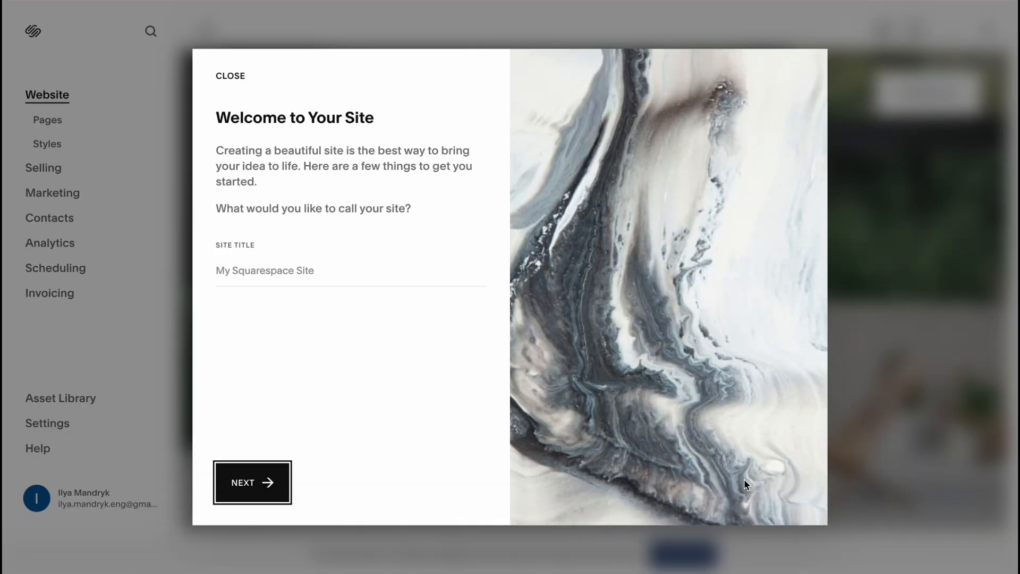
pyautogui.moveTo(388, 322)
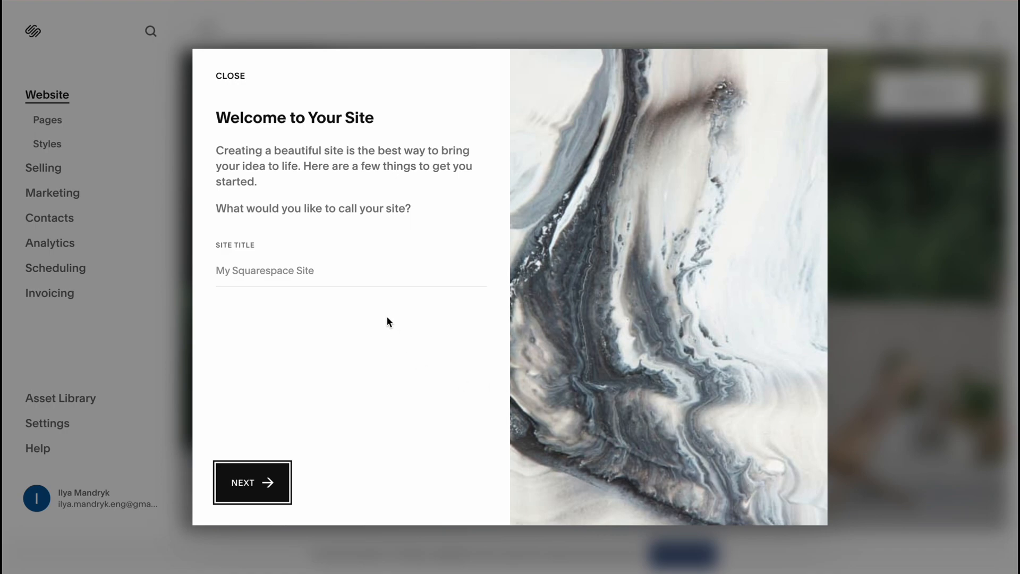
# Name the site 'Rental Plus' and finish the welcome walkthrough with Get Started
pyautogui.click(293, 270)
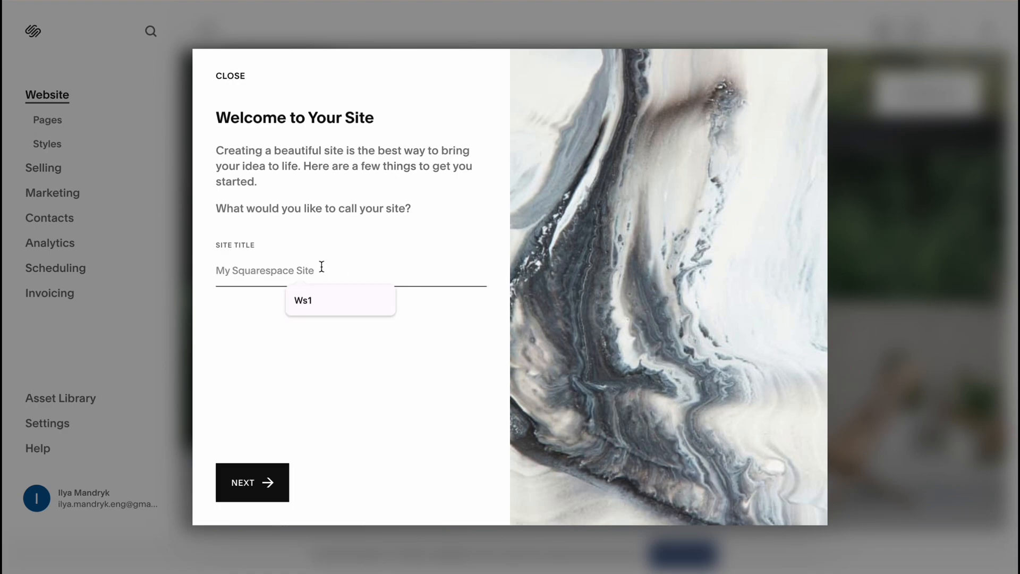
pyautogui.write('R')
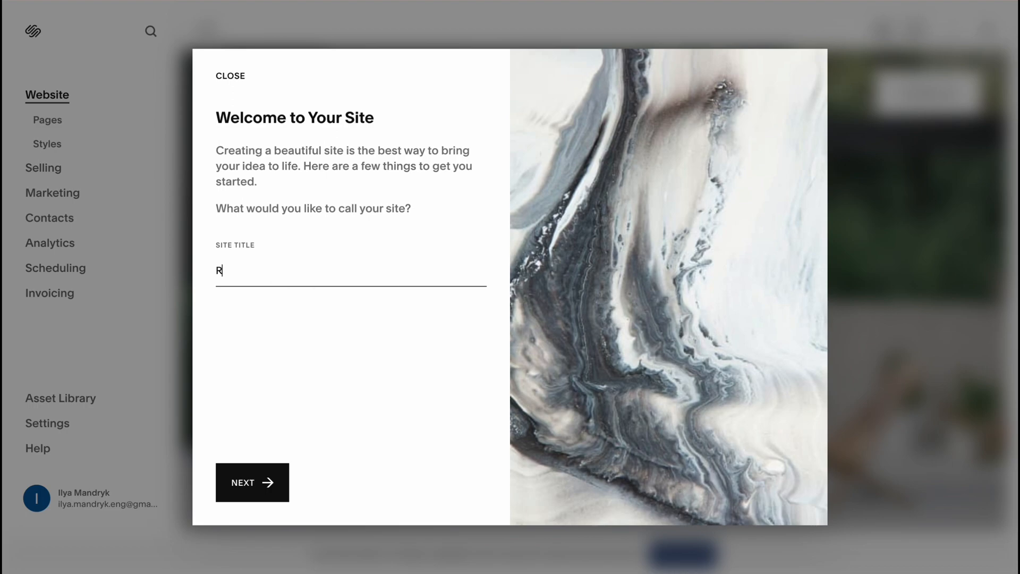
pyautogui.write('ental')
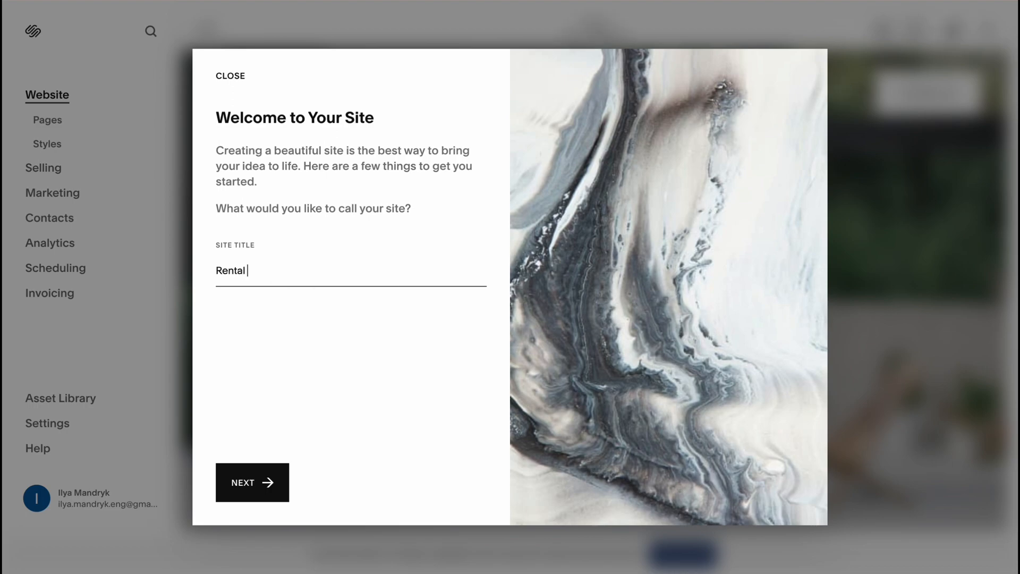
pyautogui.write('Plus')
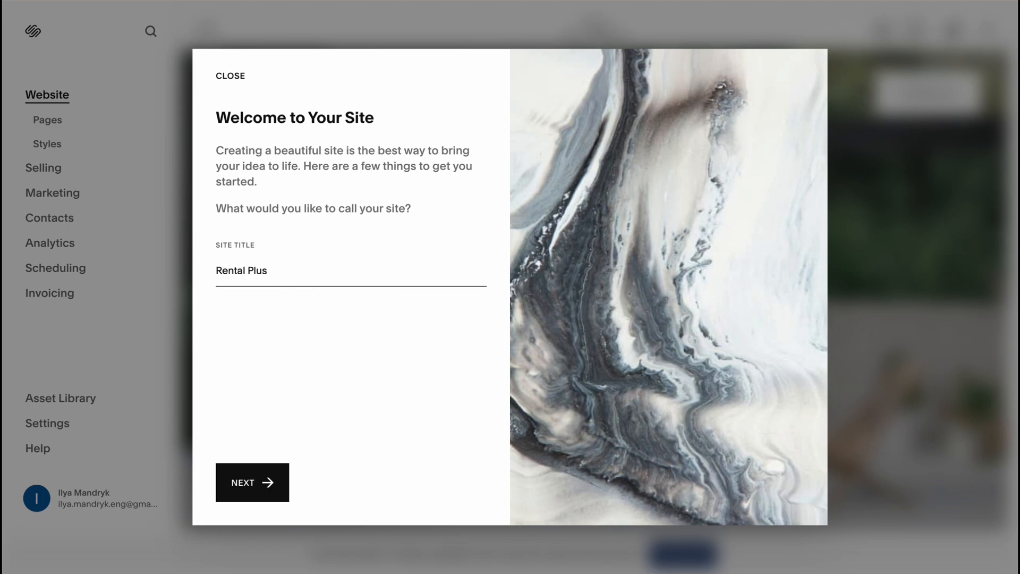
pyautogui.click(252, 483)
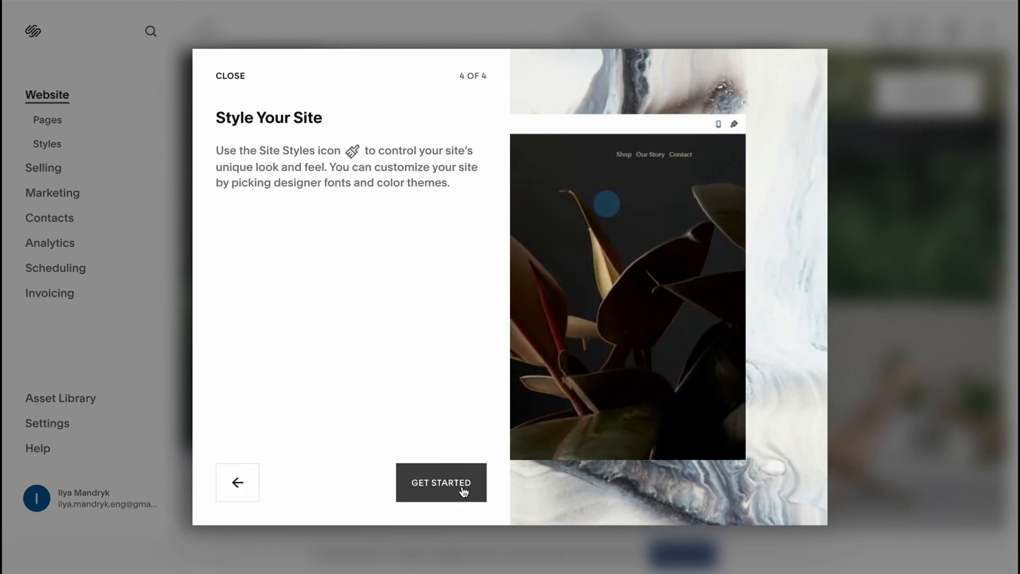
pyautogui.click(440, 483)
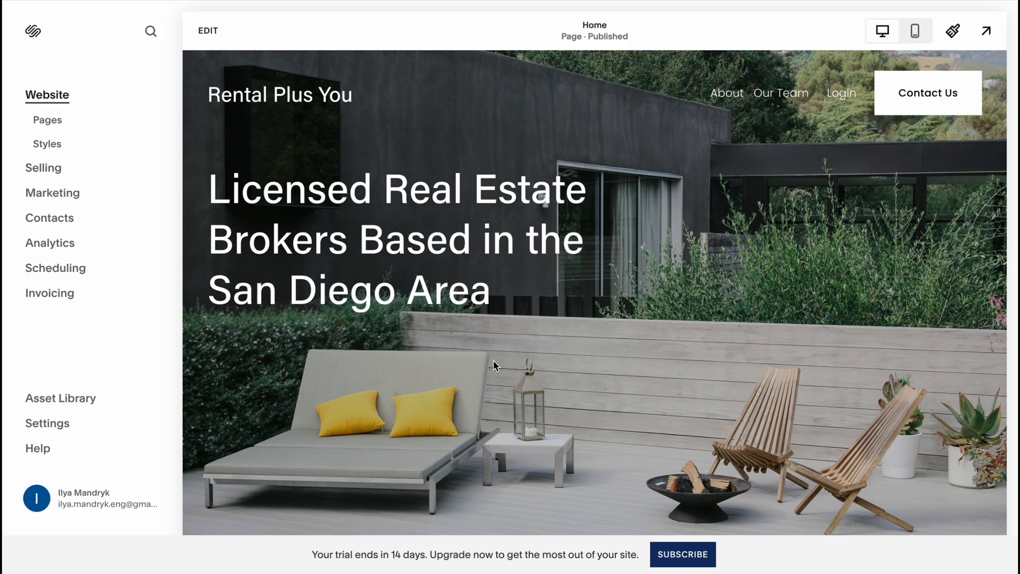
pyautogui.moveTo(367, 97)
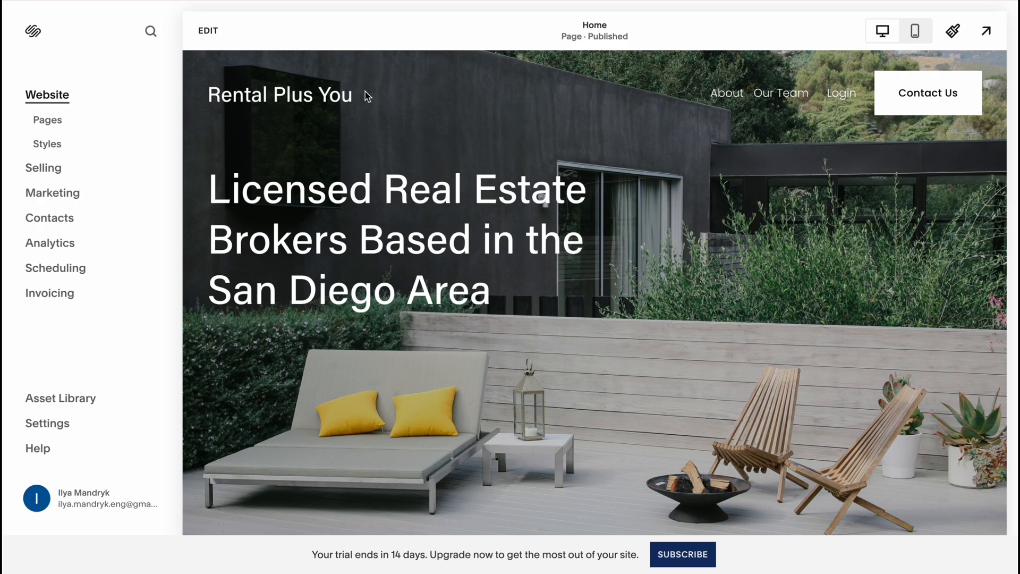
pyautogui.moveTo(295, 76)
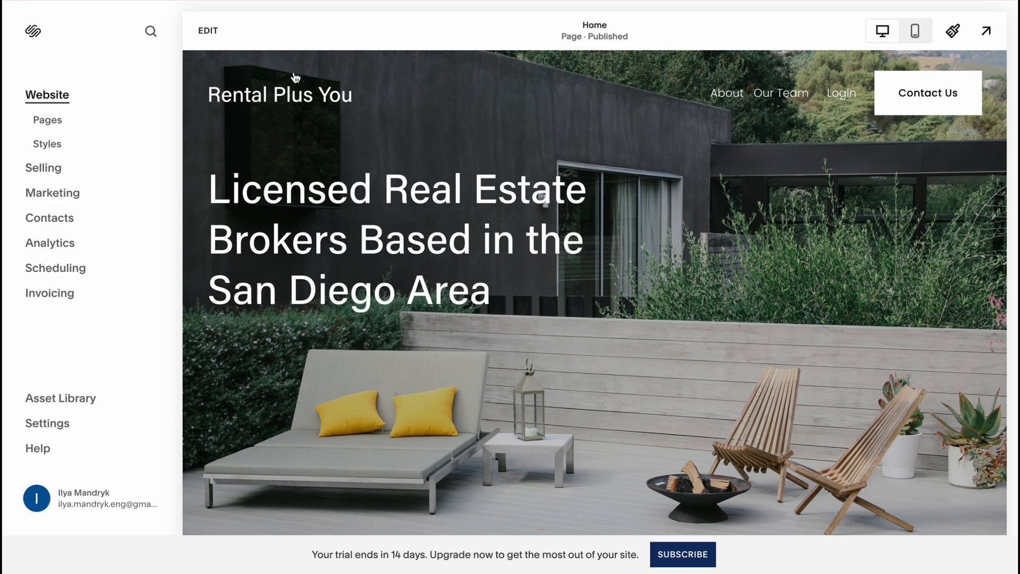
pyautogui.moveTo(207, 30)
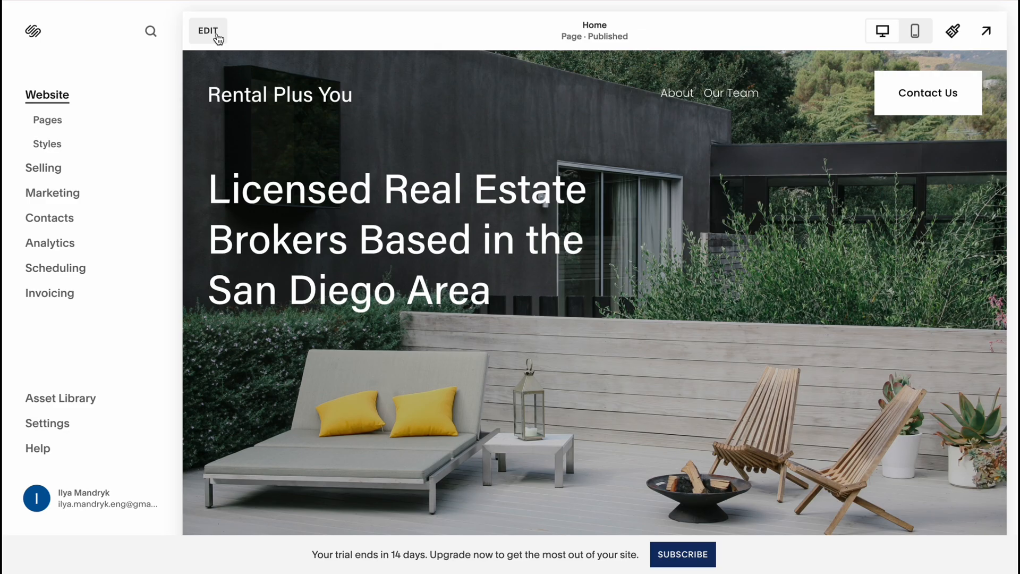
# Edit the Home page and scroll down to the Featured Listings galleries, selecting 449 Random Road's gallery
pyautogui.click(208, 31)
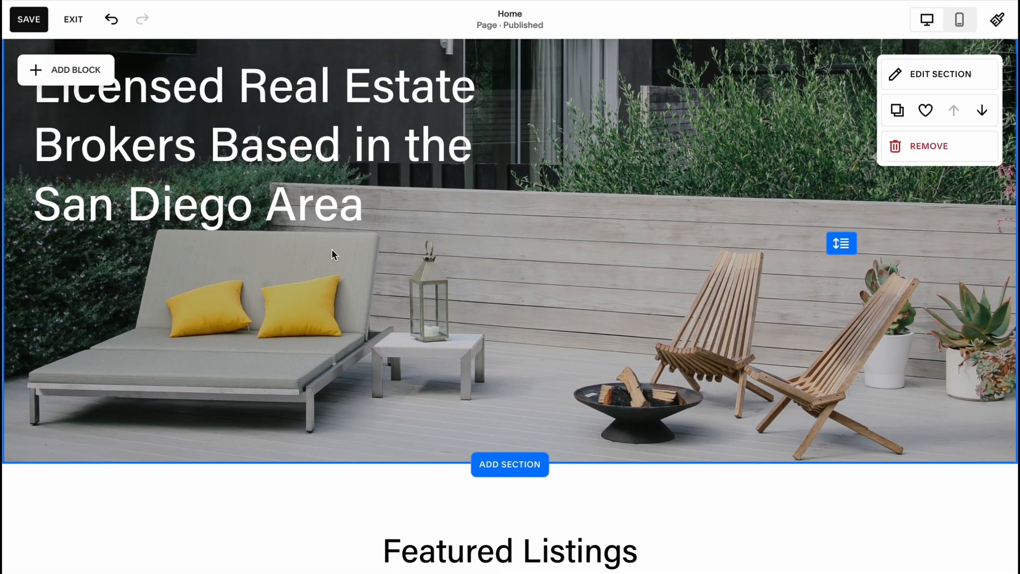
pyautogui.scroll(-3)
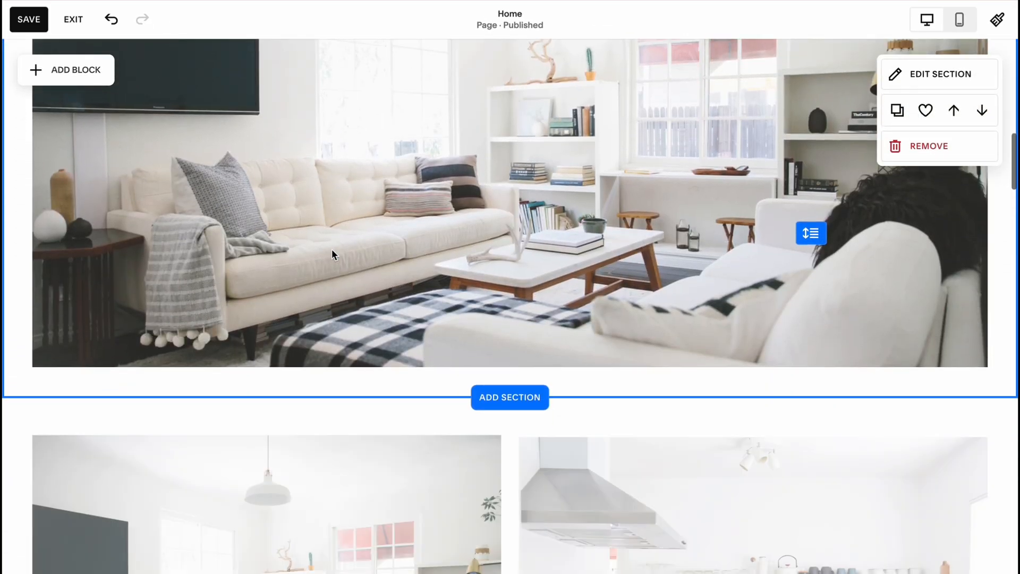
pyautogui.scroll(-3)
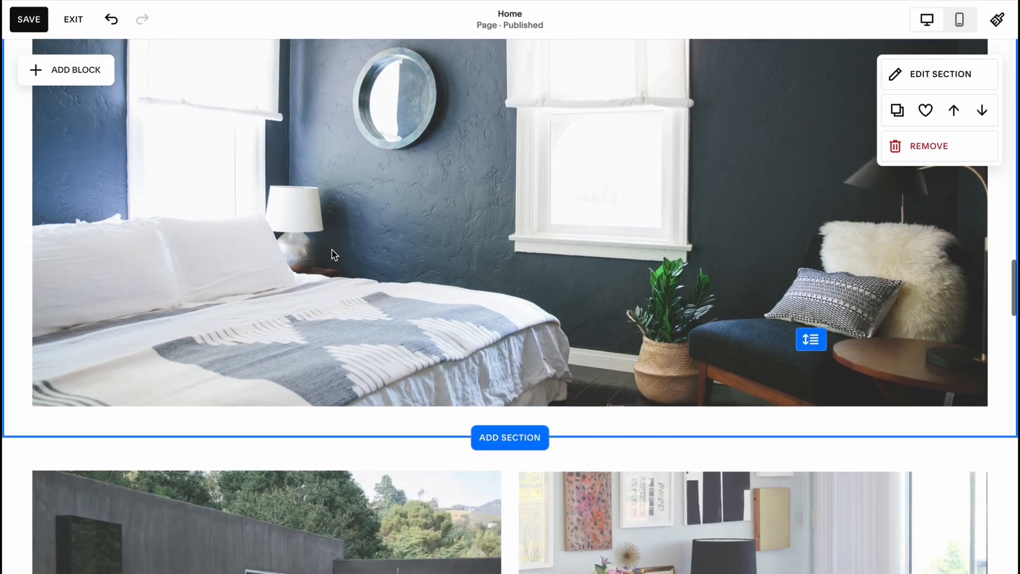
pyautogui.scroll(-3)
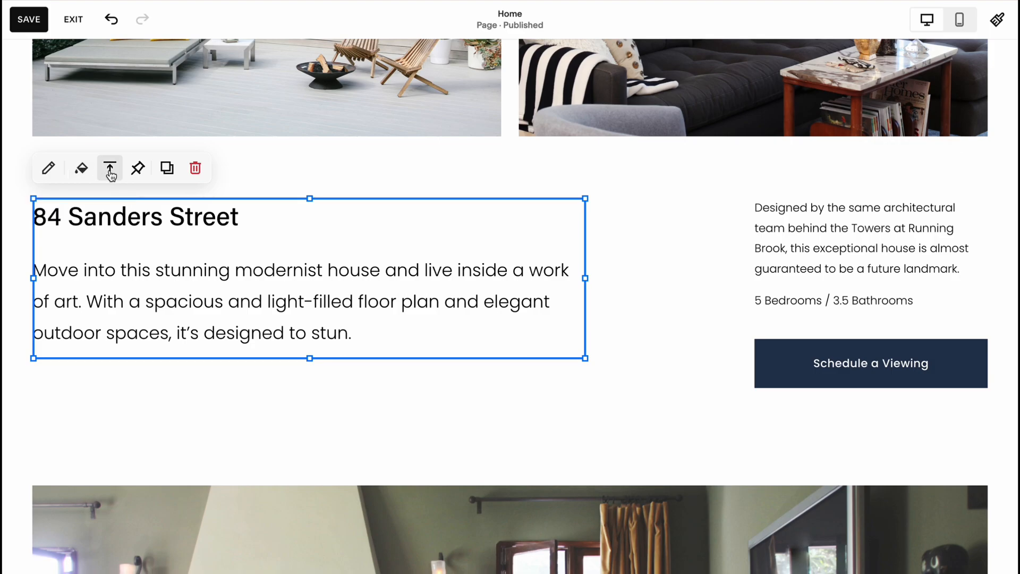
pyautogui.moveTo(139, 167)
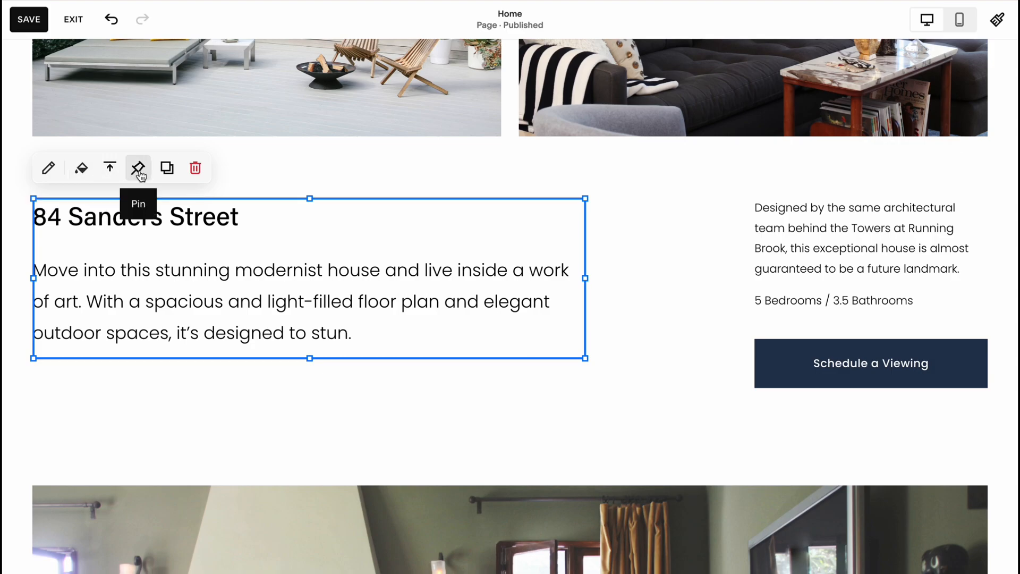
pyautogui.click(871, 363)
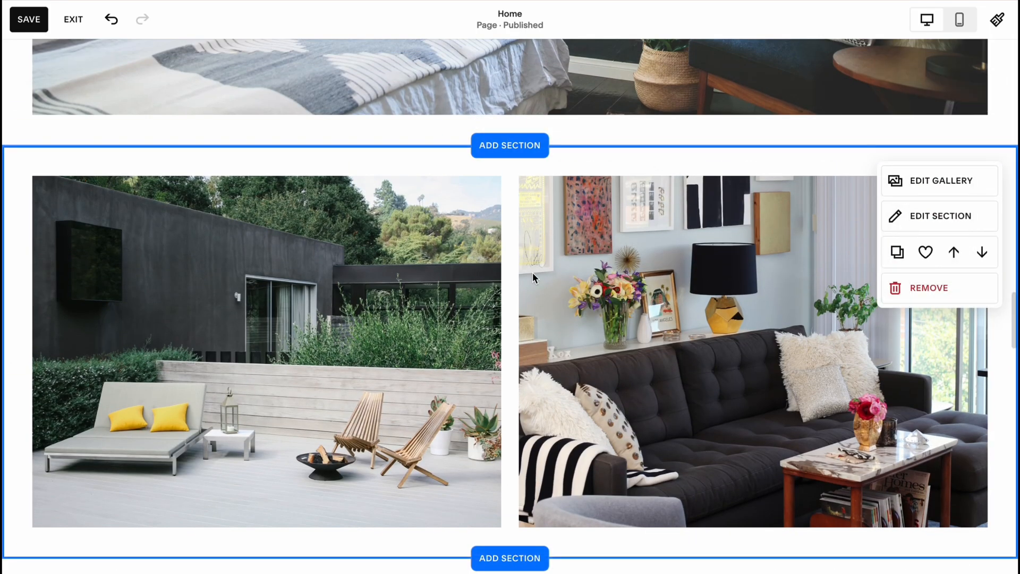
pyautogui.scroll(-3)
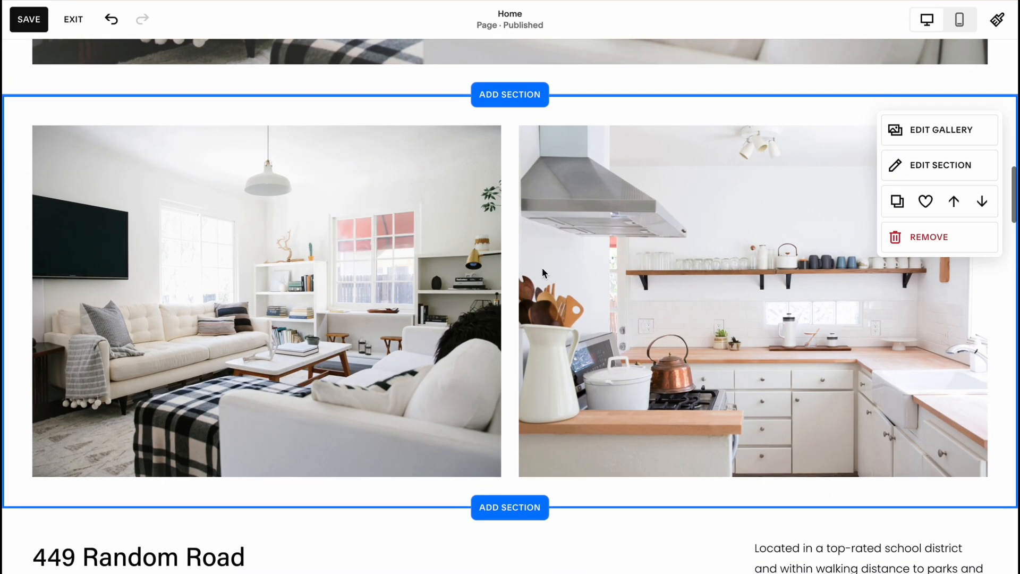
pyautogui.moveTo(663, 312)
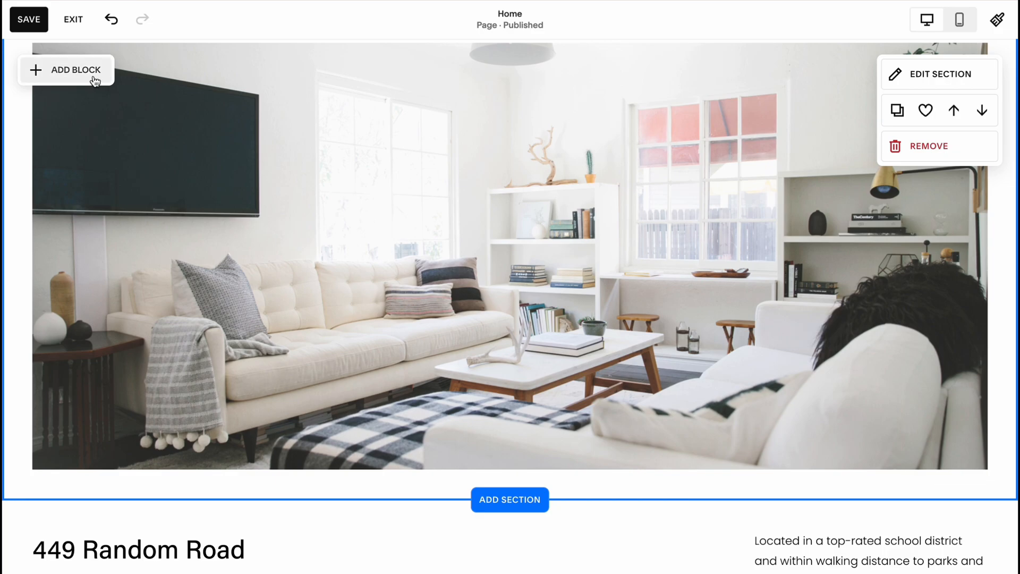
pyautogui.click(66, 70)
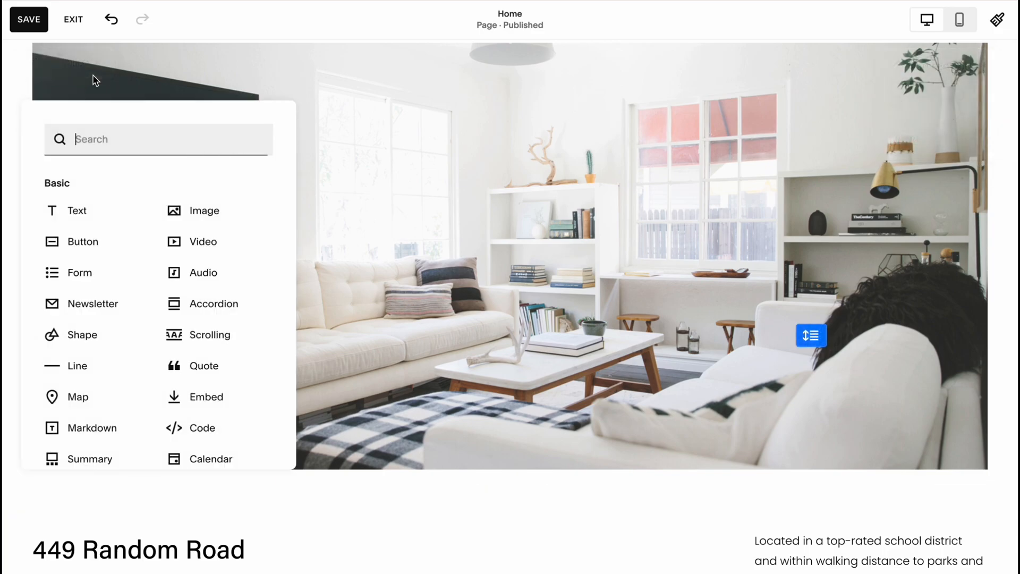
pyautogui.moveTo(194, 272)
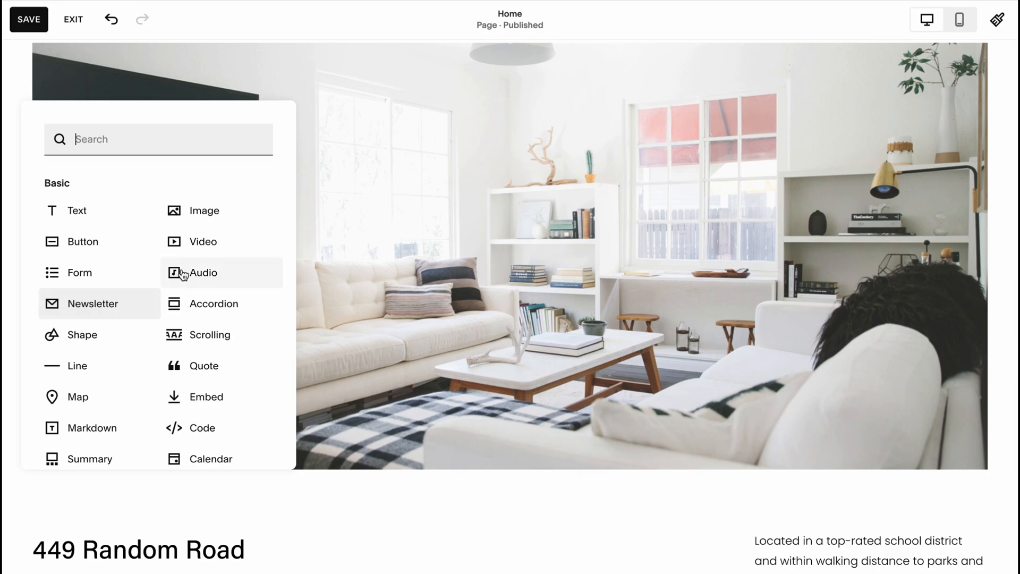
pyautogui.scroll(-3)
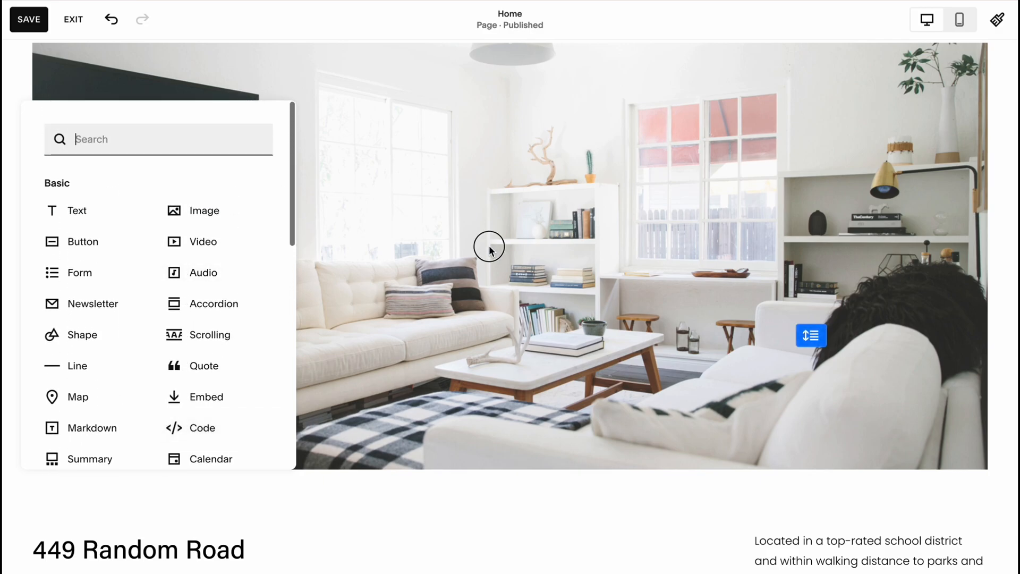
pyautogui.click(488, 250)
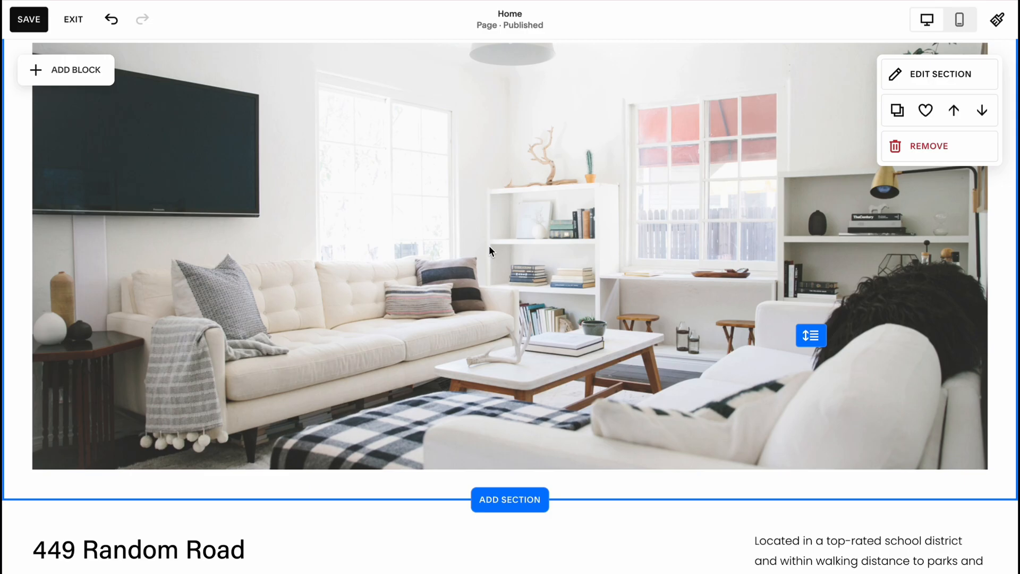
# Scroll through the Home page editor around the San Diego brokers hero section
pyautogui.scroll(-3)
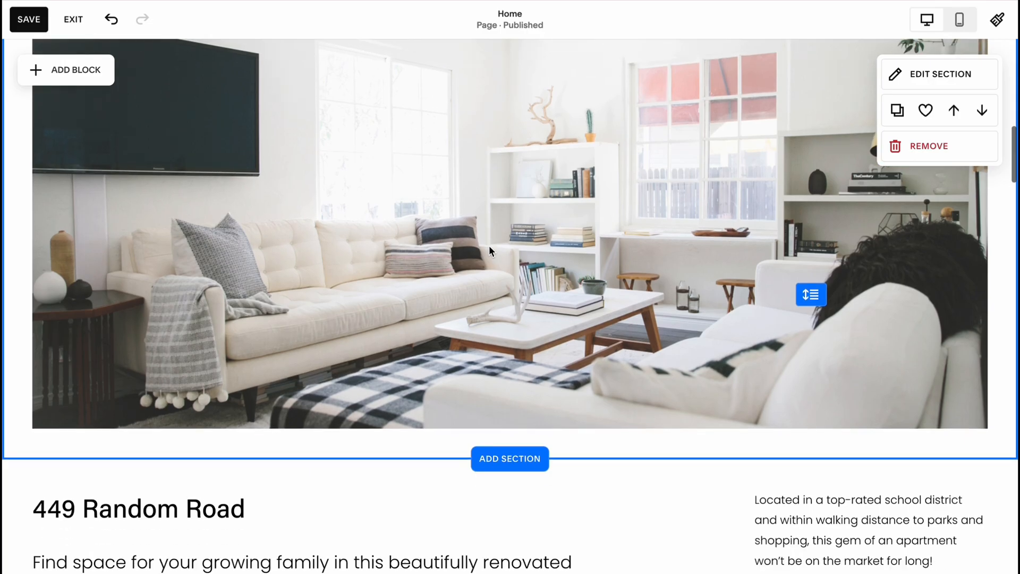
pyautogui.scroll(-3)
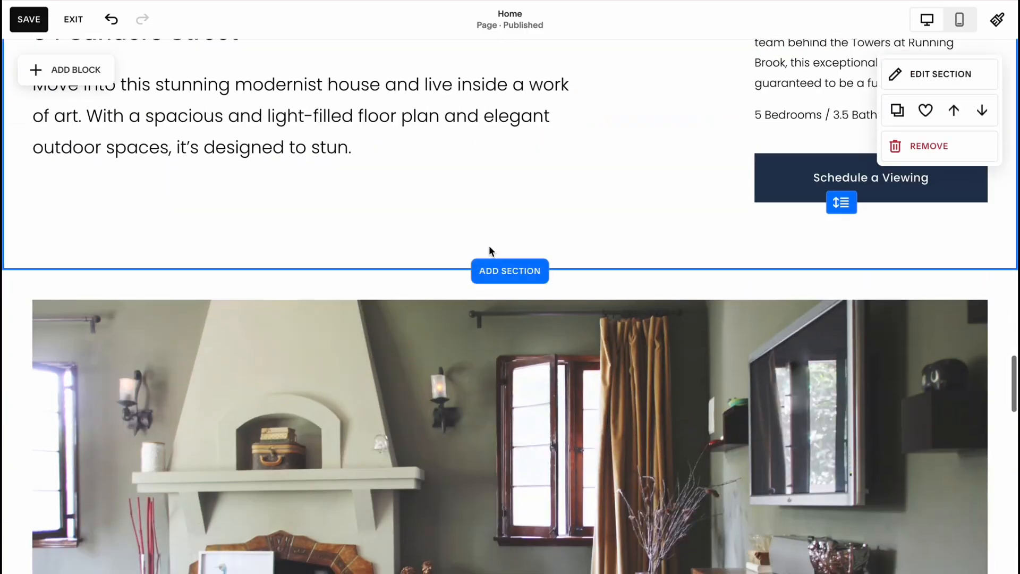
pyautogui.scroll(-3)
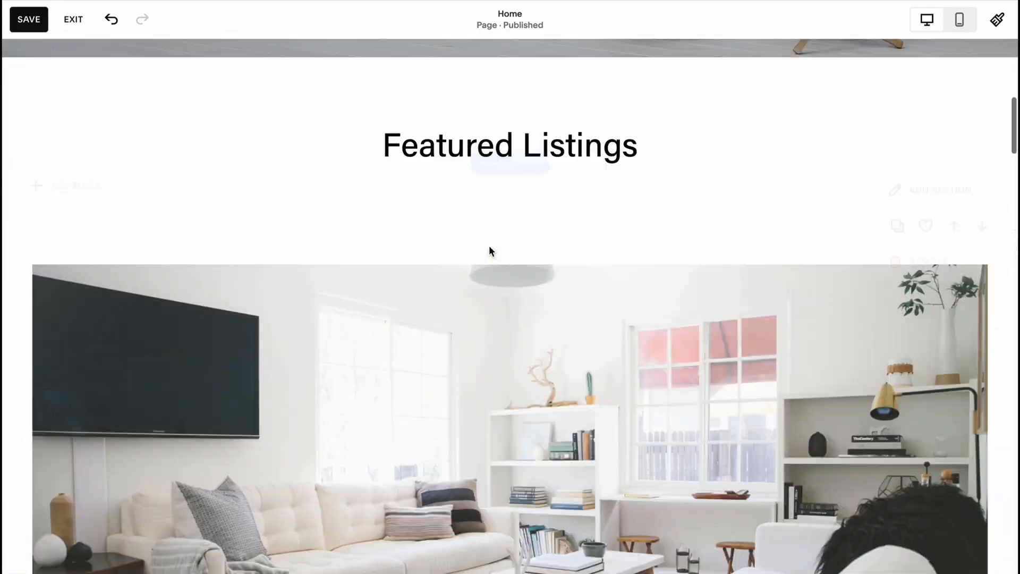
pyautogui.scroll(3)
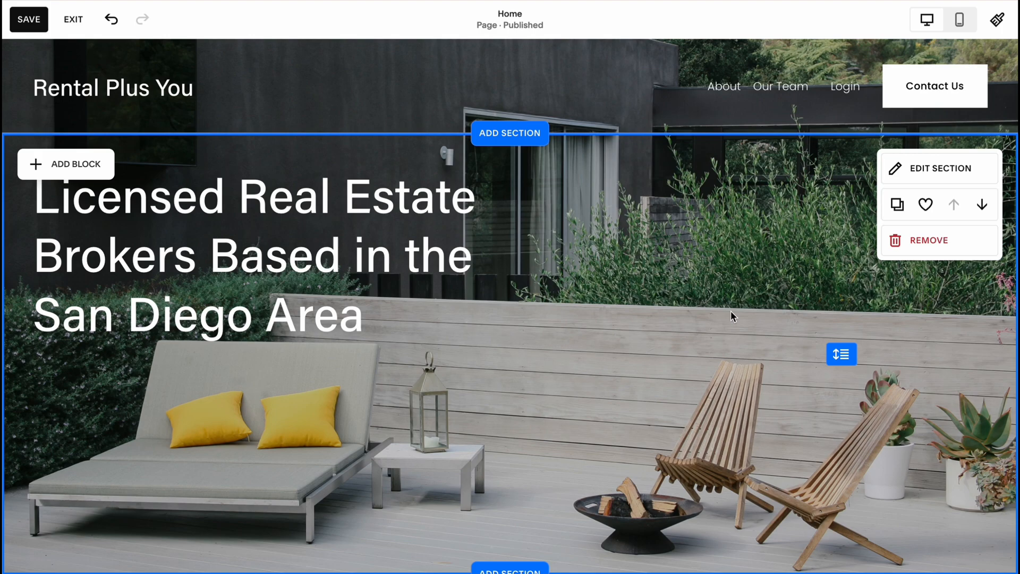
pyautogui.moveTo(663, 345)
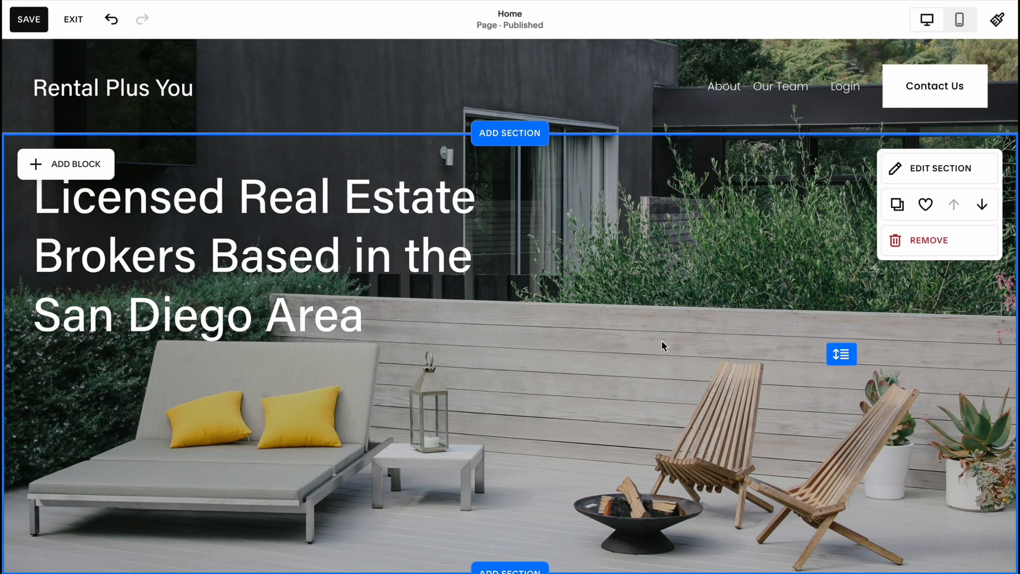
pyautogui.scroll(-3)
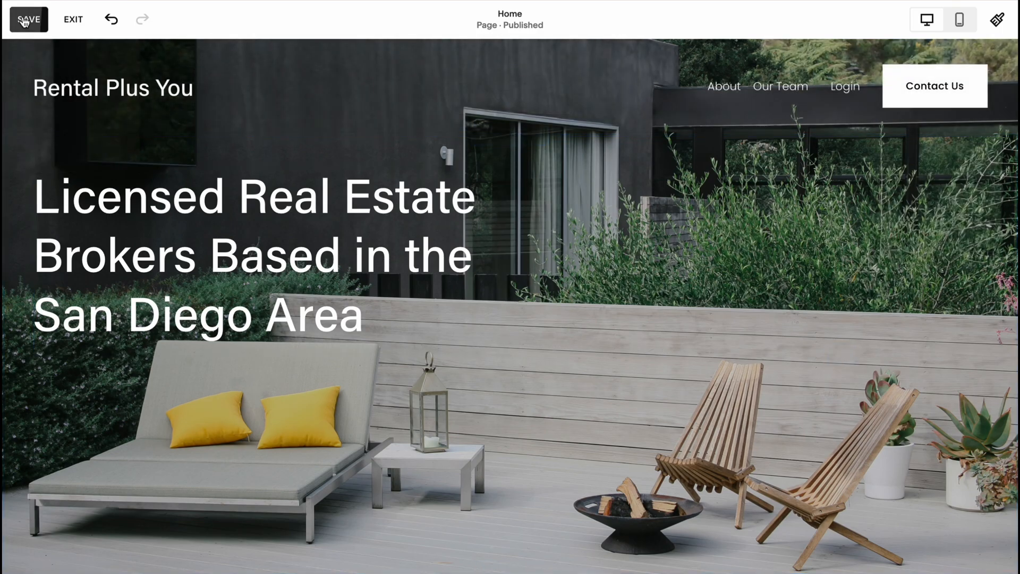
# Save the Home page edits, exit the editor and head to the Website area of the dashboard
pyautogui.click(73, 19)
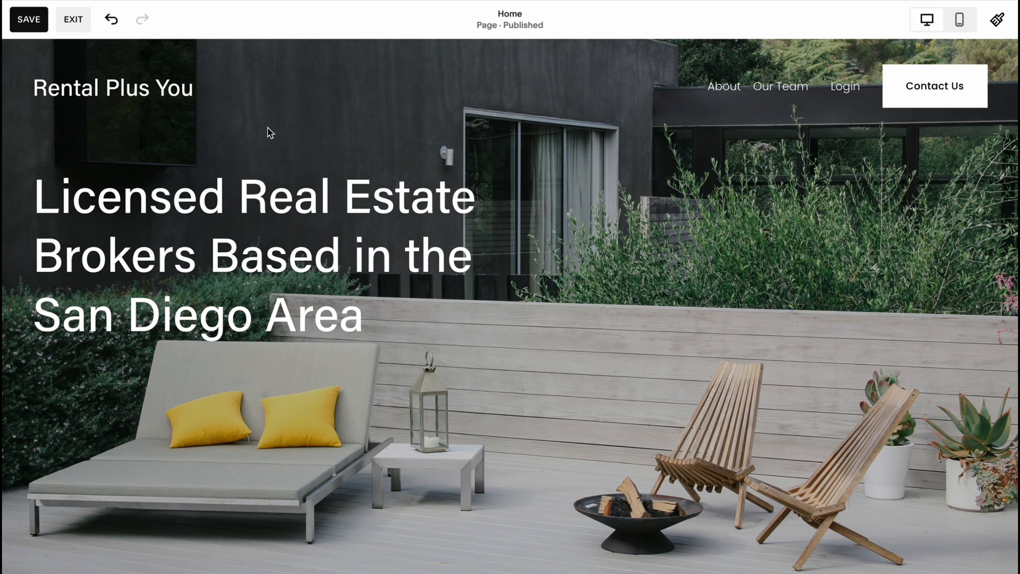
pyautogui.moveTo(74, 19)
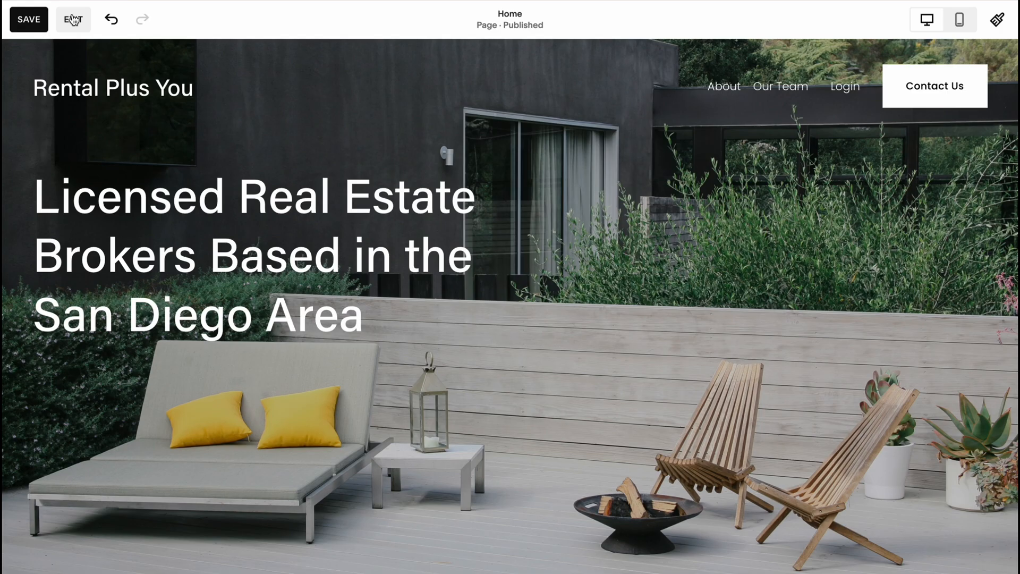
pyautogui.click(28, 19)
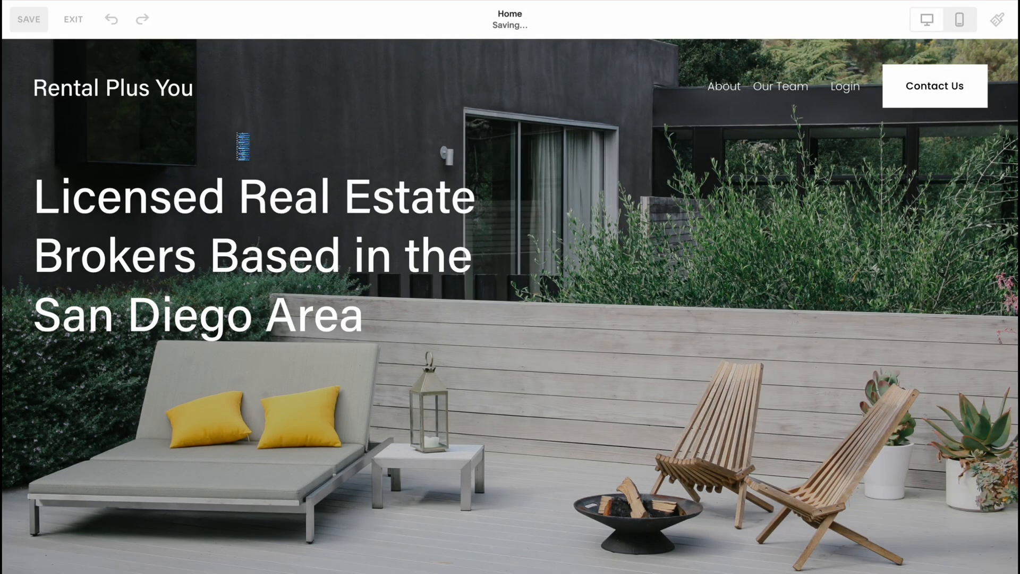
pyautogui.click(73, 19)
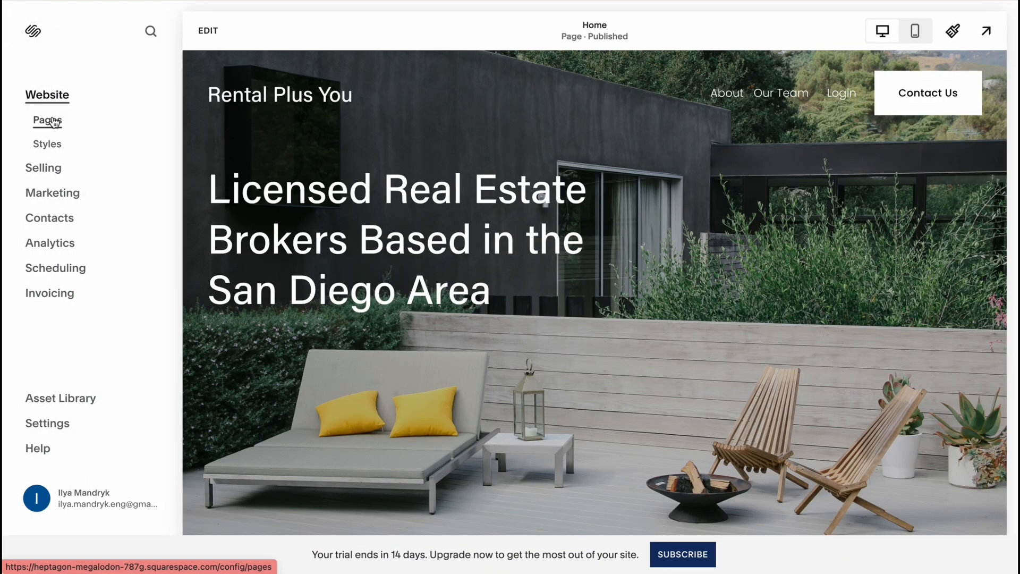
pyautogui.moveTo(42, 168)
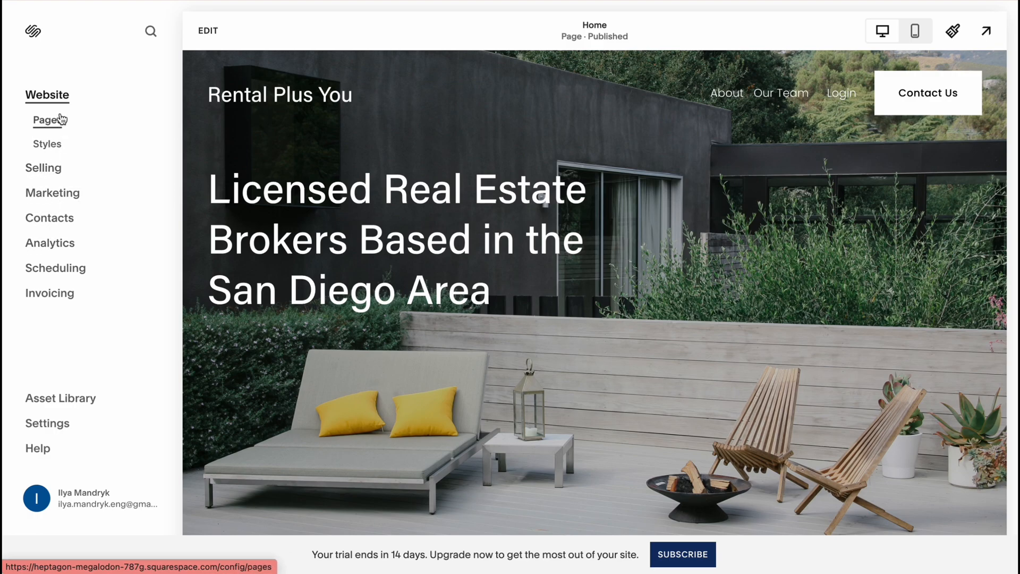
# Show the Pages list with Main Navigation (About, Our Team) and Not Linked (Home, Contact Us)
pyautogui.click(43, 120)
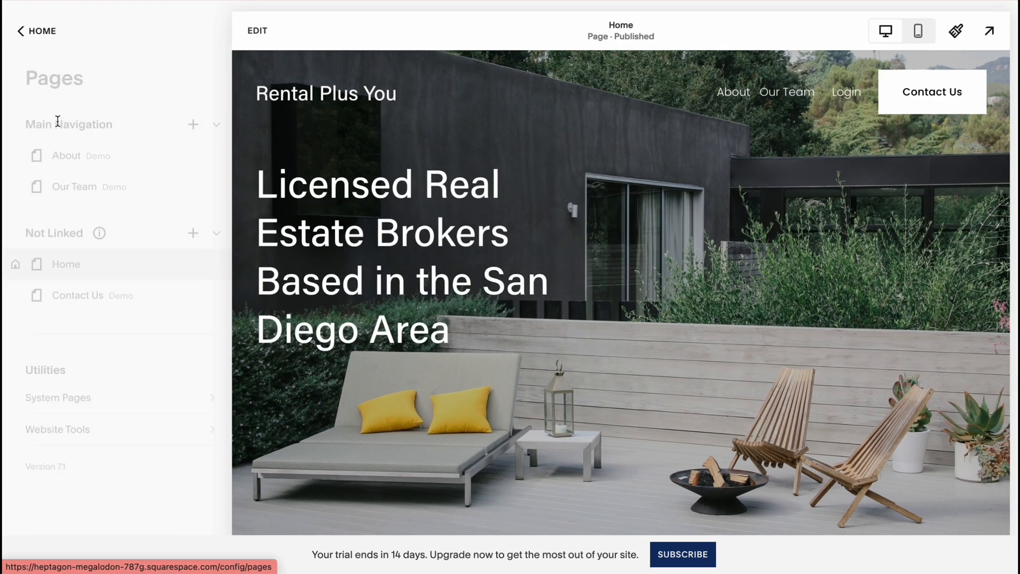
pyautogui.moveTo(85, 155)
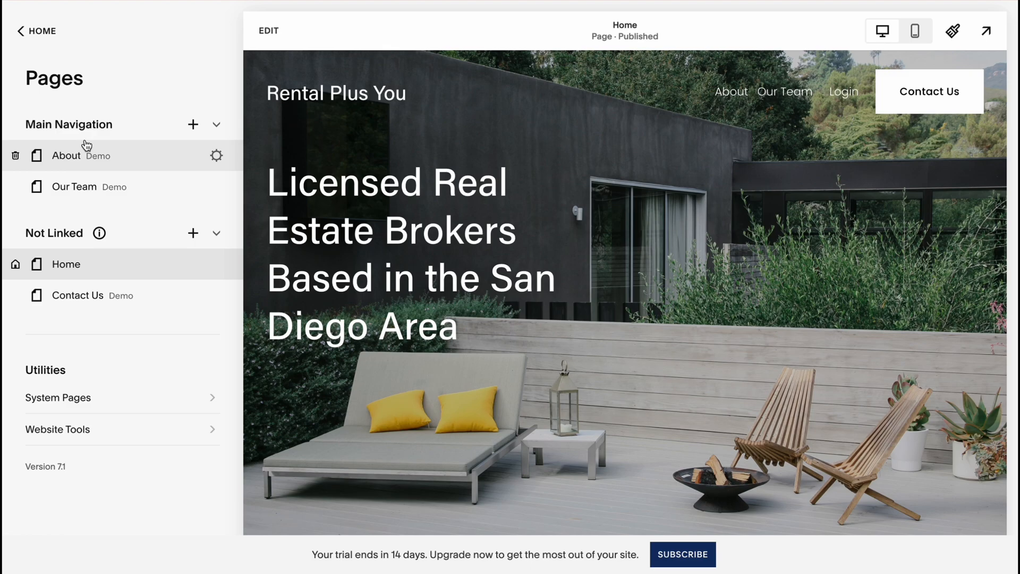
pyautogui.moveTo(103, 187)
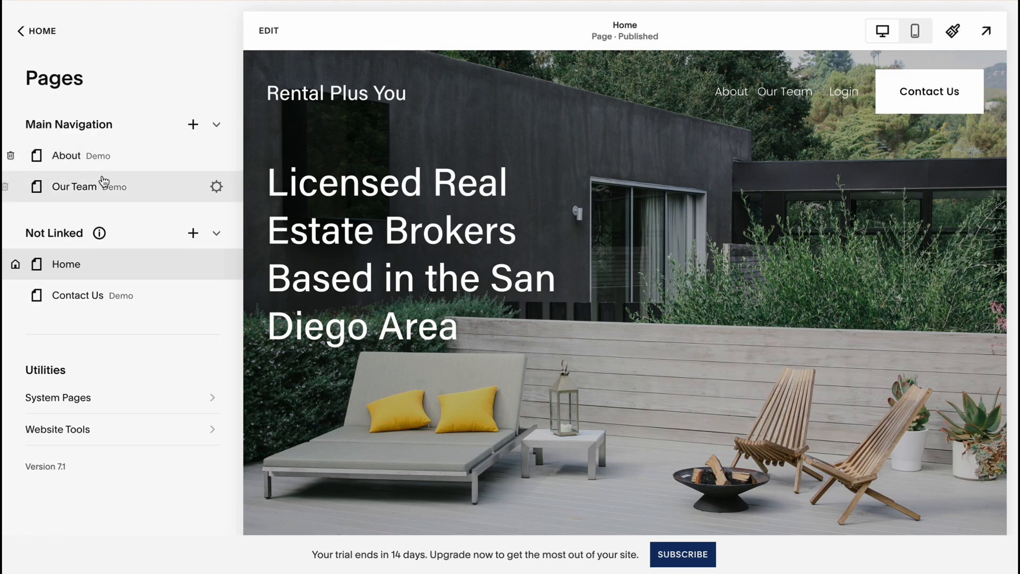
pyautogui.moveTo(54, 246)
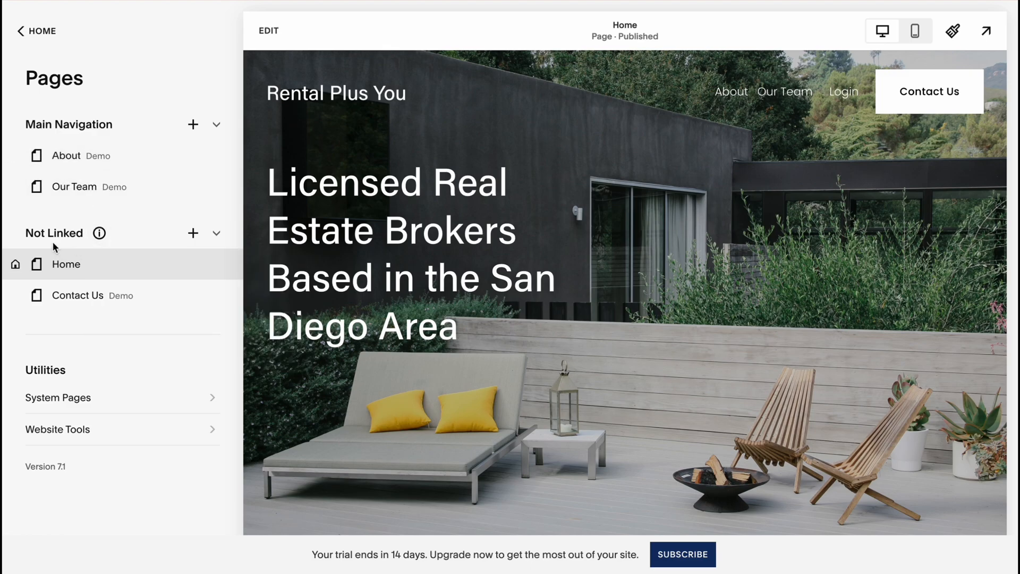
pyautogui.moveTo(192, 125)
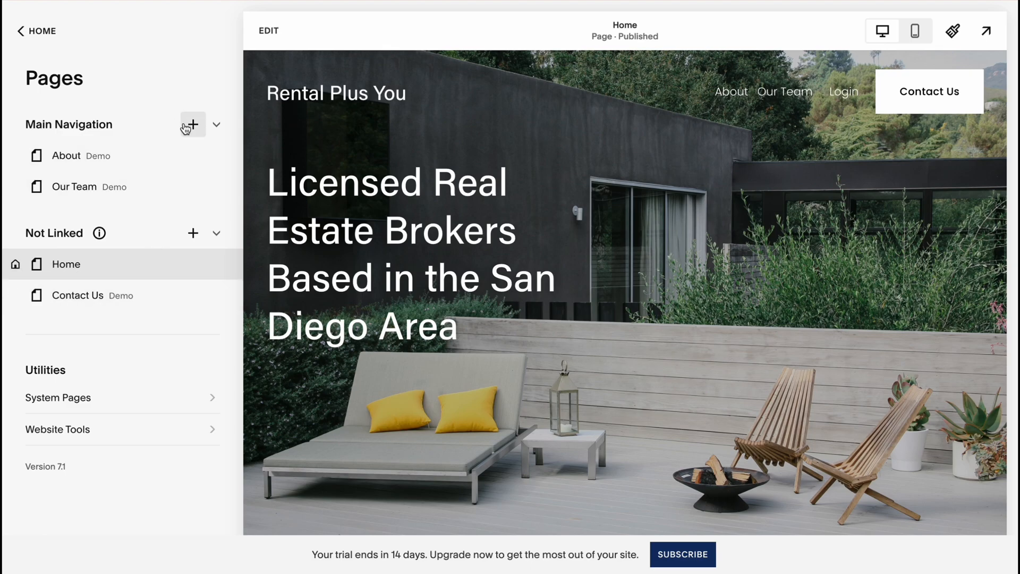
# Create a Videos 2 library page with the sample yoga video layout in Main Navigation
pyautogui.click(193, 124)
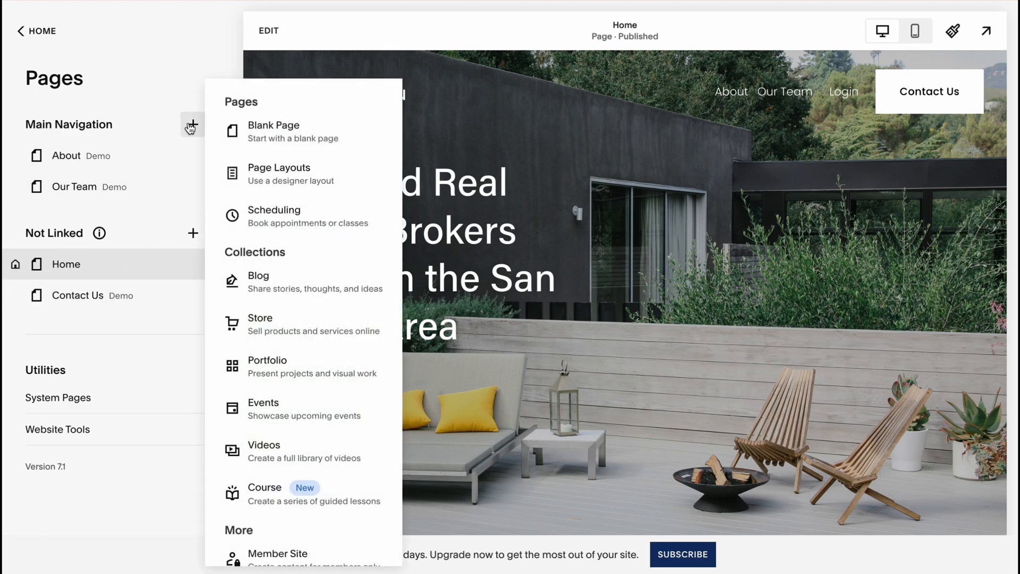
pyautogui.scroll(-3)
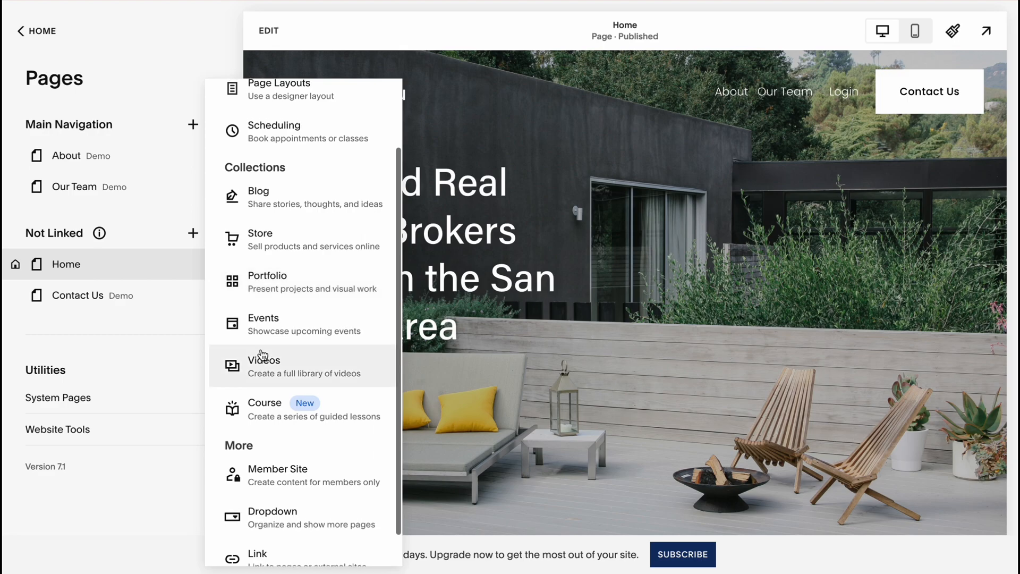
pyautogui.scroll(-3)
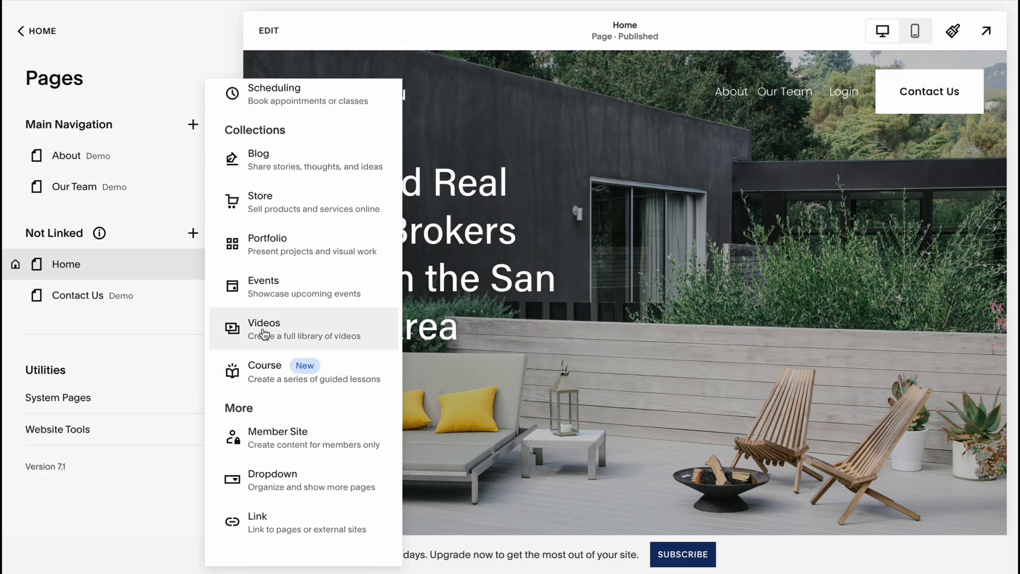
pyautogui.scroll(3)
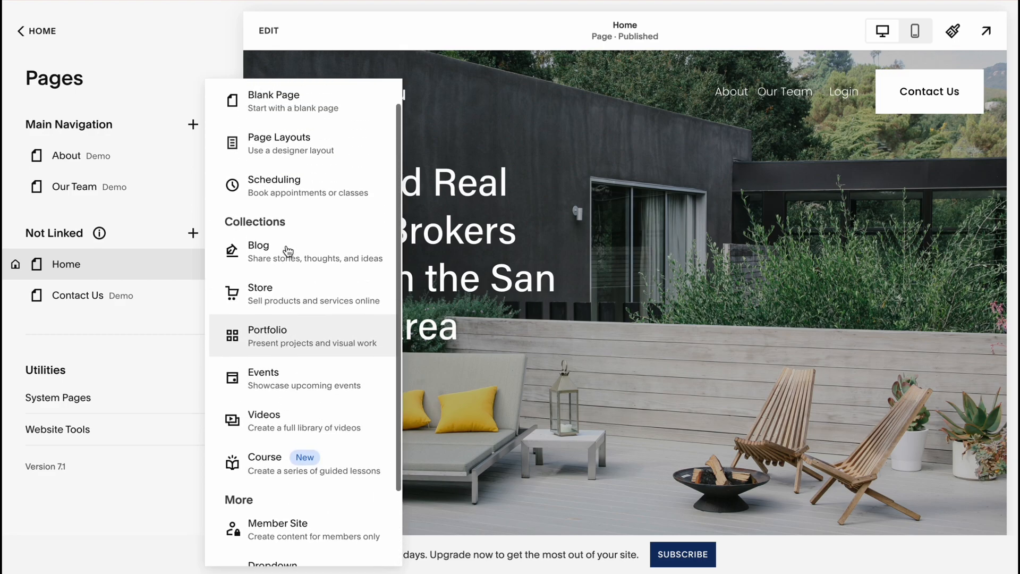
pyautogui.scroll(-3)
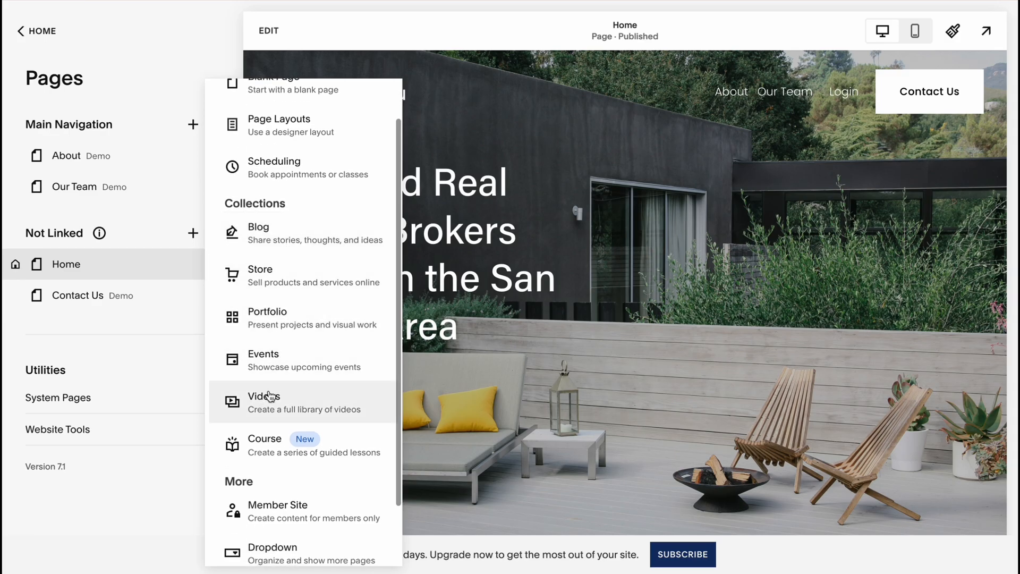
pyautogui.click(265, 402)
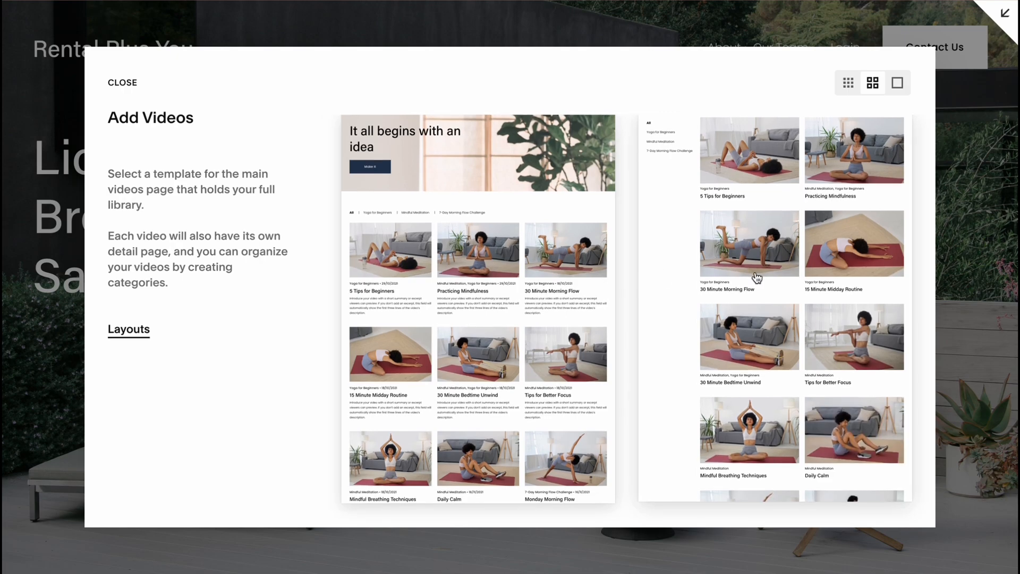
pyautogui.click(122, 83)
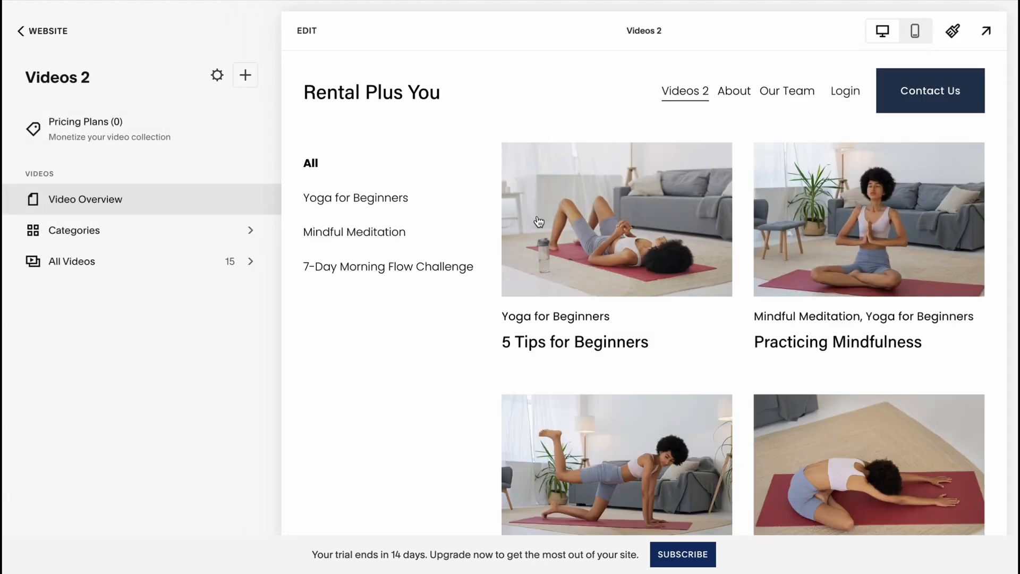
pyautogui.moveTo(306, 31)
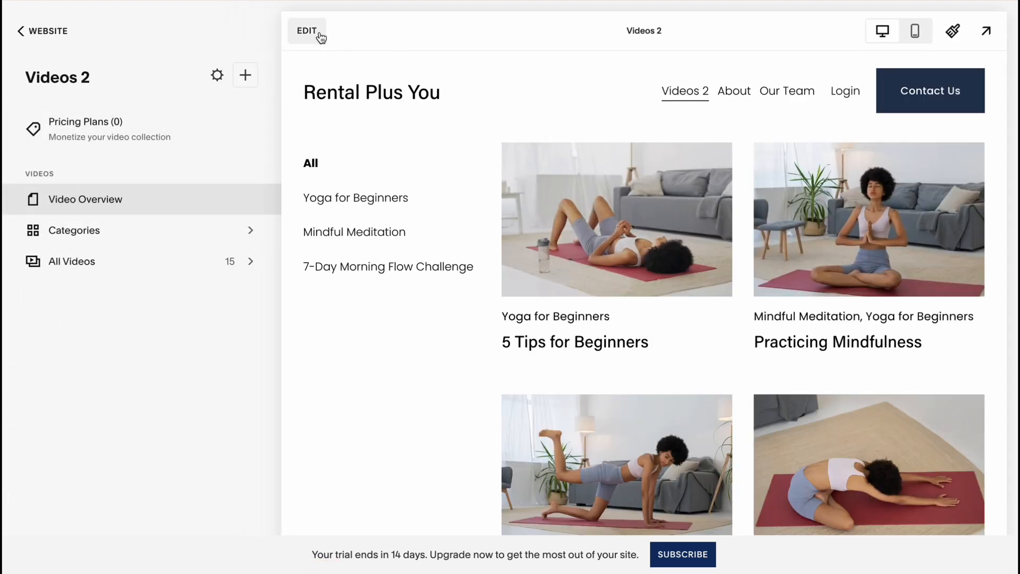
pyautogui.moveTo(639, 415)
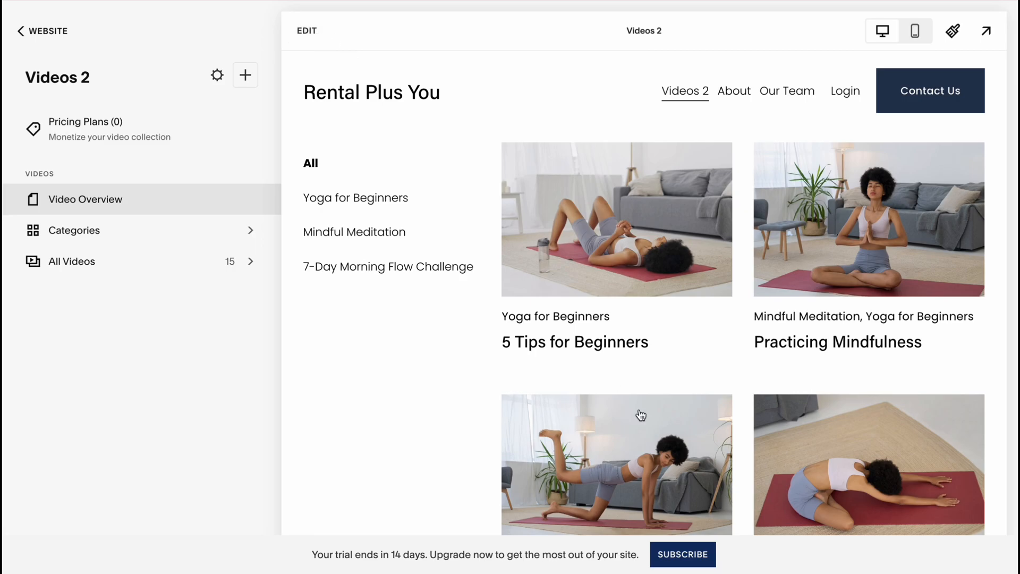
pyautogui.scroll(-3)
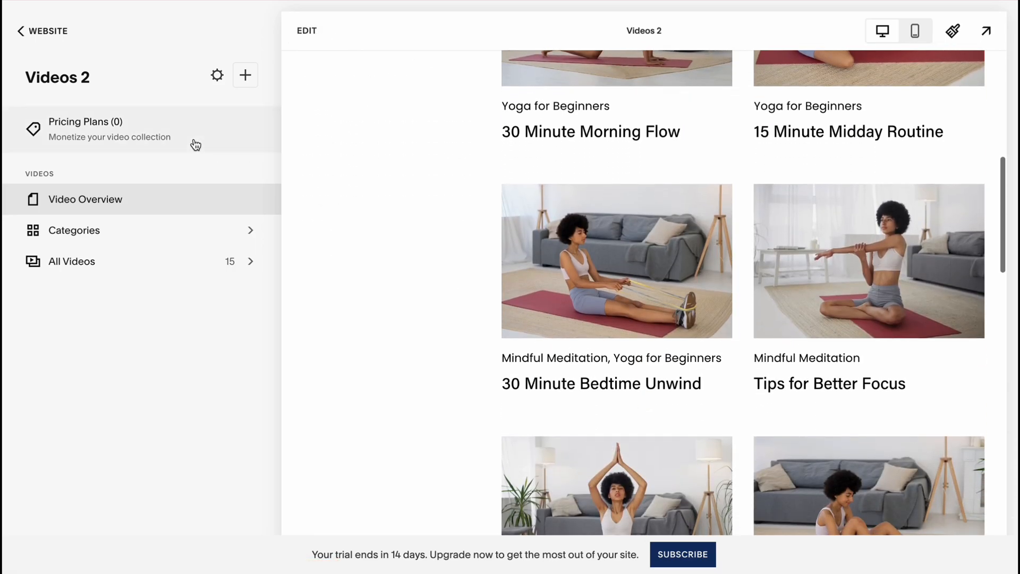
# Back out to Home, pass through Marketing, and land on the Analytics Traffic report
pyautogui.click(43, 31)
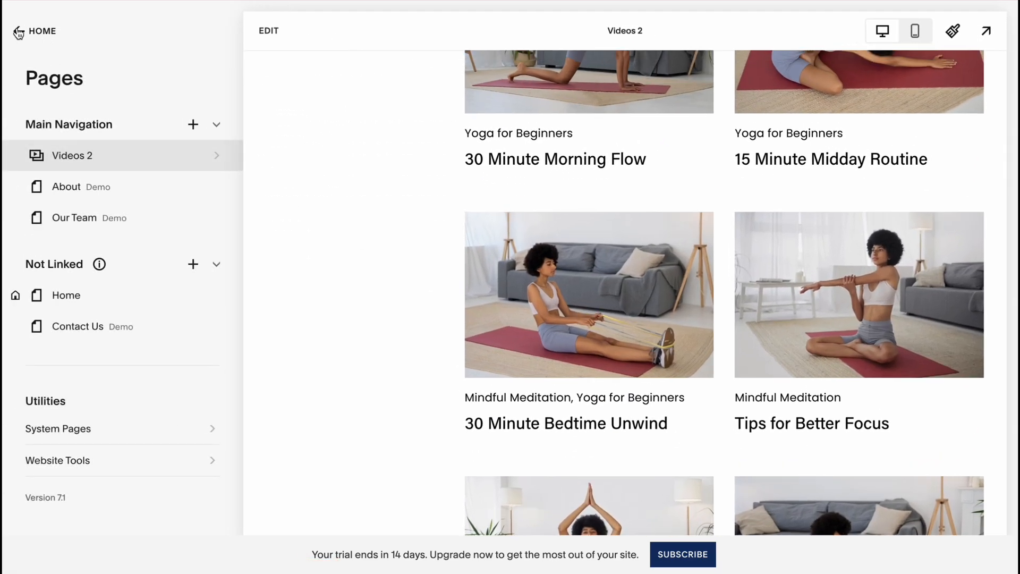
pyautogui.click(36, 31)
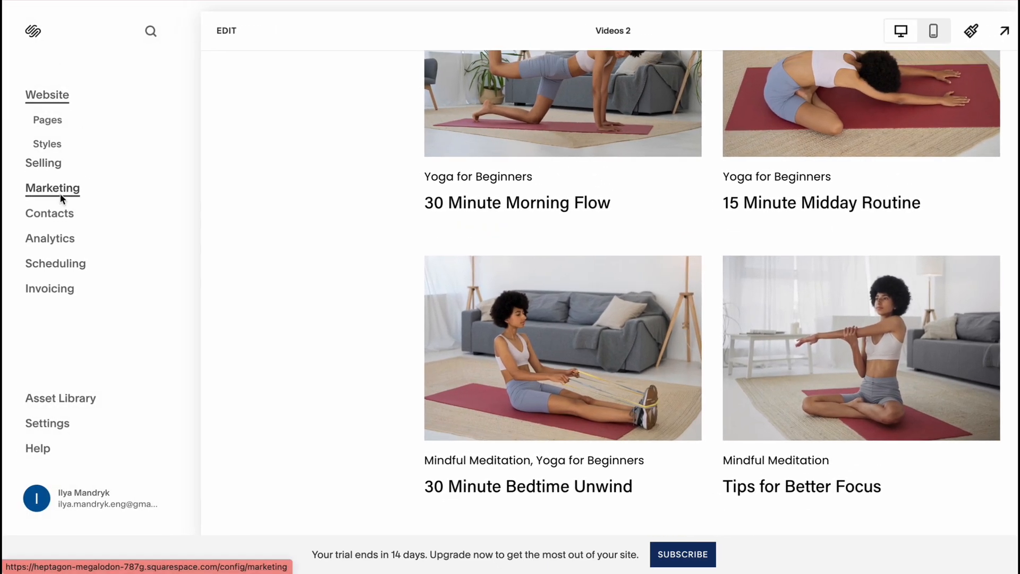
pyautogui.click(53, 187)
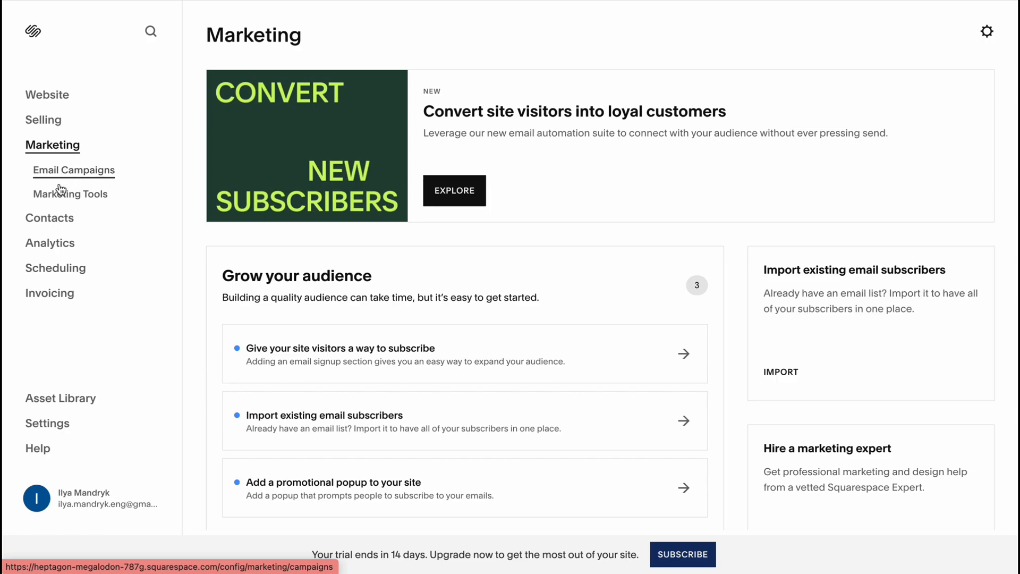
pyautogui.click(71, 193)
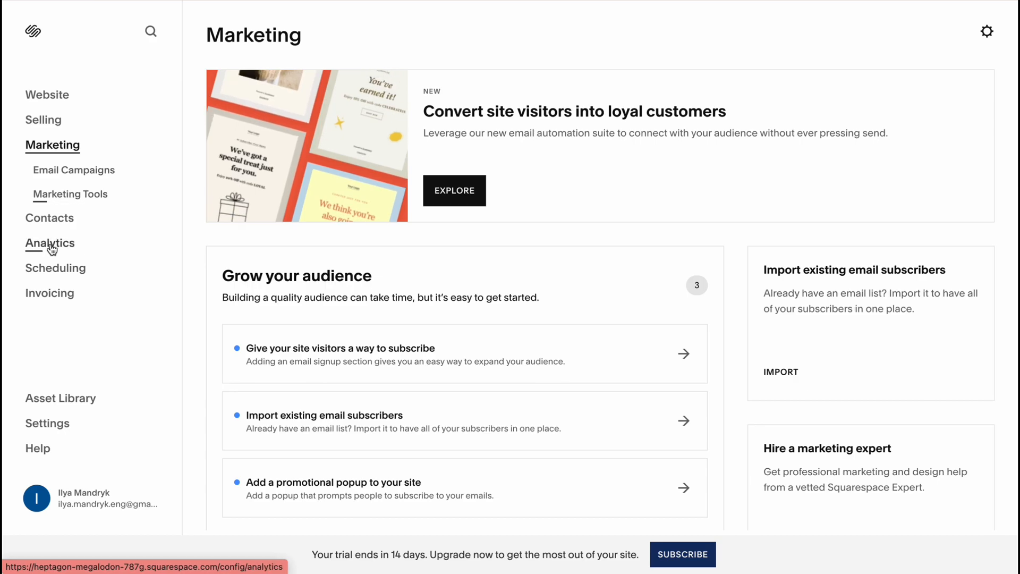
pyautogui.click(50, 242)
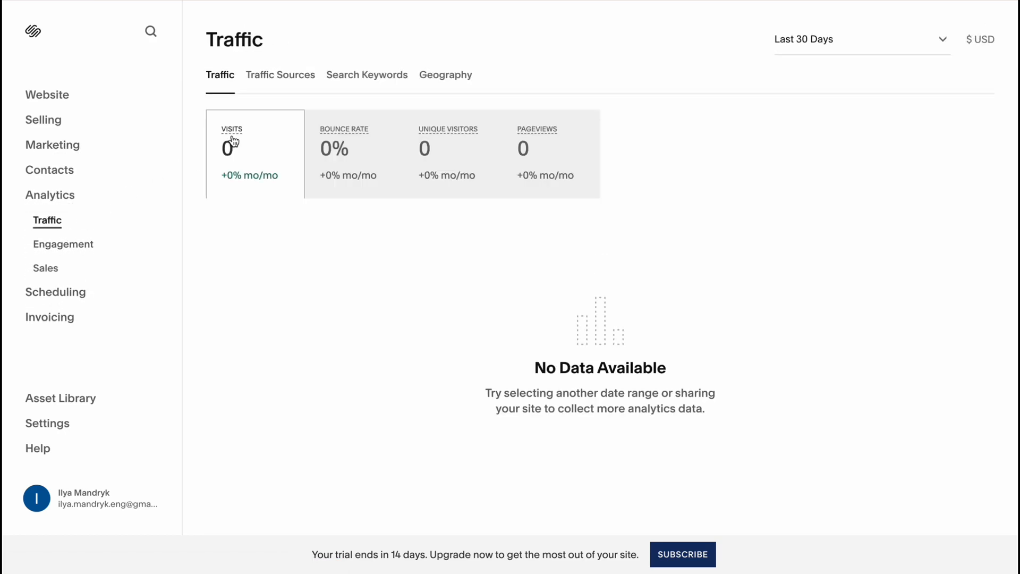
pyautogui.moveTo(317, 175)
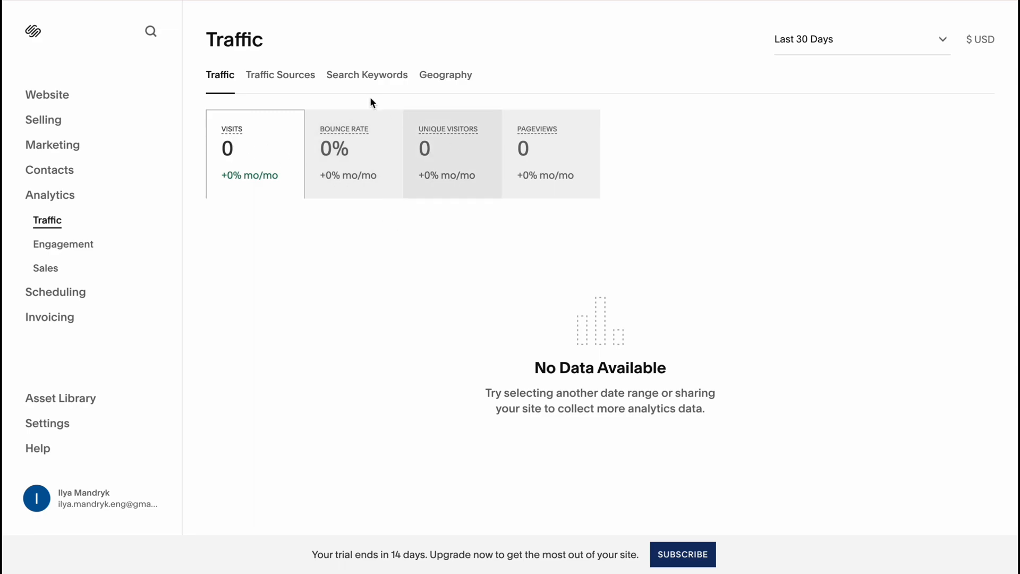
# Check Traffic Sources and Search Keywords reports, then switch to the Marketing overview
pyautogui.click(279, 75)
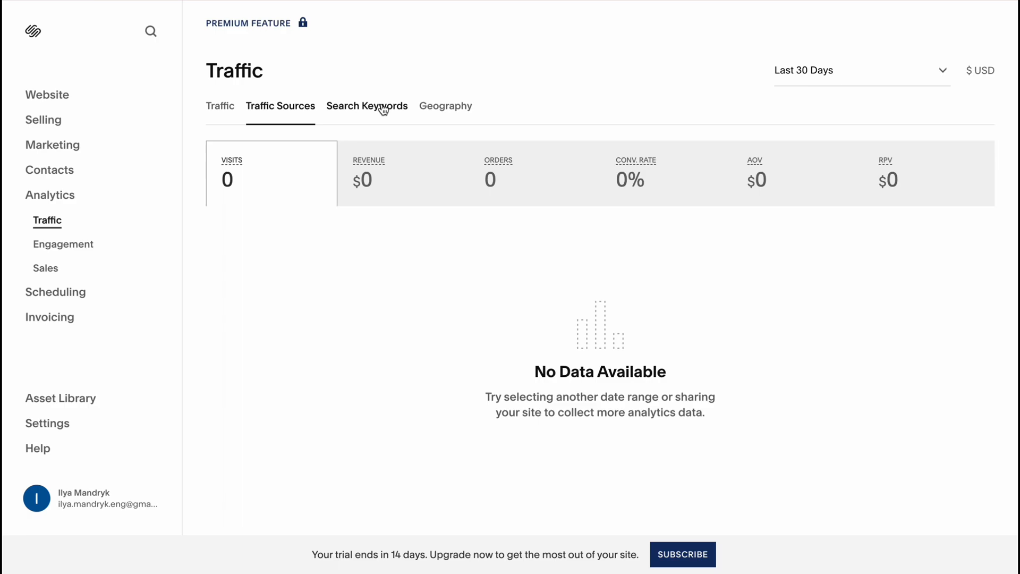
pyautogui.click(367, 105)
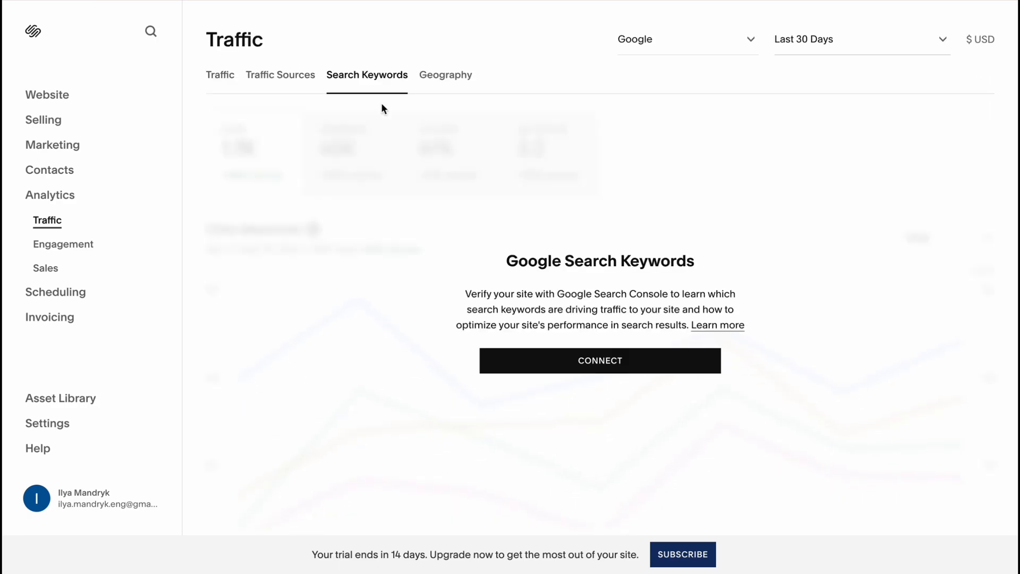
pyautogui.moveTo(56, 292)
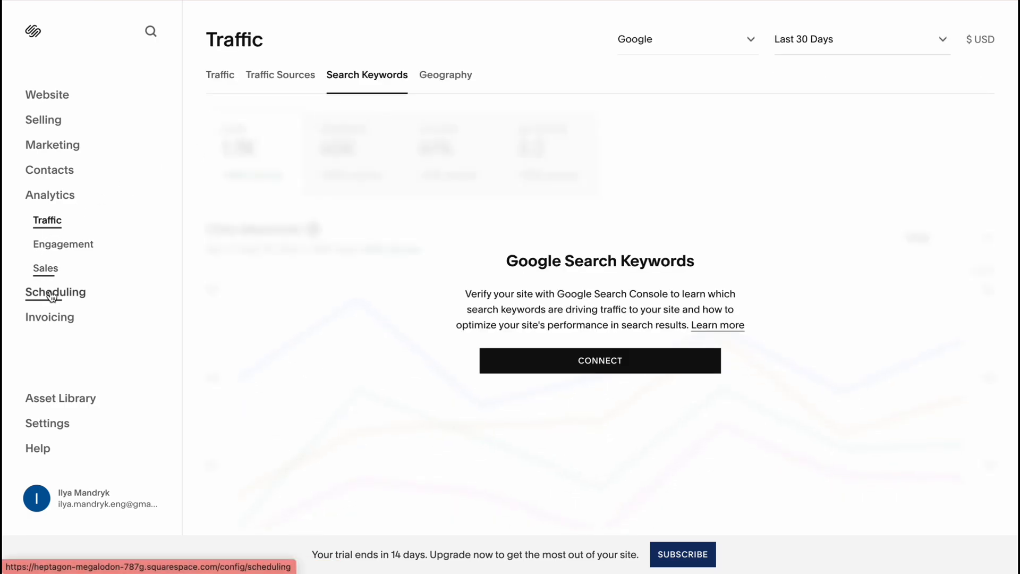
pyautogui.moveTo(47, 220)
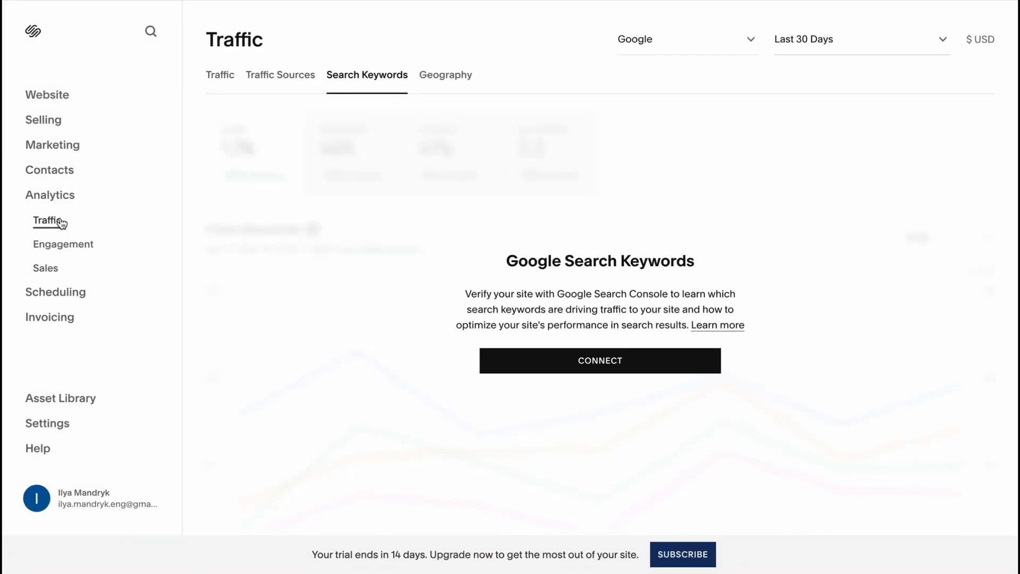
pyautogui.moveTo(63, 244)
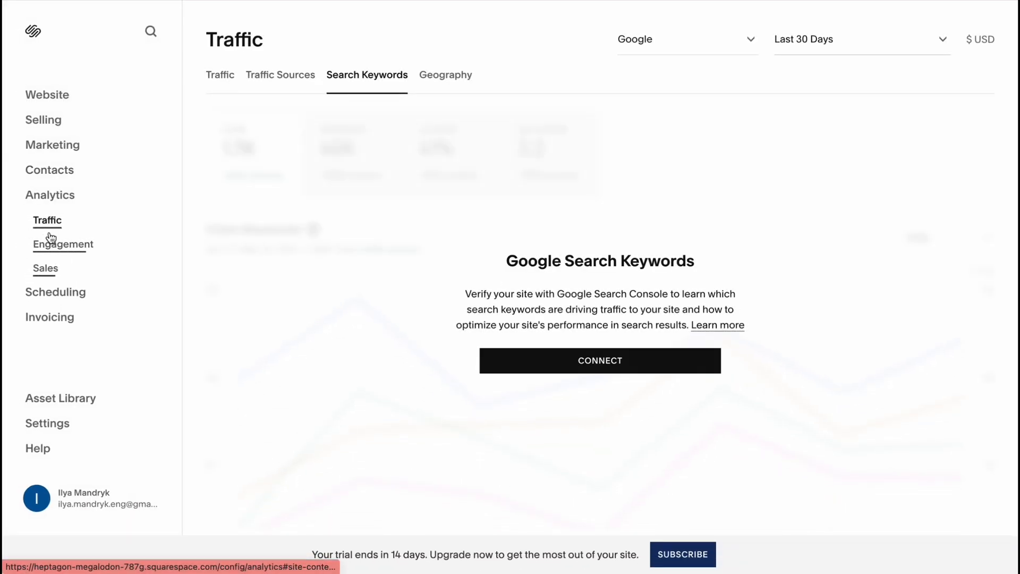
pyautogui.moveTo(55, 292)
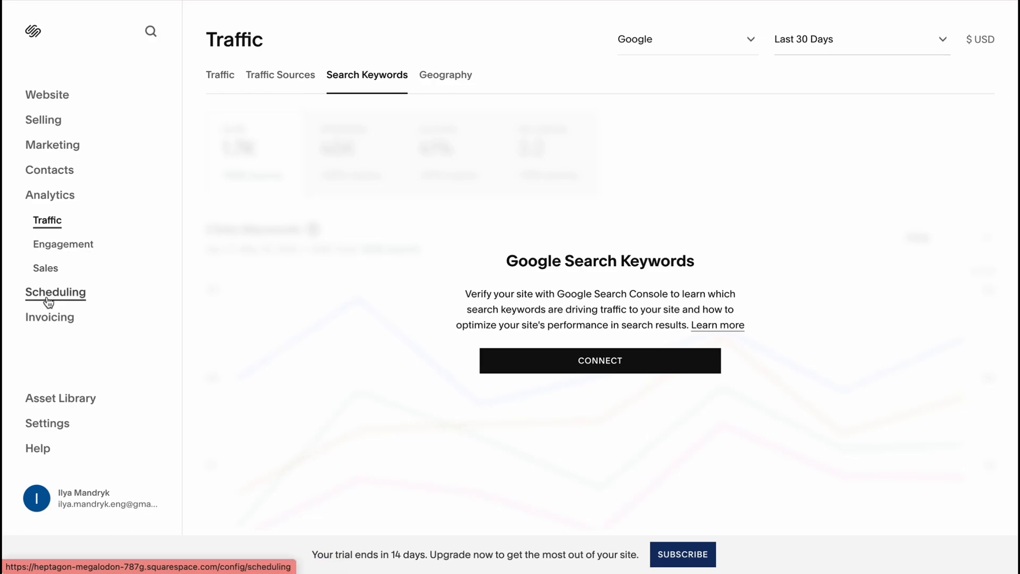
pyautogui.moveTo(50, 170)
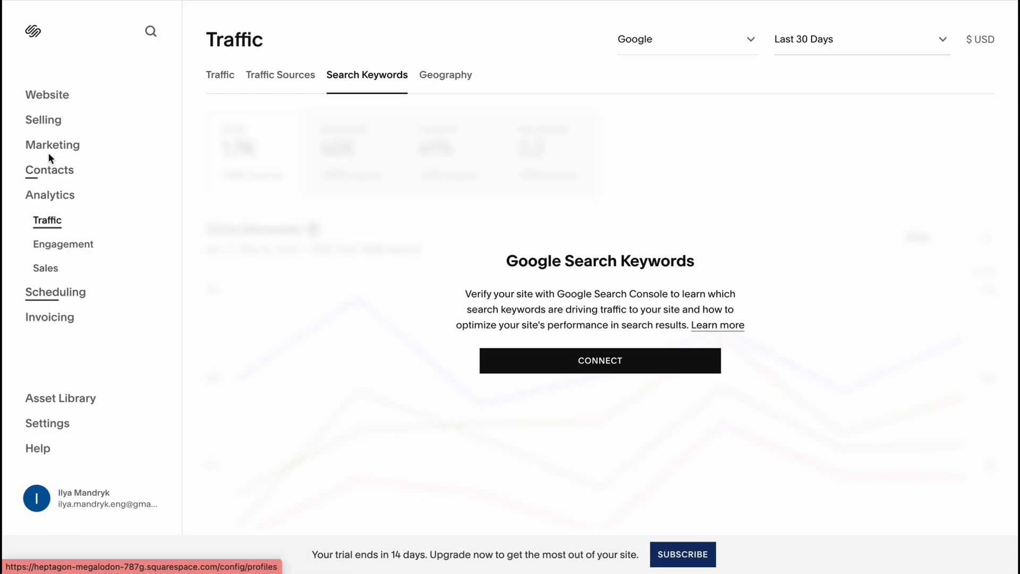
pyautogui.click(52, 145)
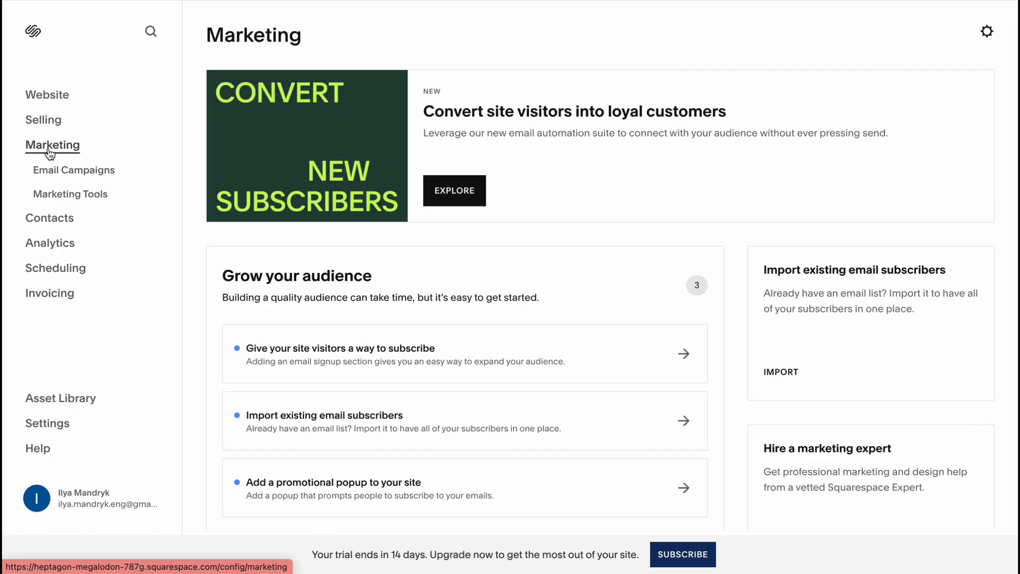
# Show the Marketing Tools list with Promotional Pop-up, Announcement Bar and URL Builder
pyautogui.click(71, 194)
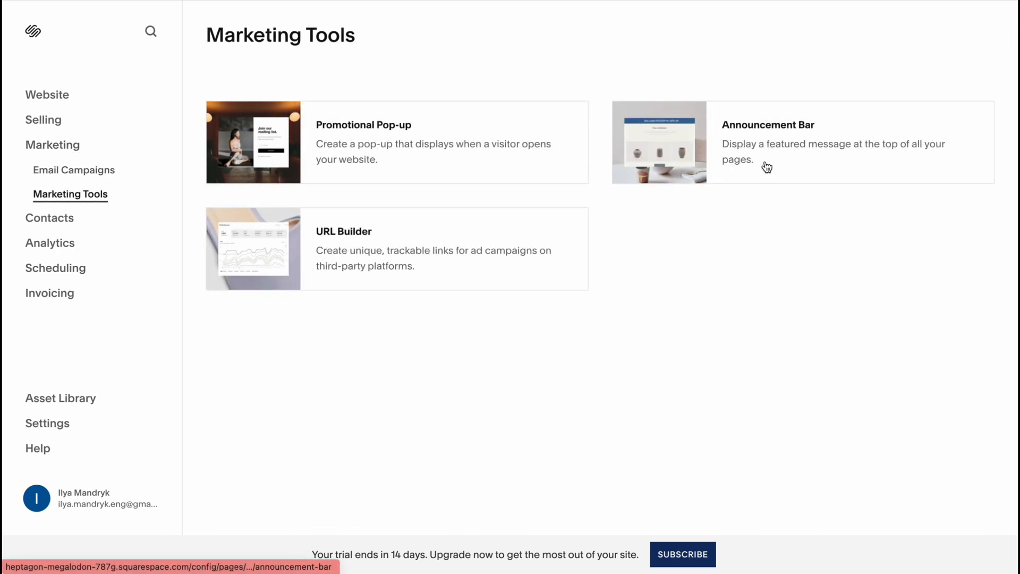
pyautogui.moveTo(254, 141)
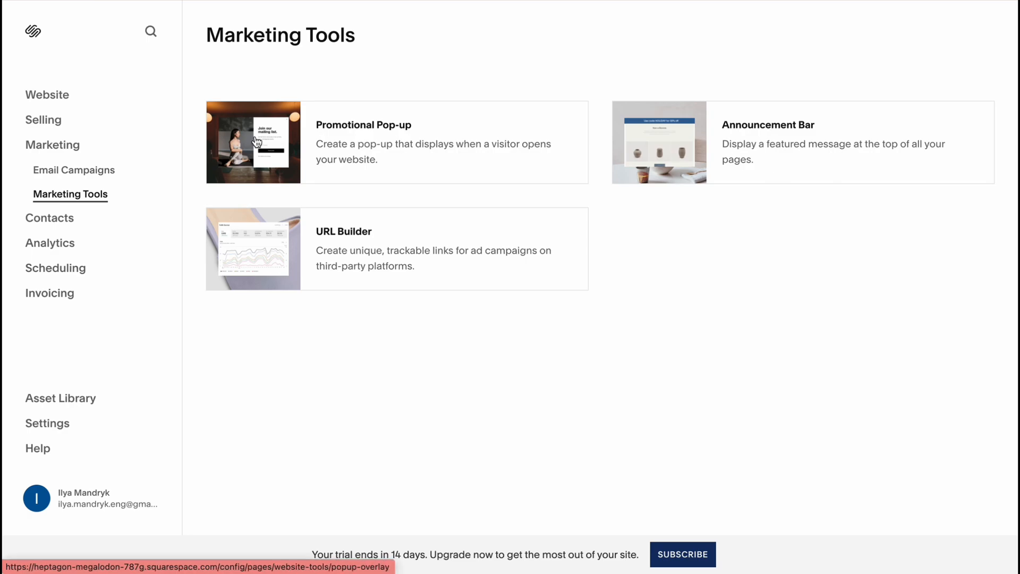
pyautogui.moveTo(417, 151)
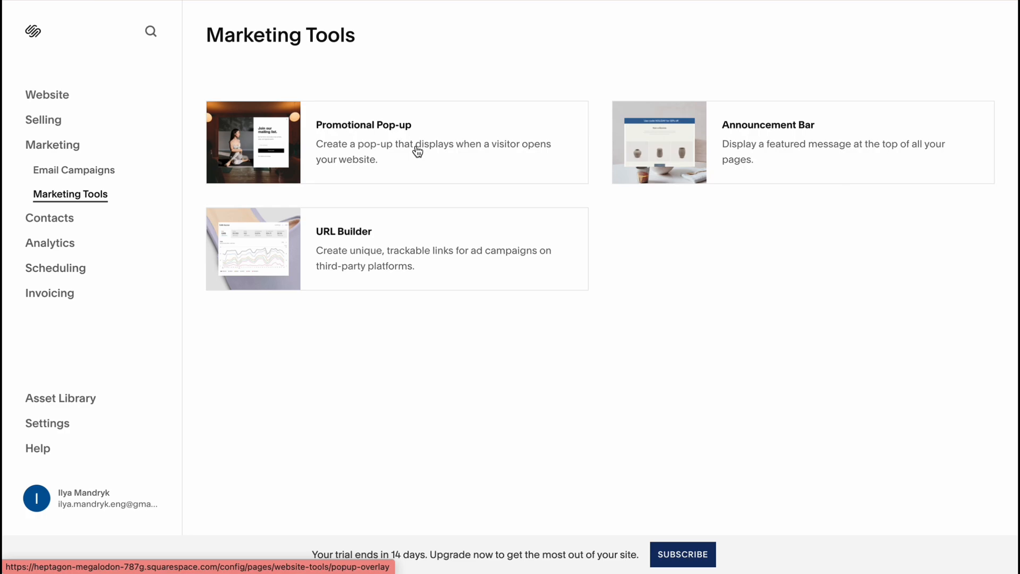
pyautogui.moveTo(321, 183)
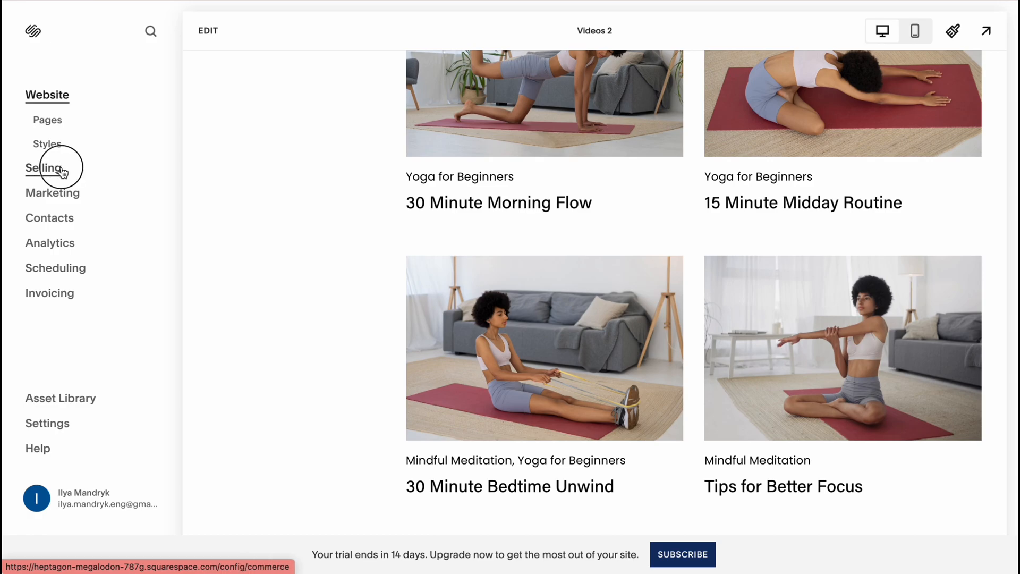
# From Selling, preview the Physical product setup steps and close it without creating a product
pyautogui.click(44, 168)
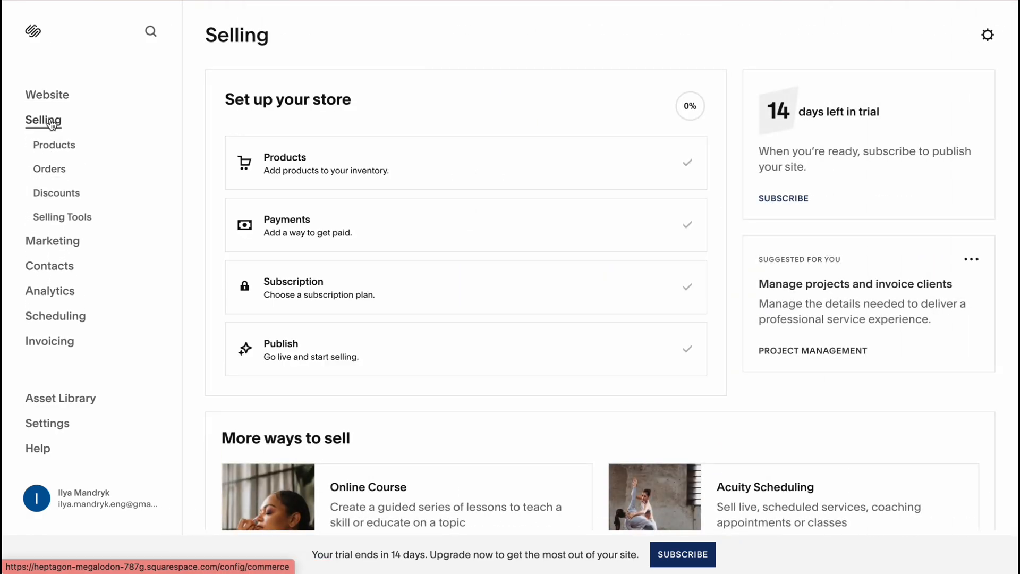
pyautogui.moveTo(198, 187)
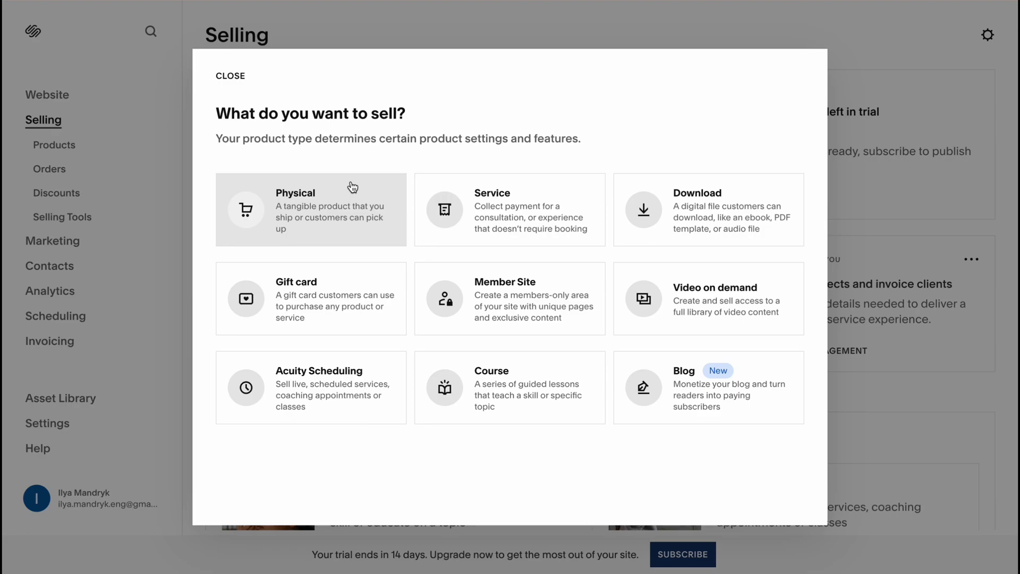
pyautogui.moveTo(336, 198)
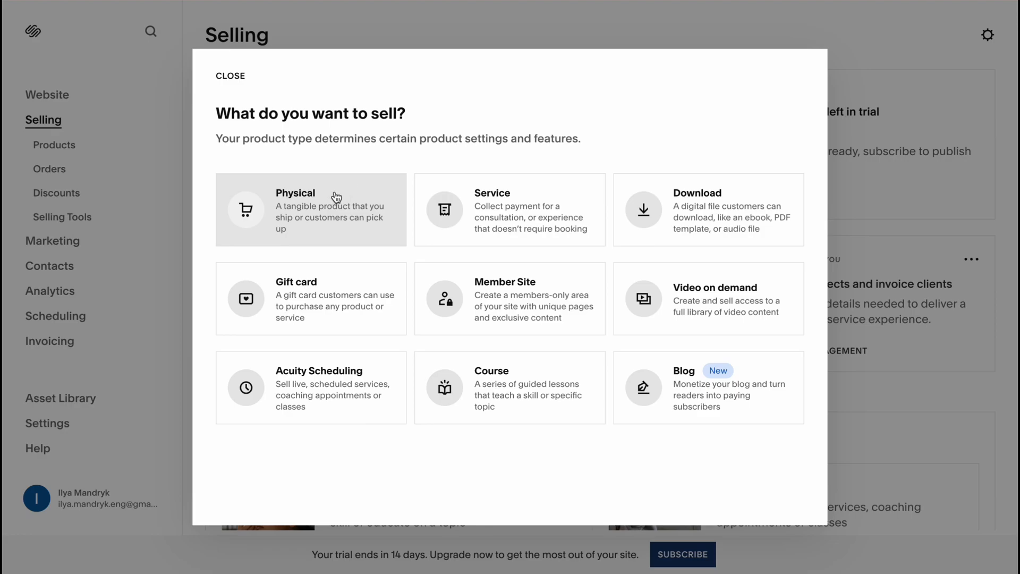
pyautogui.click(310, 210)
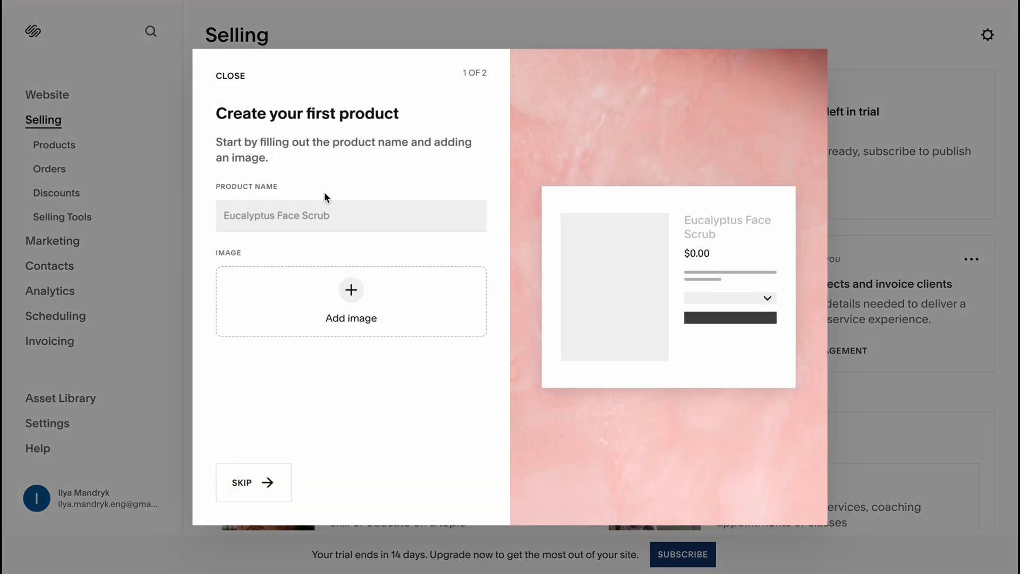
pyautogui.moveTo(290, 357)
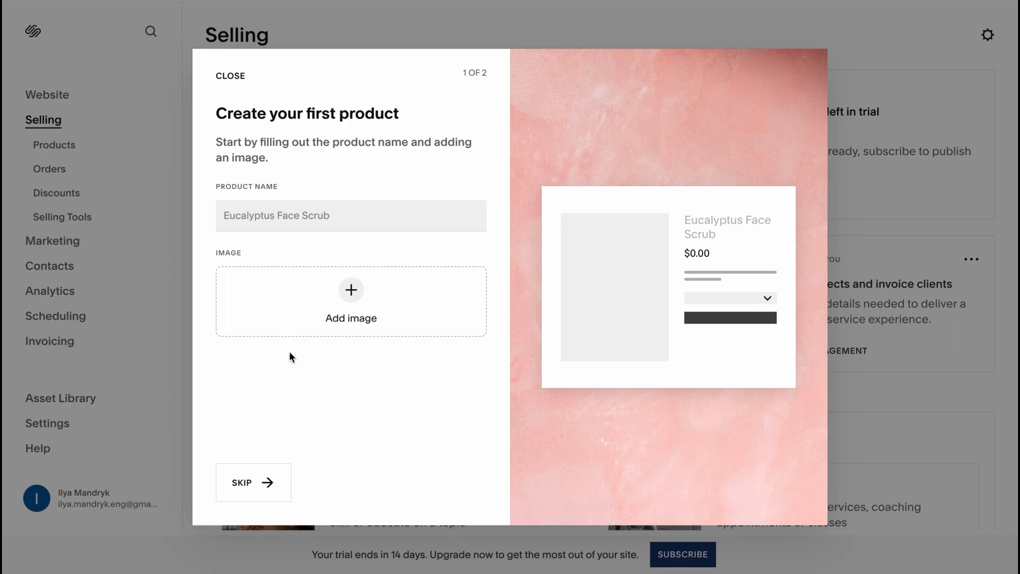
pyautogui.click(253, 482)
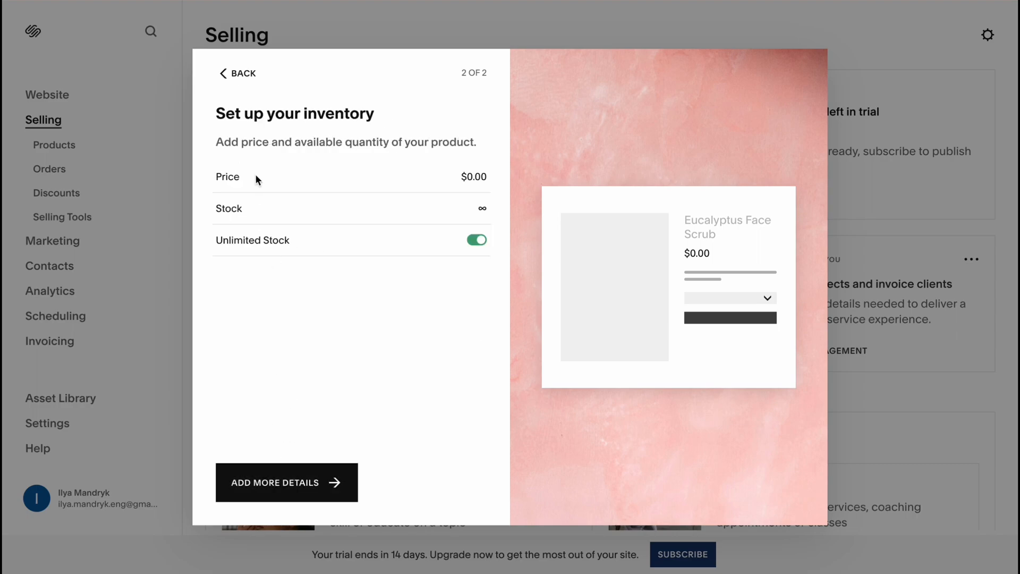
pyautogui.click(237, 73)
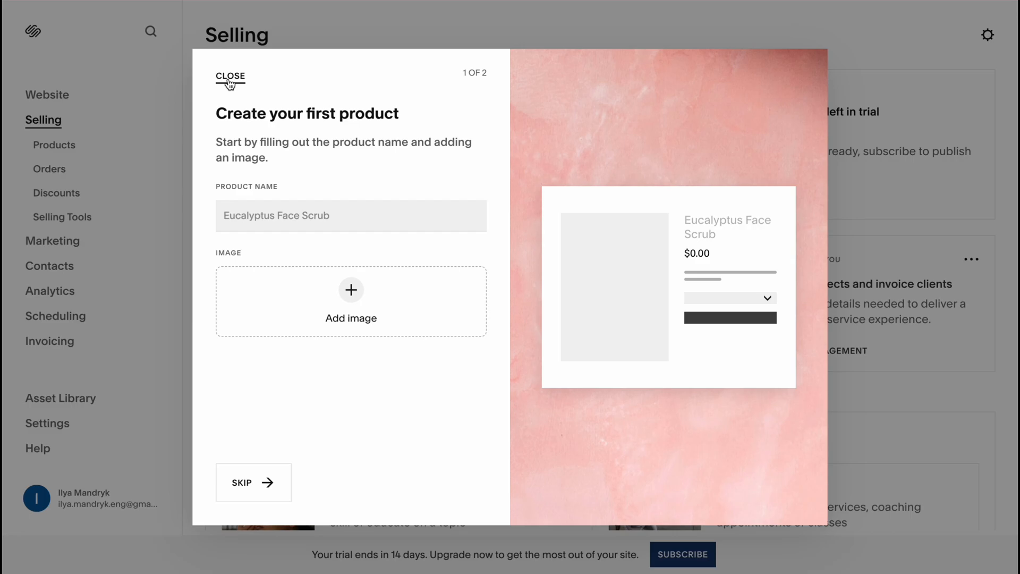
pyautogui.click(229, 77)
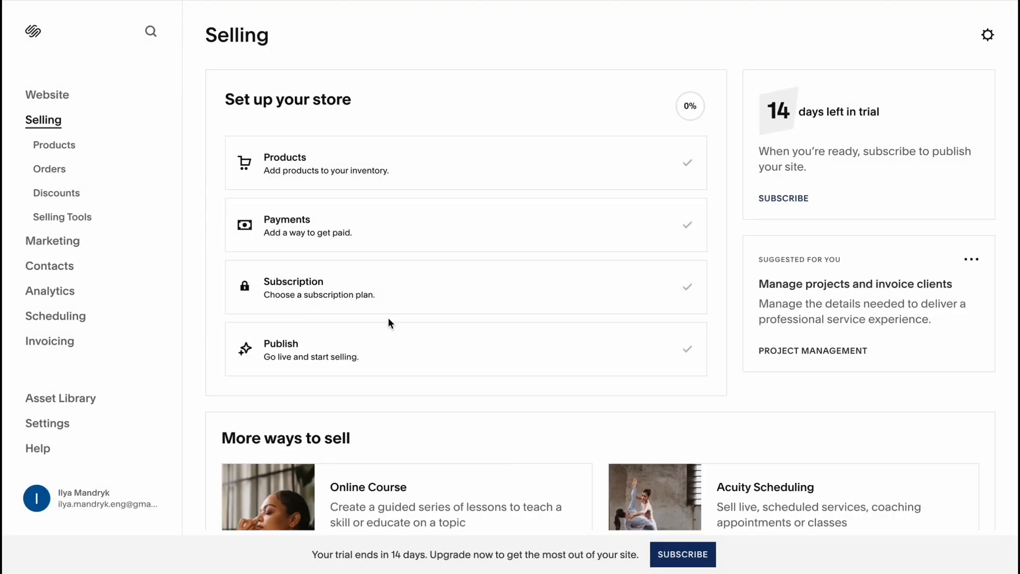
# From the '14 days left in trial' card, review the Personal, Business and Commerce plan feature table
pyautogui.scroll(-3)
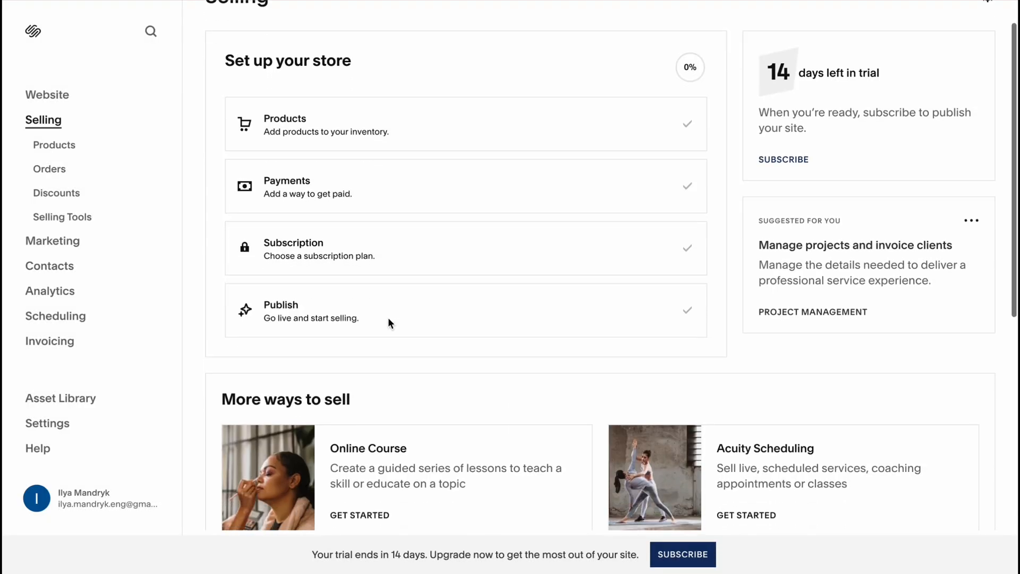
pyautogui.scroll(3)
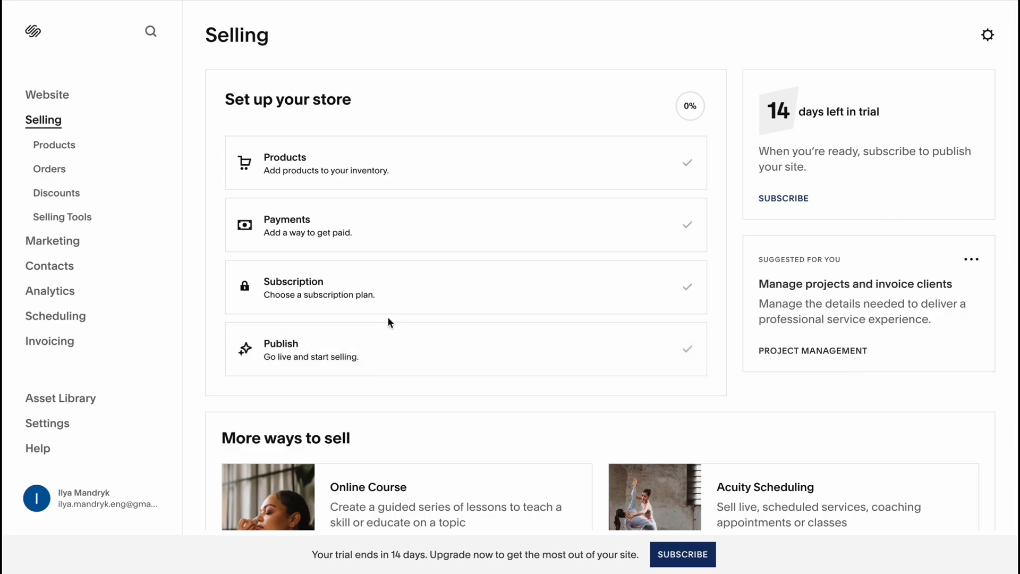
pyautogui.moveTo(893, 117)
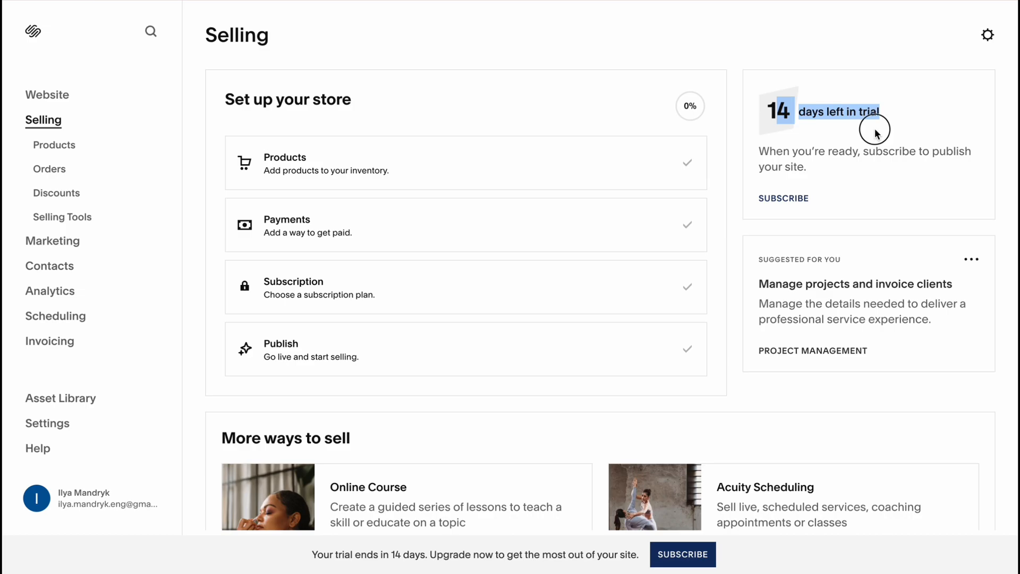
pyautogui.click(783, 199)
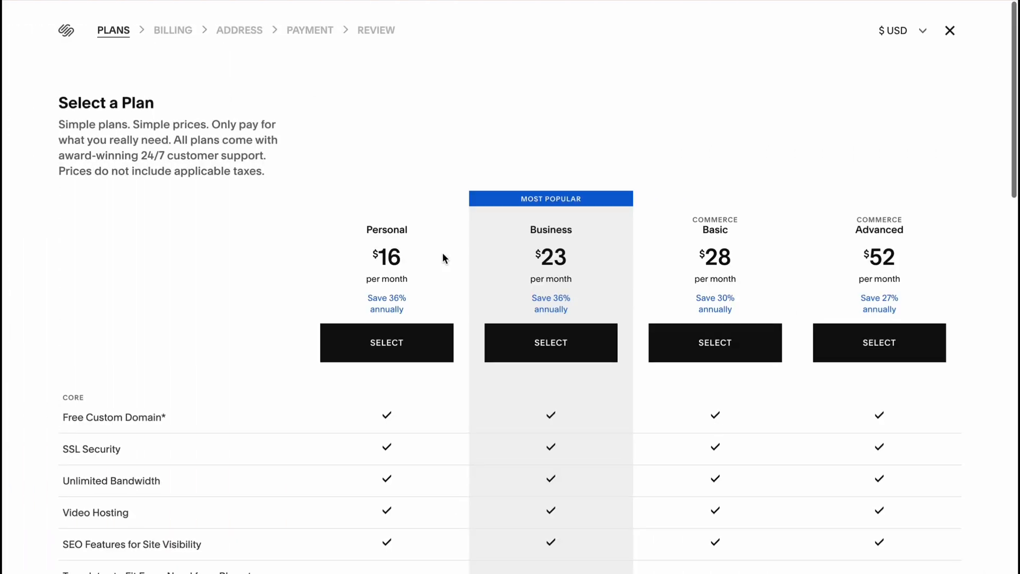
pyautogui.scroll(-3)
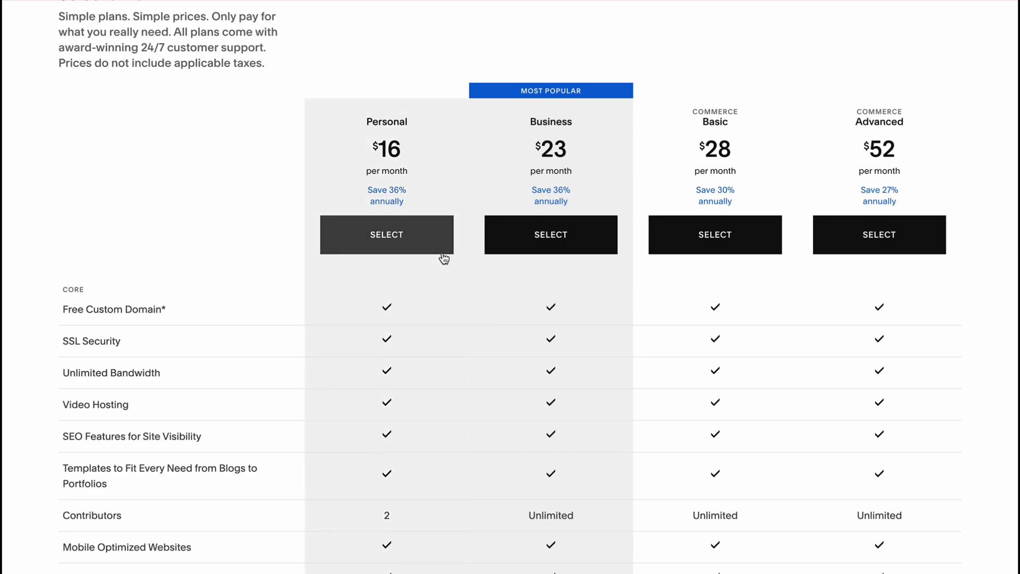
pyautogui.moveTo(550, 135)
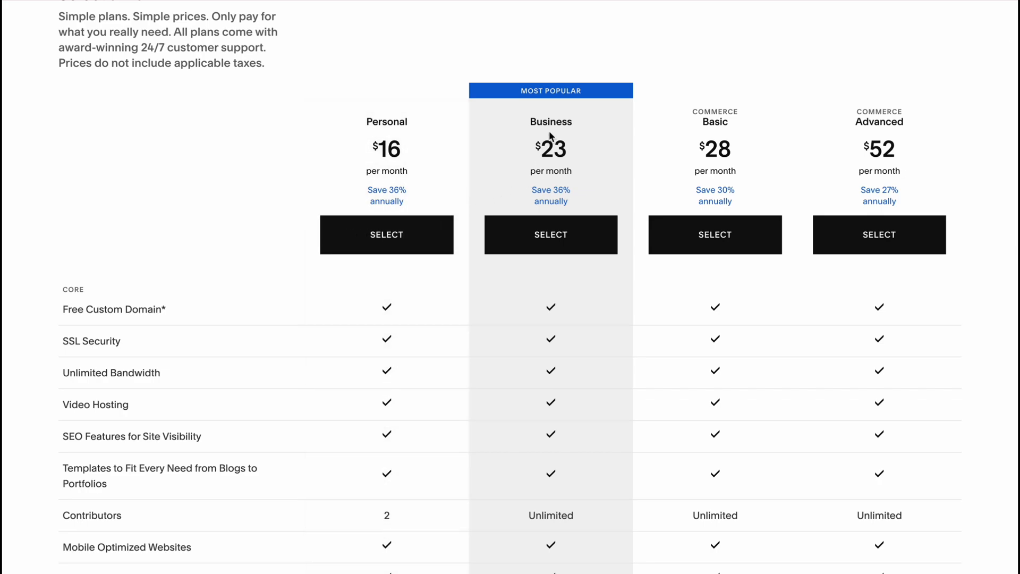
pyautogui.scroll(-3)
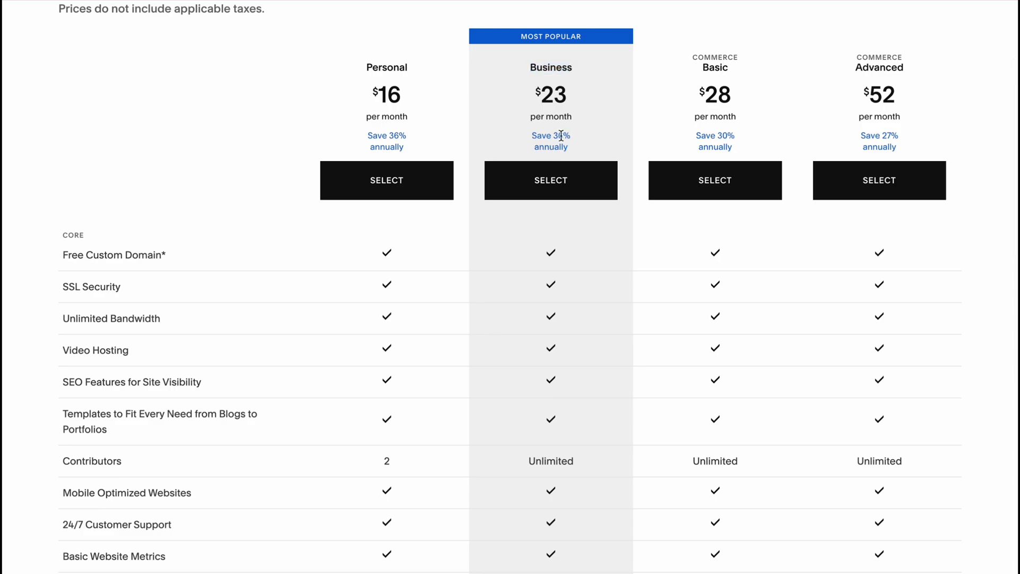
pyautogui.scroll(-3)
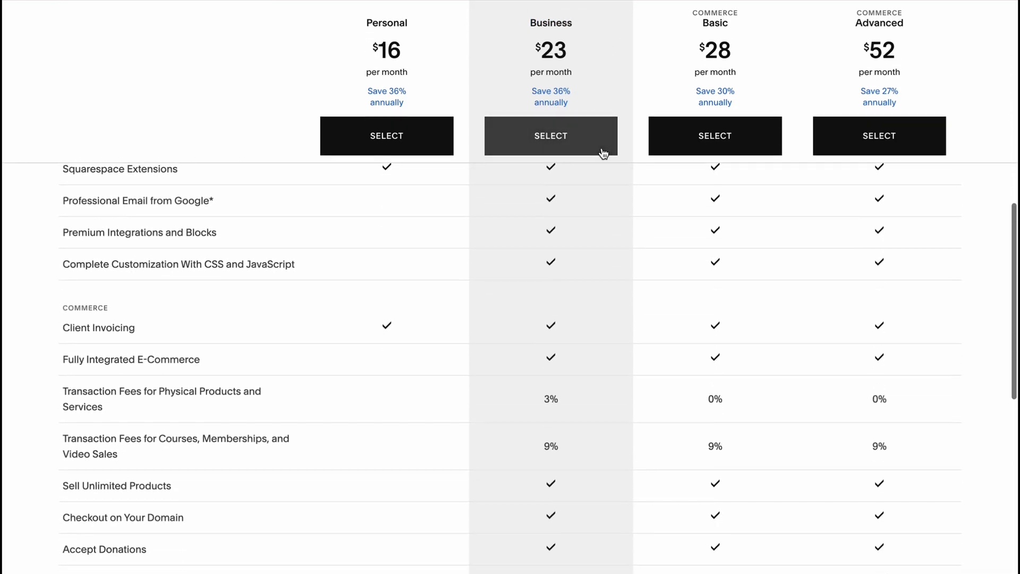
pyautogui.scroll(-3)
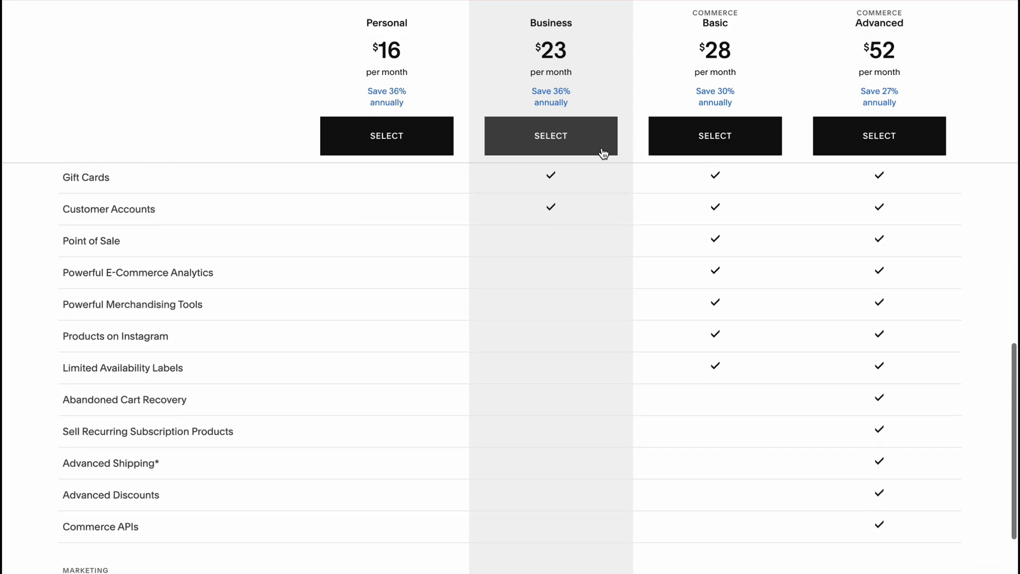
pyautogui.scroll(-3)
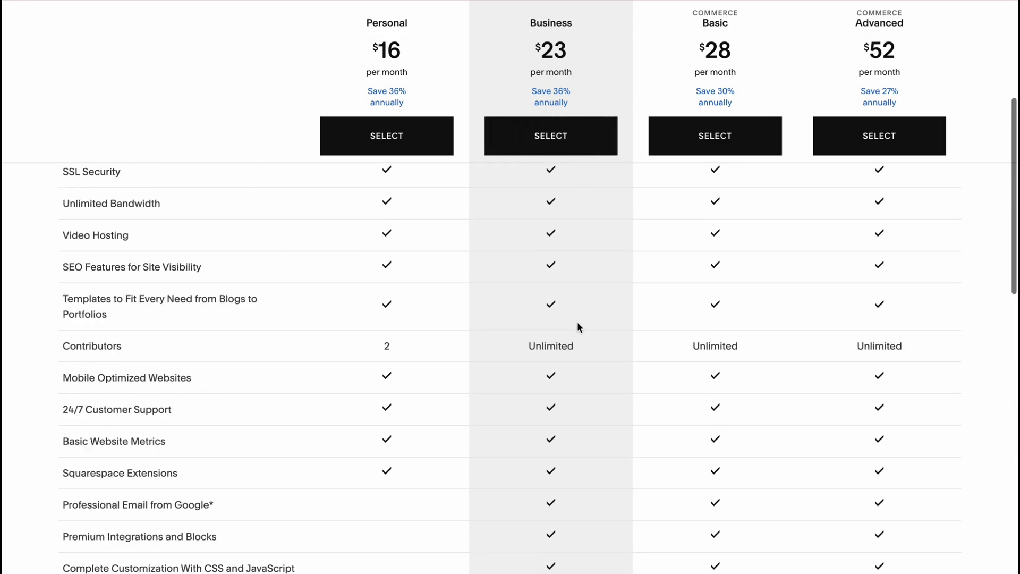
pyautogui.scroll(3)
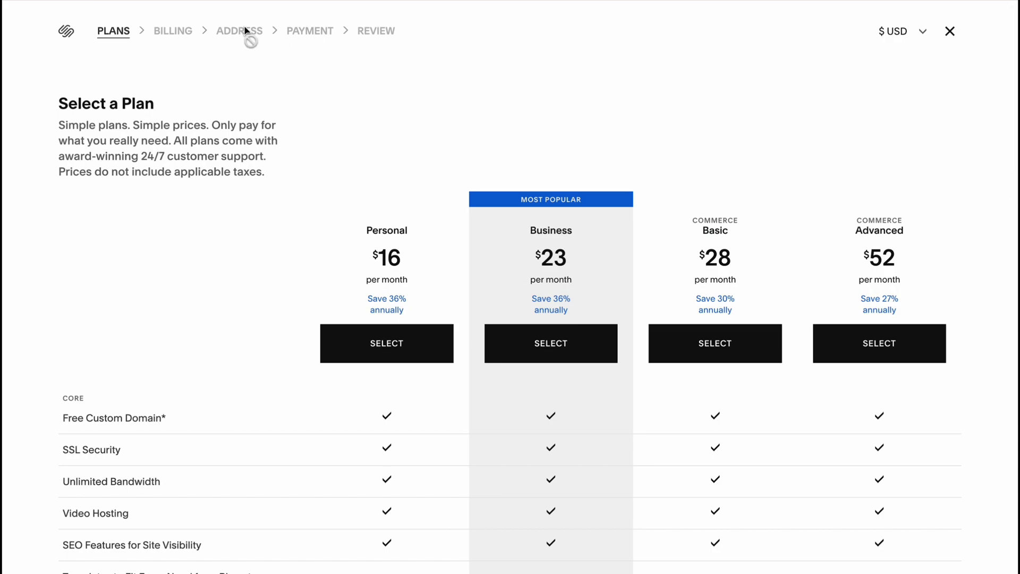
pyautogui.moveTo(65, 36)
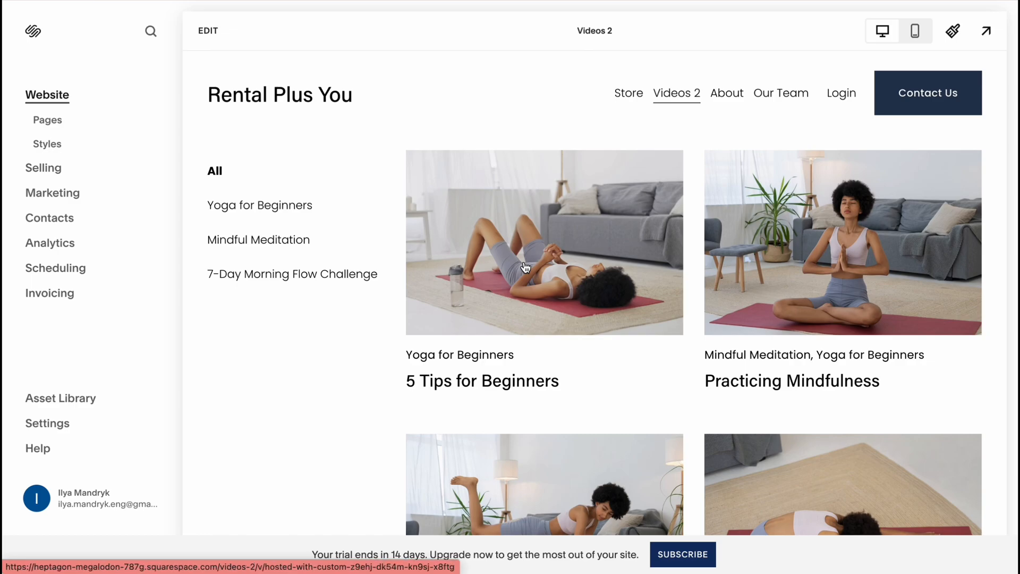
pyautogui.moveTo(810, 326)
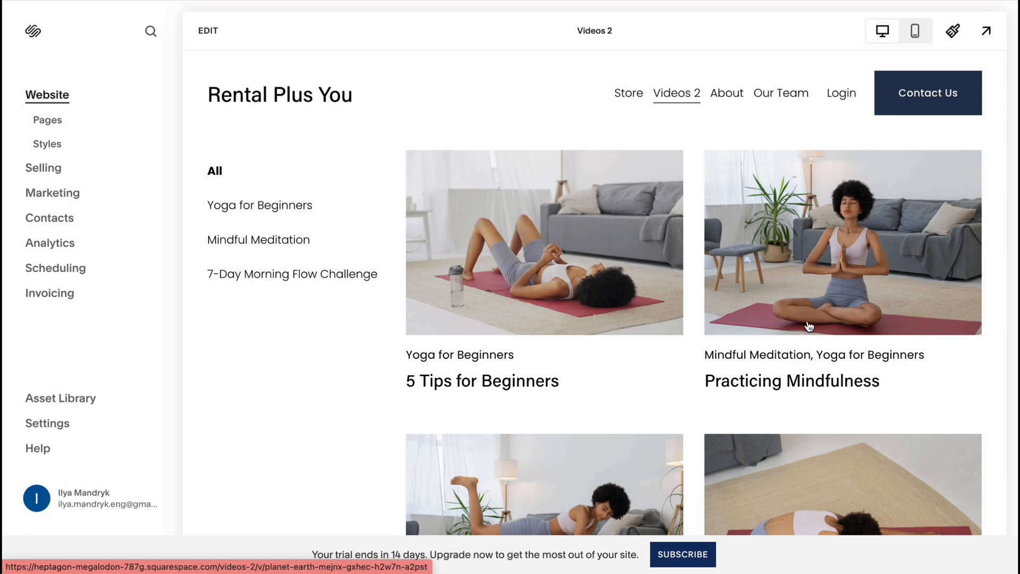